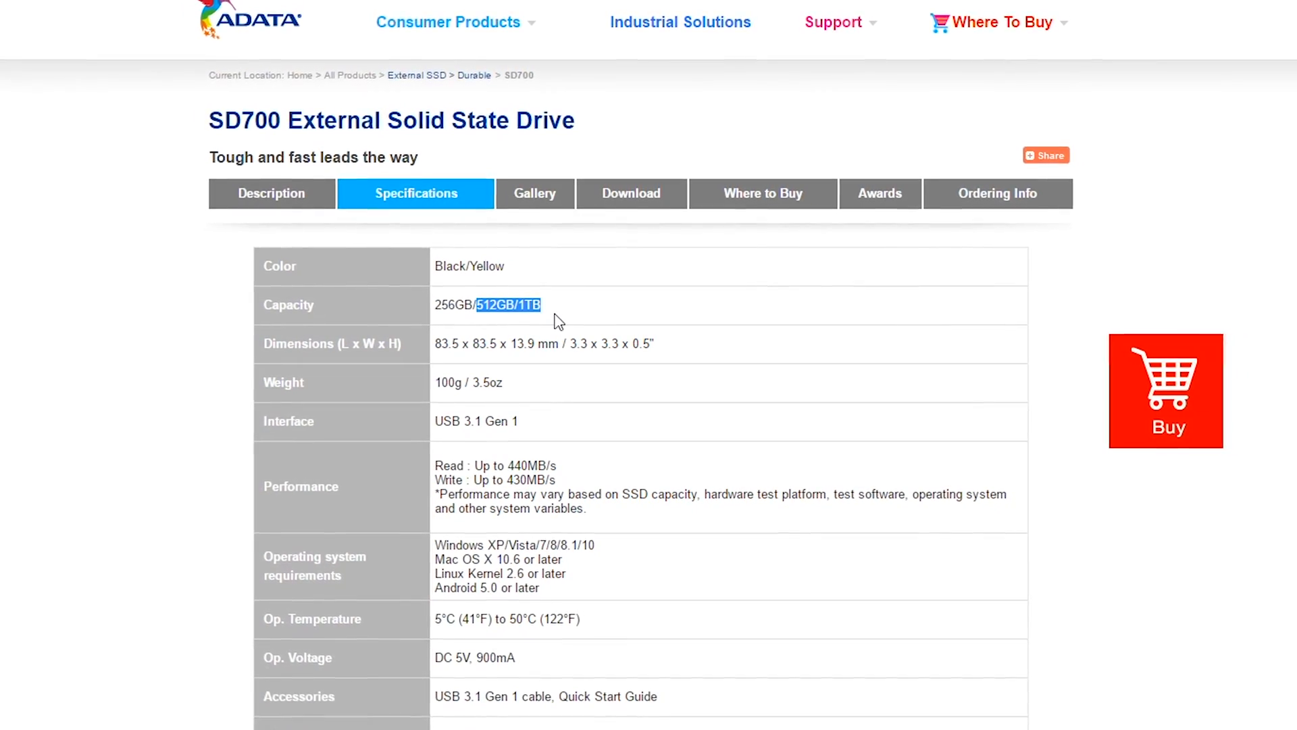
Benchmark the ADATA SD700 in AS SSD, scoring 134 read, 27 write and 226 overall.
scroll("down", 3)
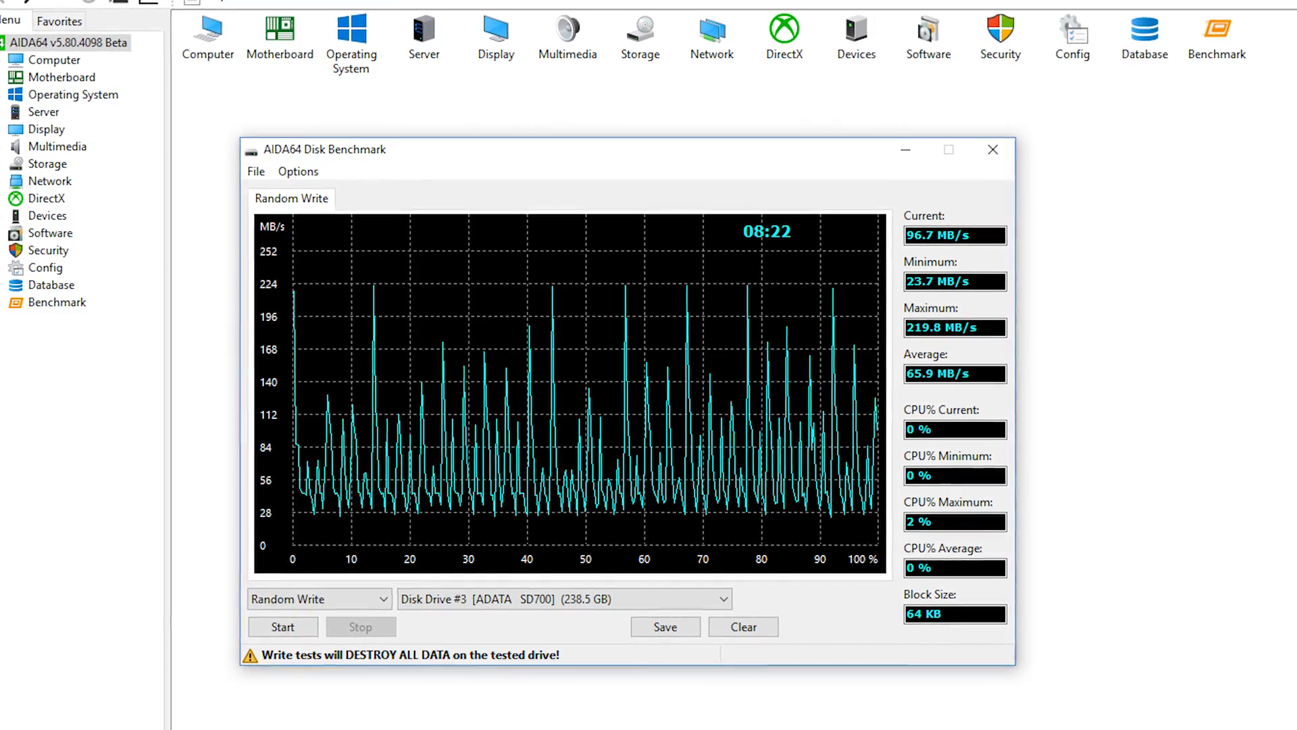
left_click(317, 598)
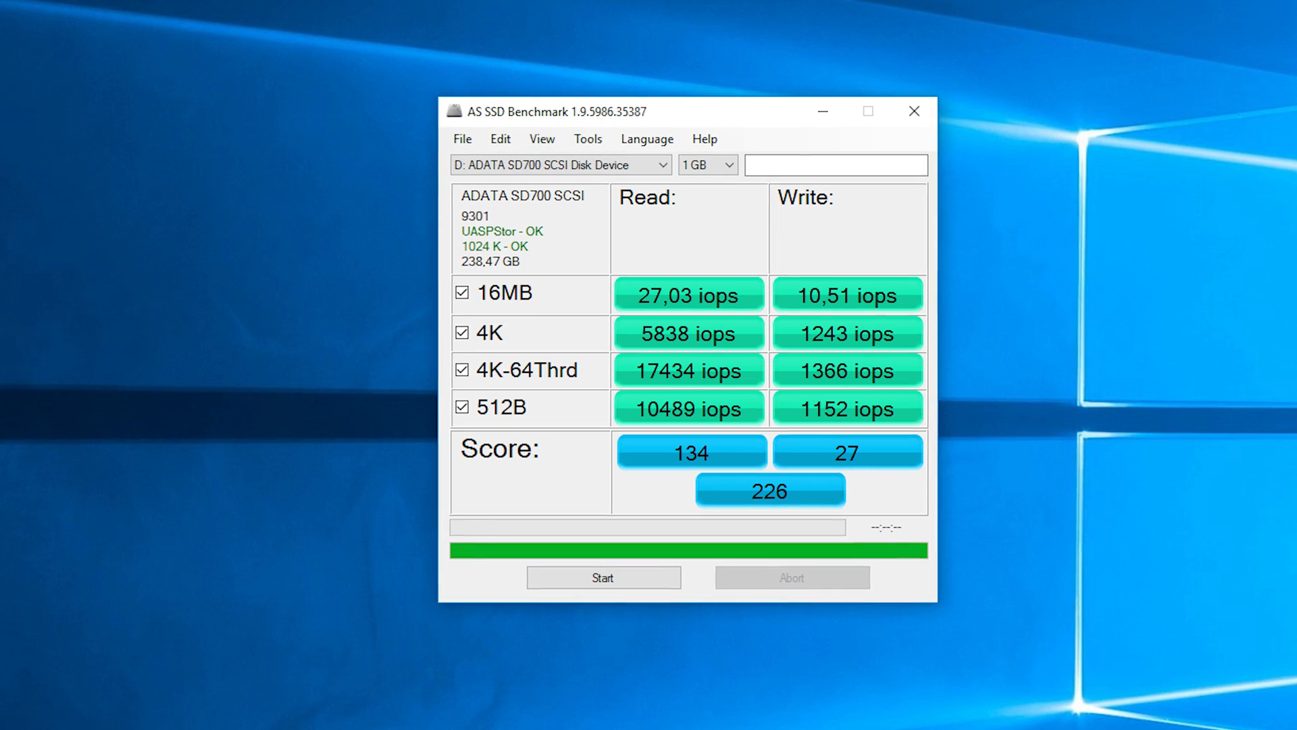
left_click(586, 137)
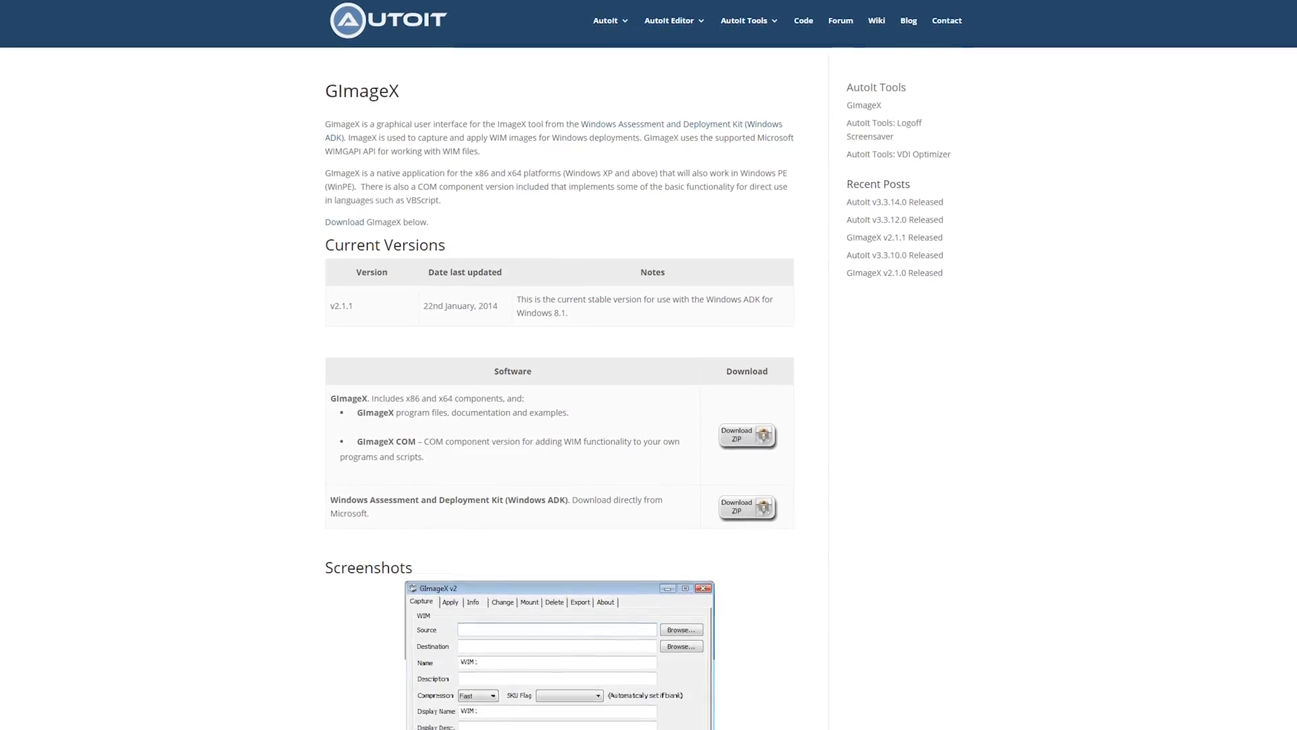
Scroll through the AutoIt GImageX page and the Rufus download section.
scroll("down", 3)
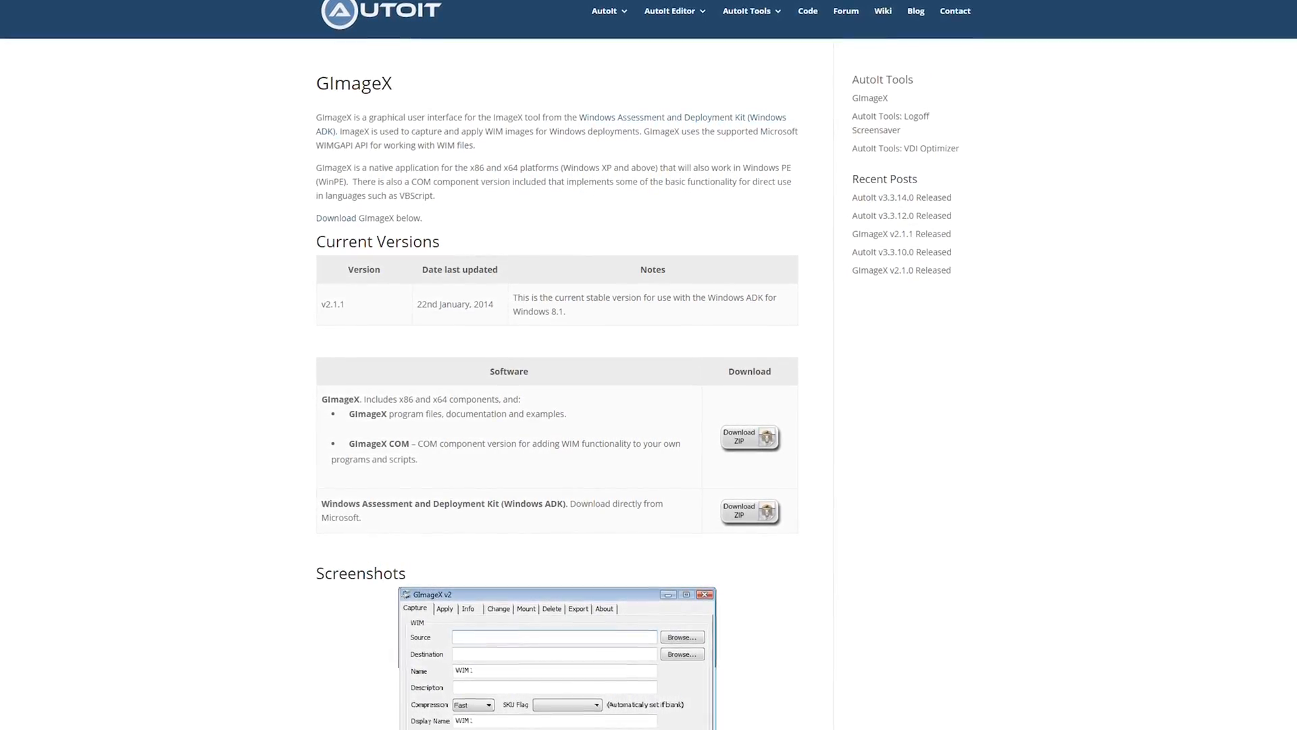
scroll("up", 3)
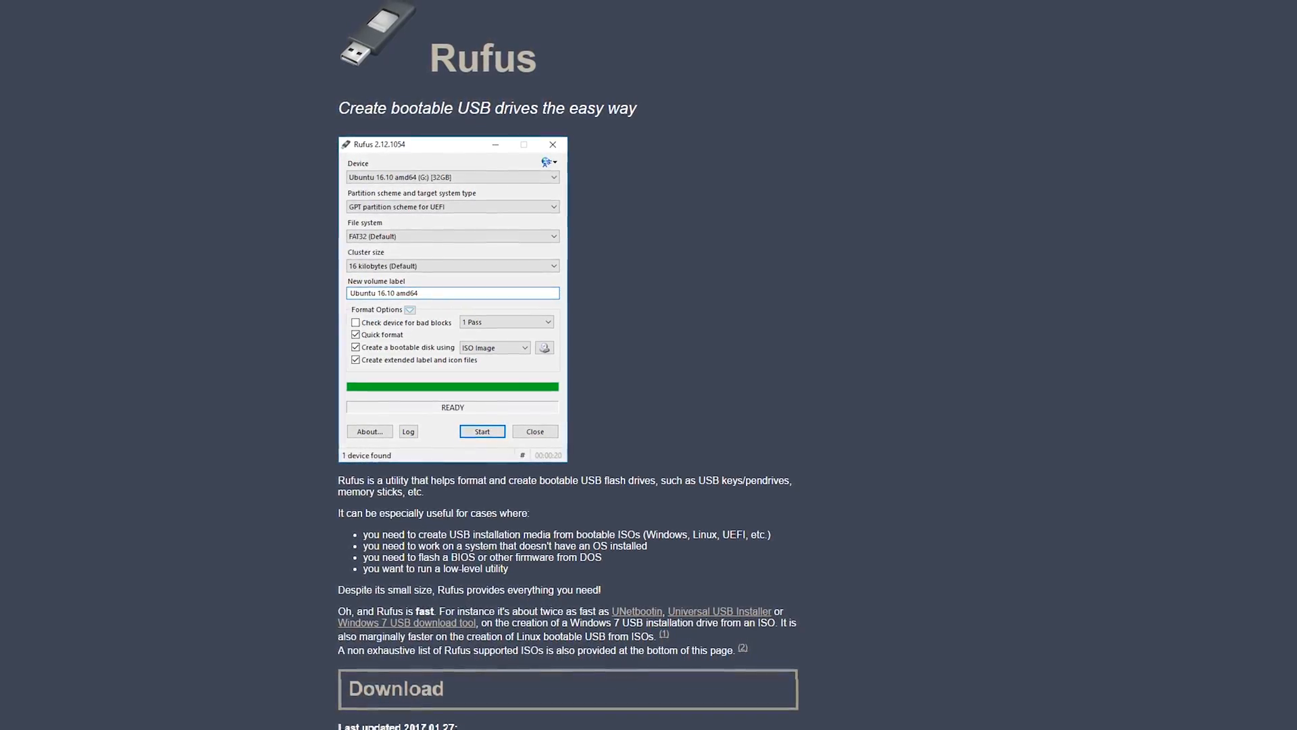
scroll("down", 3)
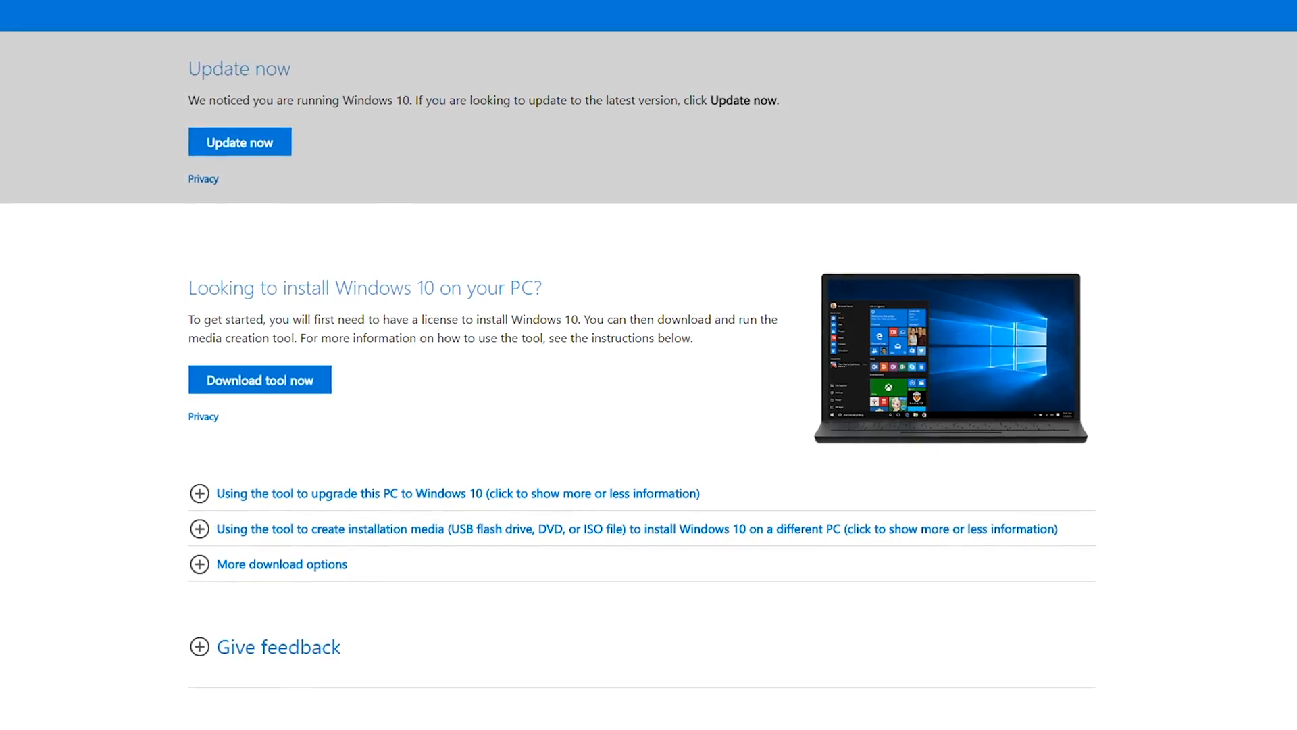
Read the installation-media requirements and save MediaCreationTool.exe to the desktop.
scroll("down", 3)
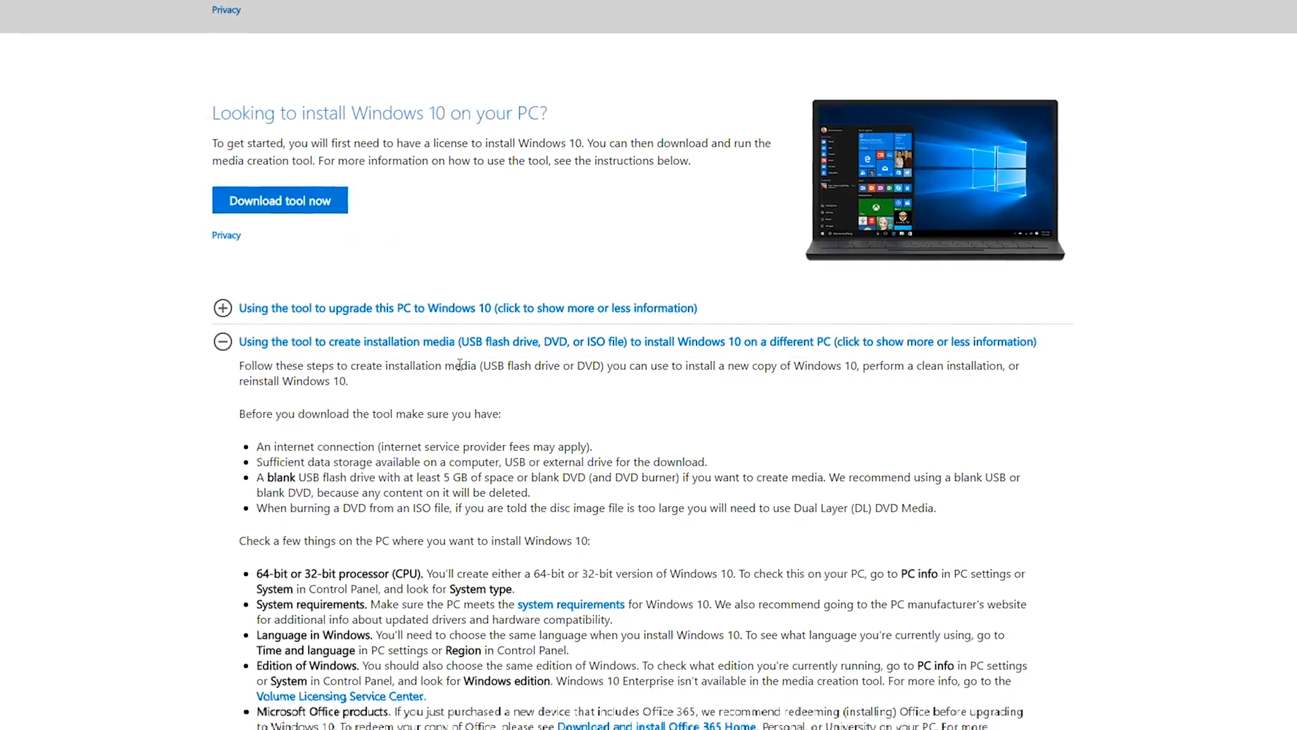
double_click(523, 365)
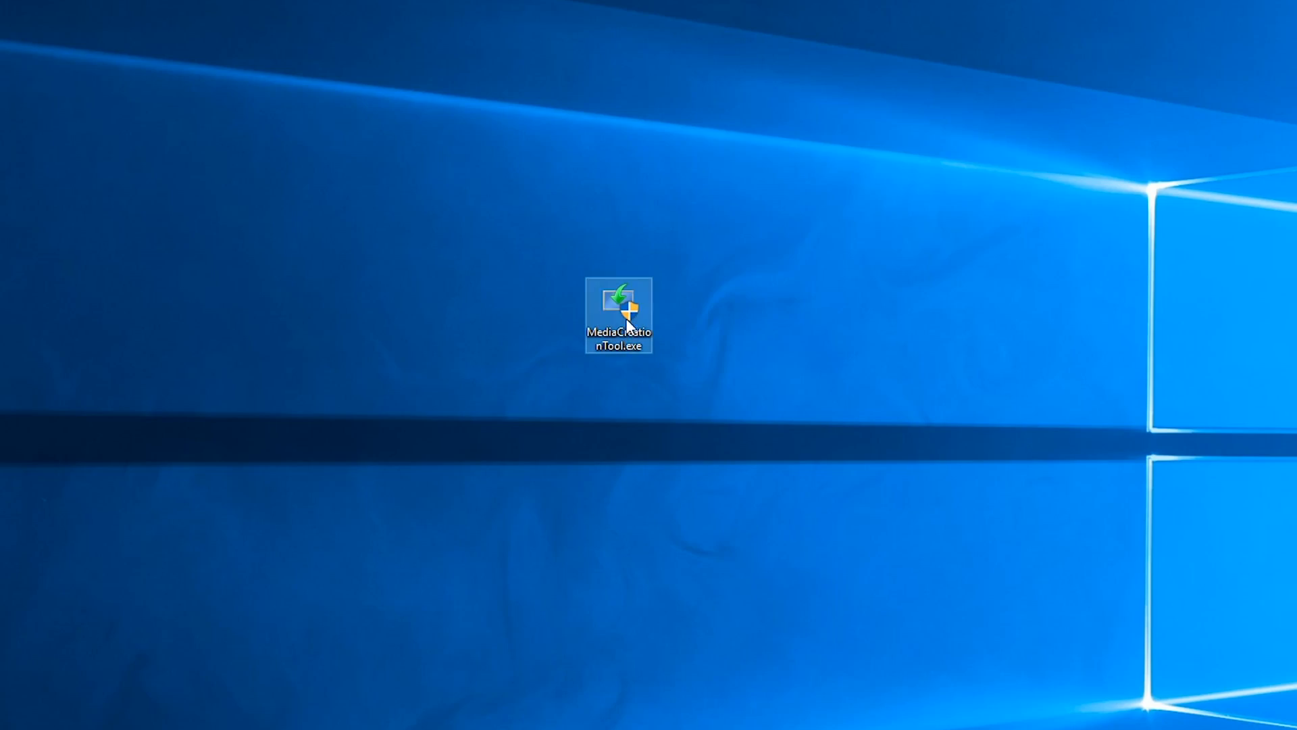
mouse_move(623, 465)
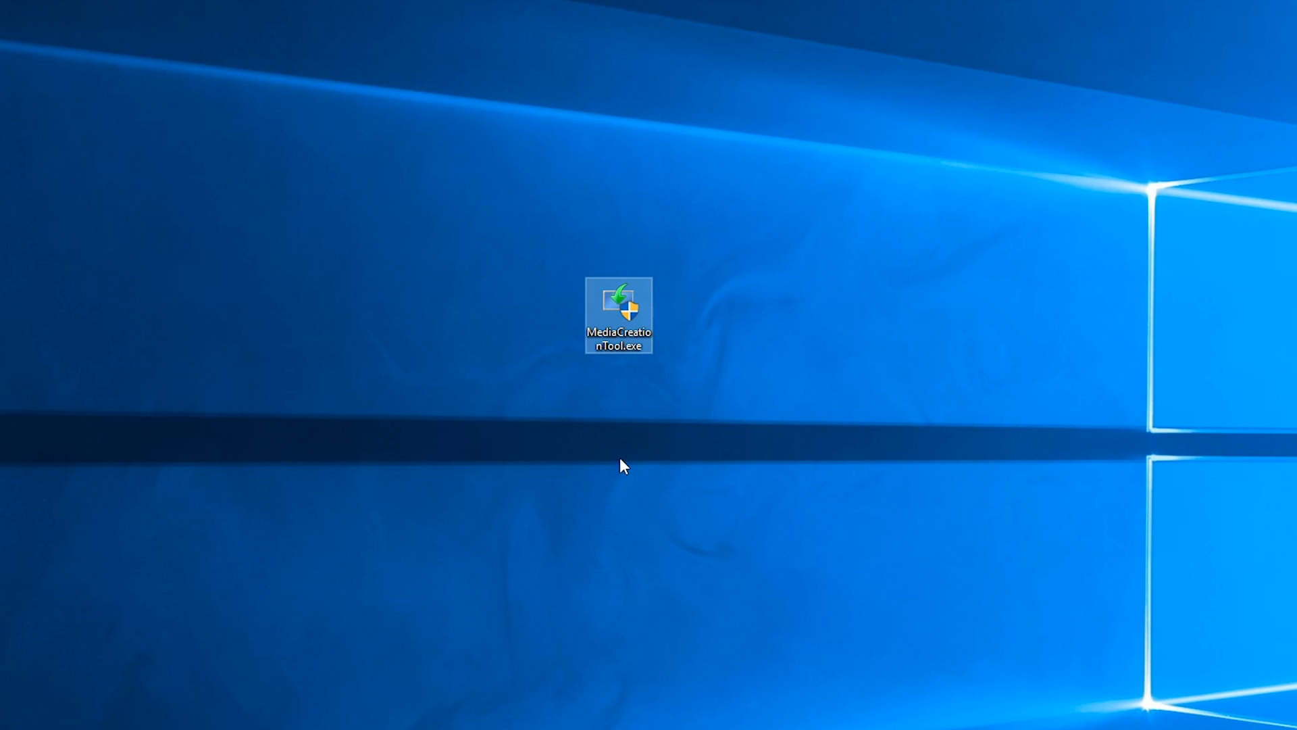
Run the Media Creation Tool for another PC, with recommended language, edition and architecture, as ISO.
double_click(619, 314)
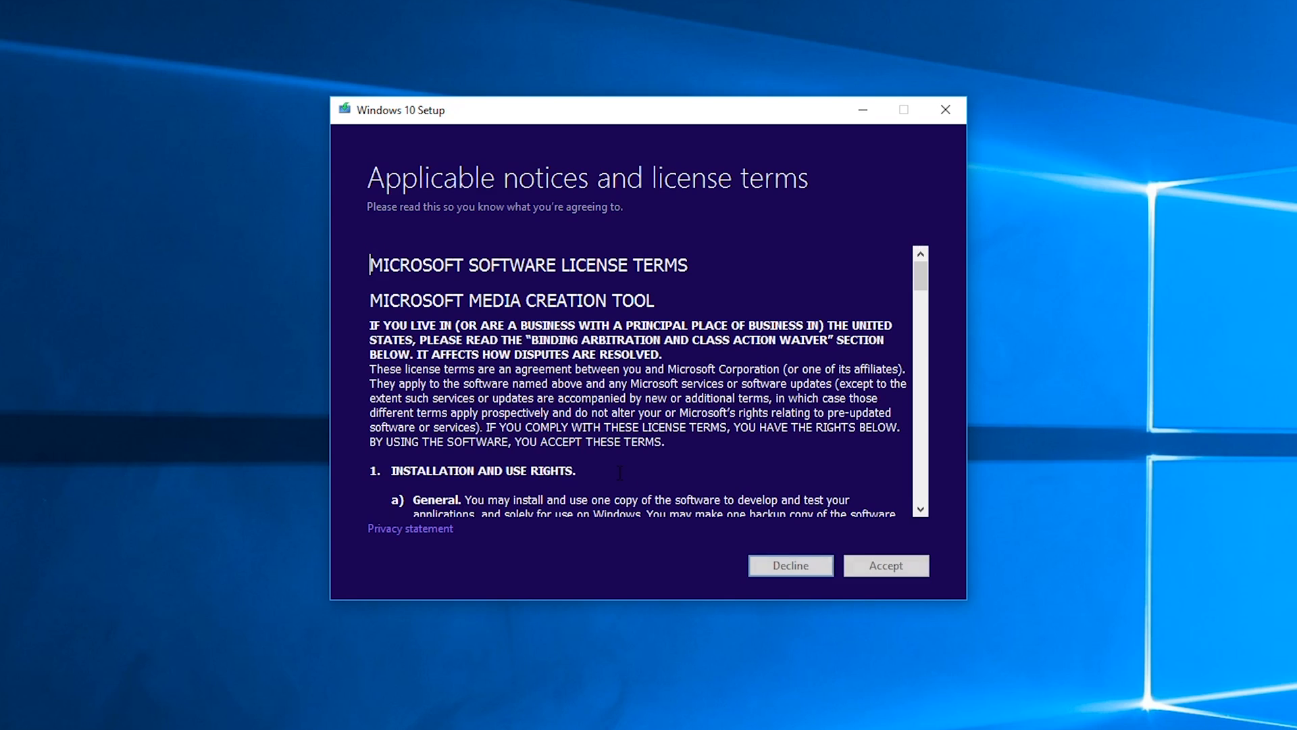
left_click(883, 564)
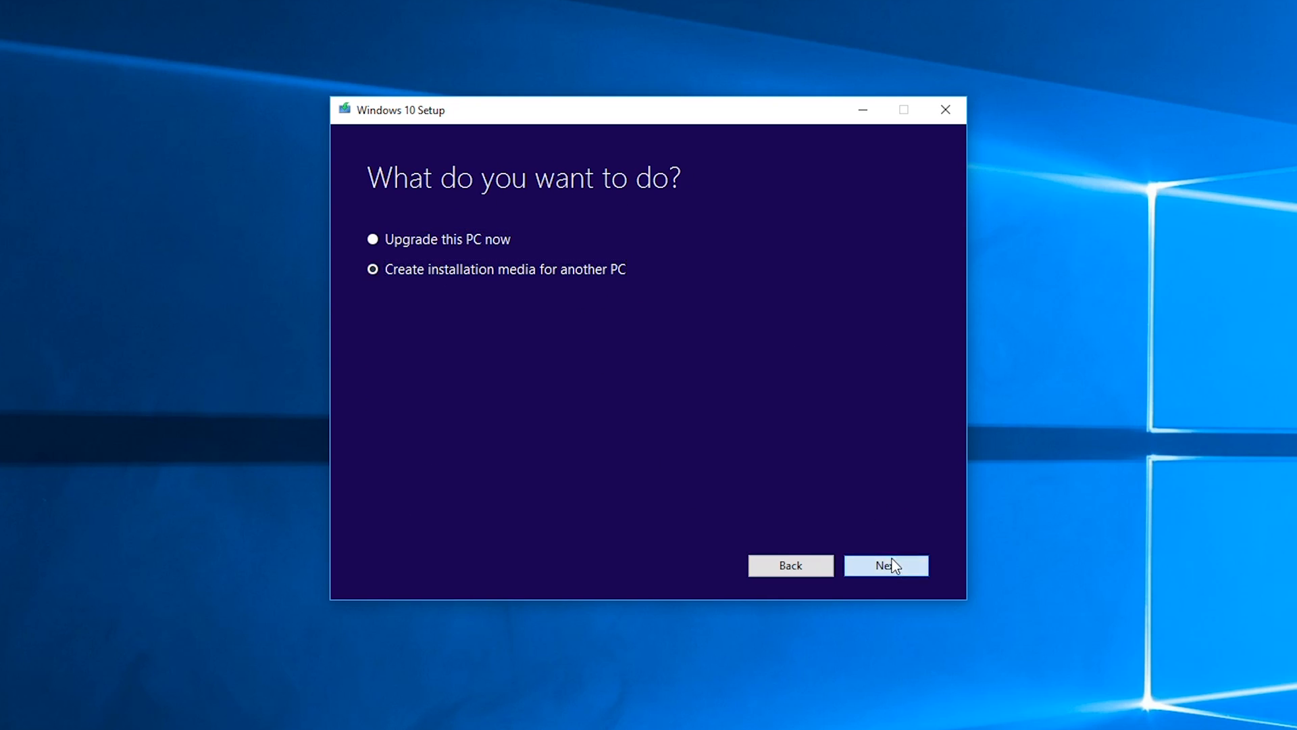
left_click(885, 565)
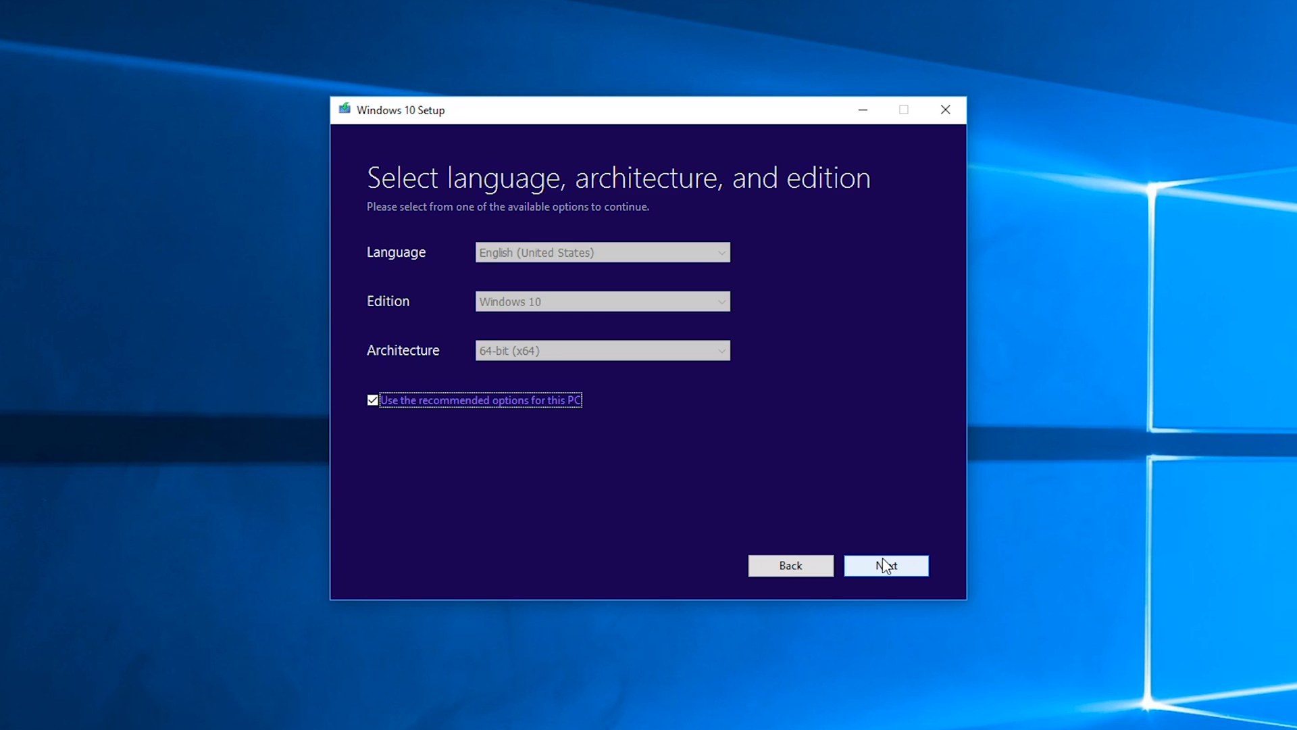
left_click(885, 565)
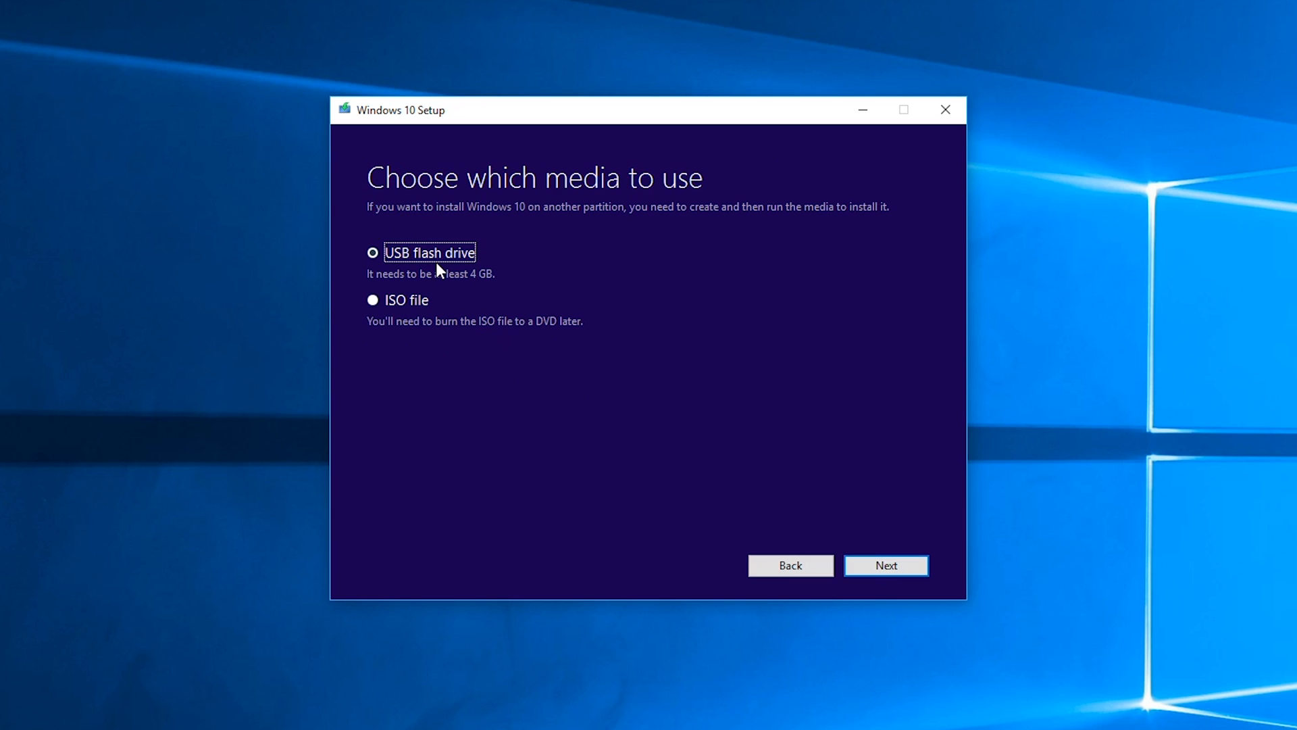
mouse_move(510, 292)
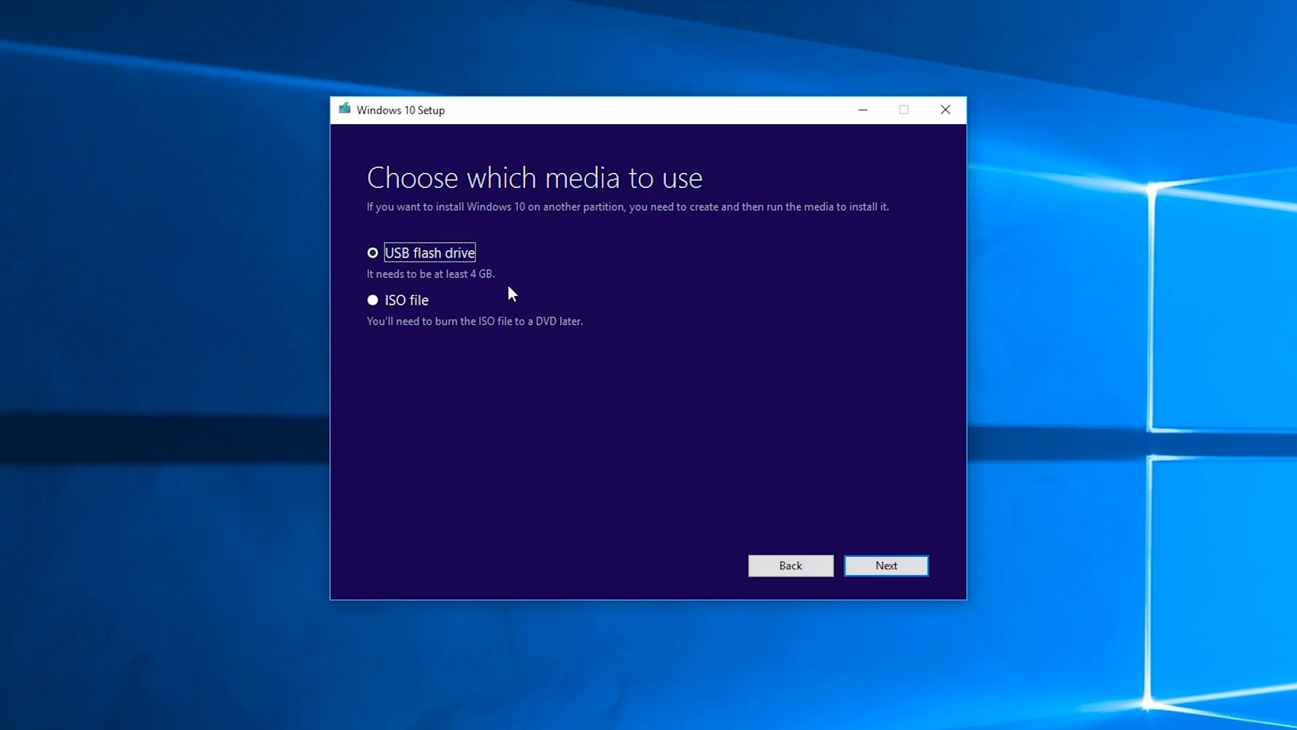
left_click(406, 299)
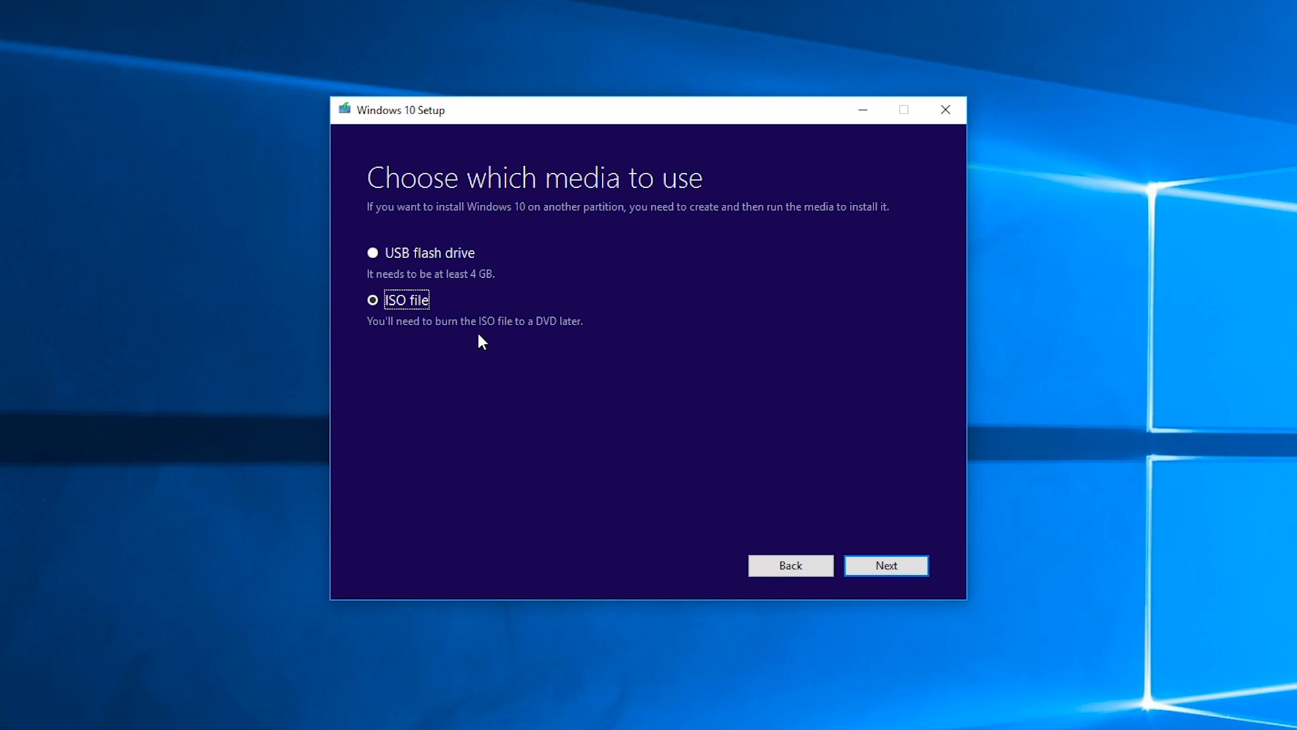
left_click(885, 565)
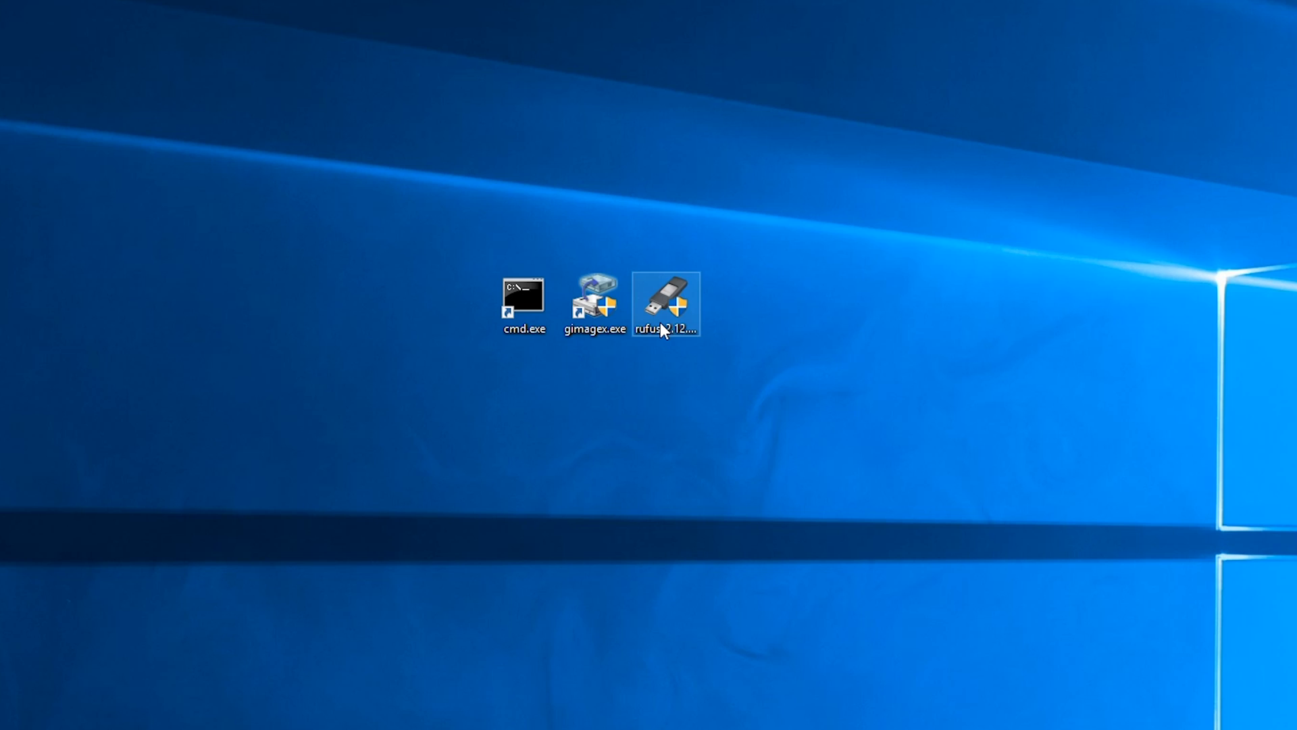
Write Windows.iso to the Corsair16GB USB drive with Rufus, confirming the erase warning.
double_click(667, 305)
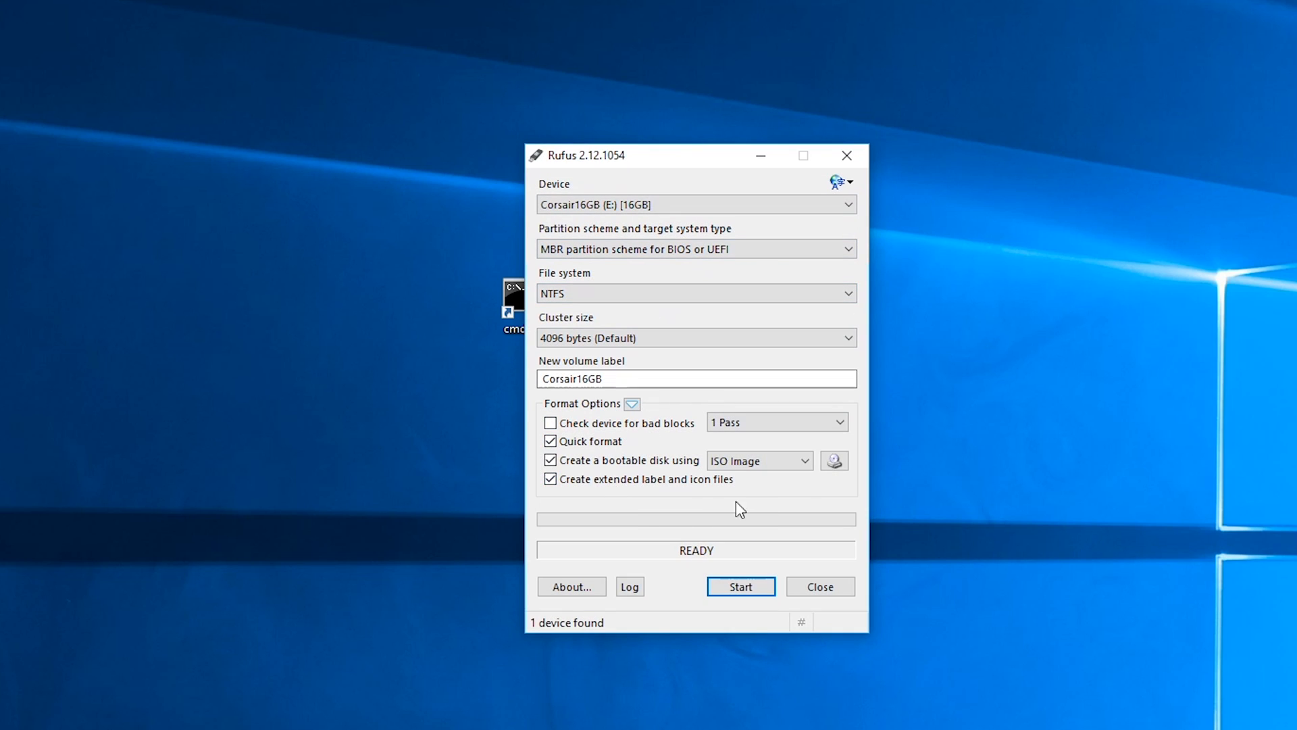
left_click(835, 461)
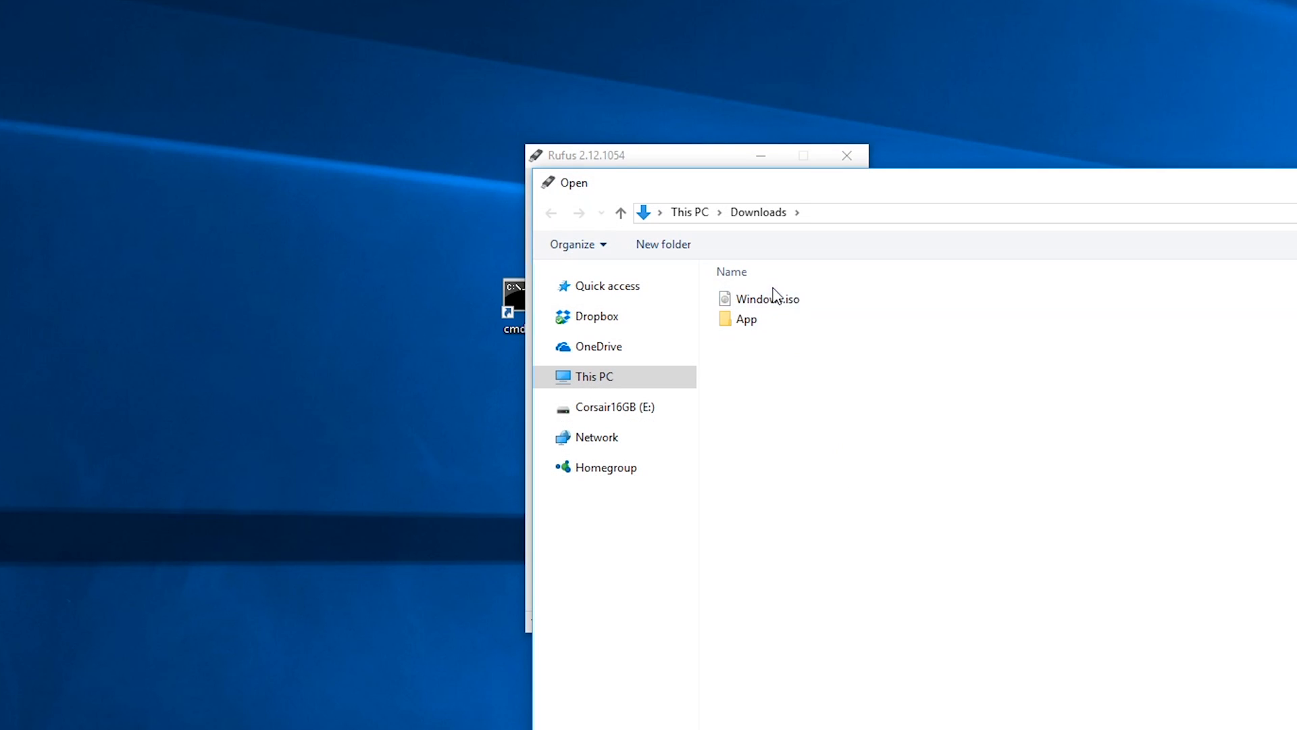
double_click(766, 298)
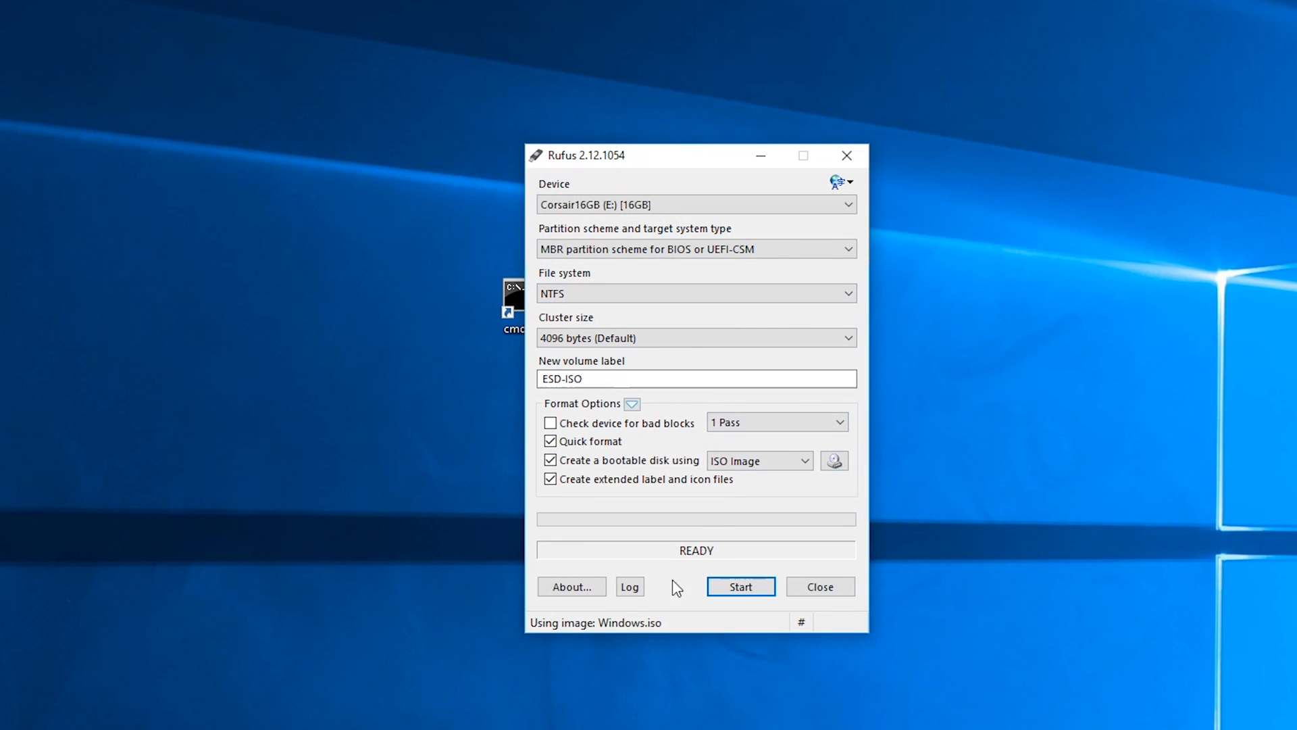
left_click(739, 586)
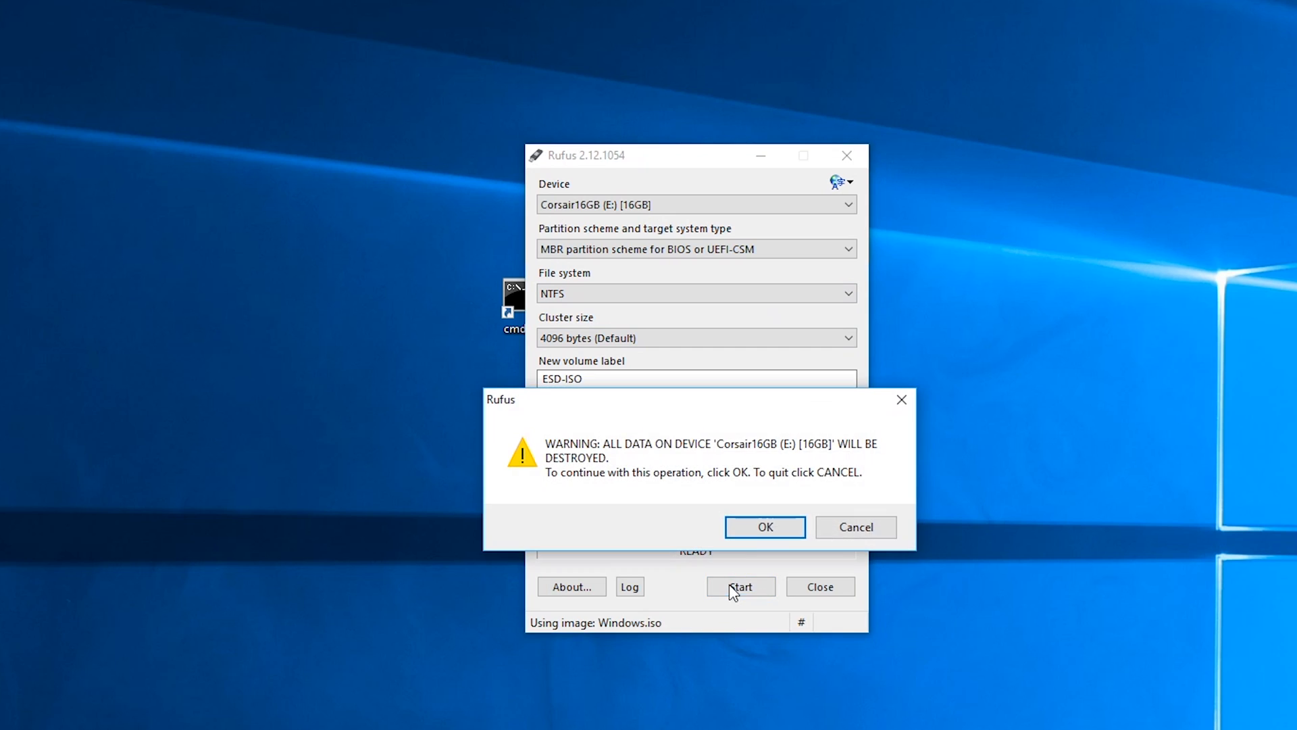
left_click(764, 527)
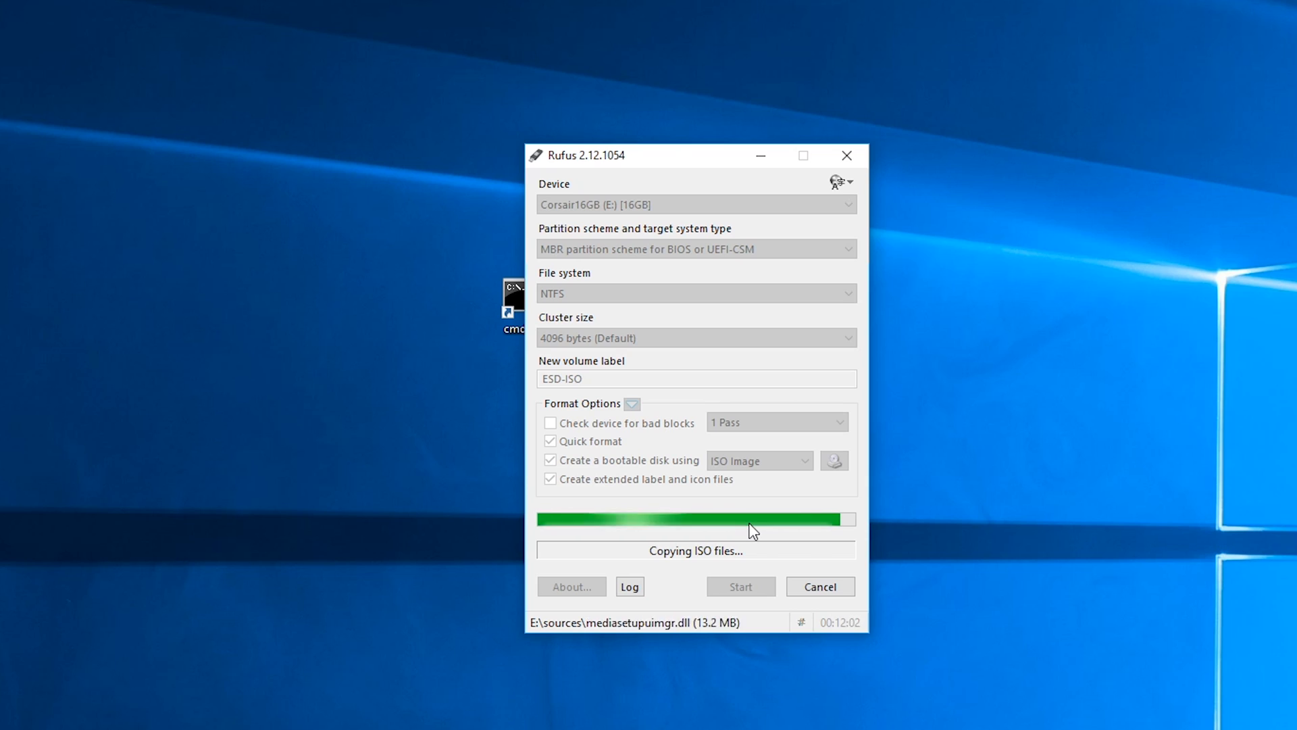
right_click(325, 248)
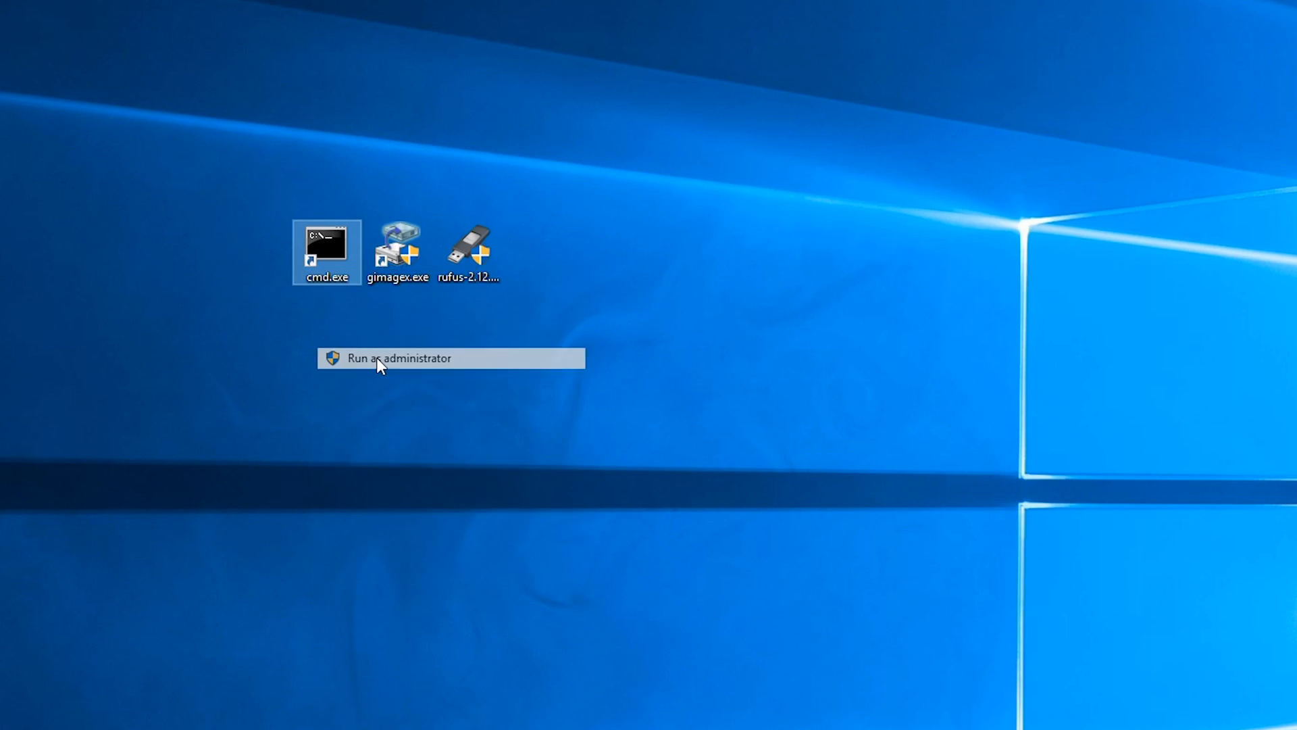
In an admin diskpart, list disks, select and clean disk 5, and create a primary partition.
left_click(397, 358)
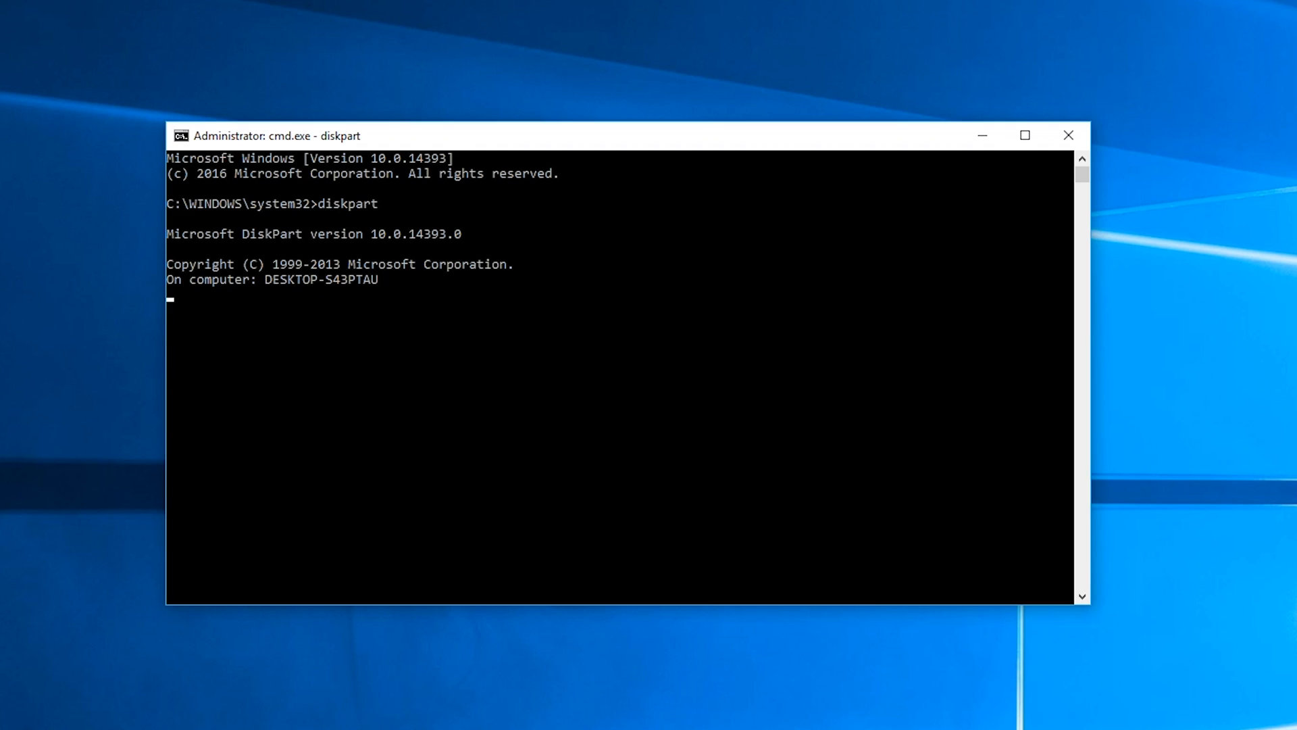
type("list disk")
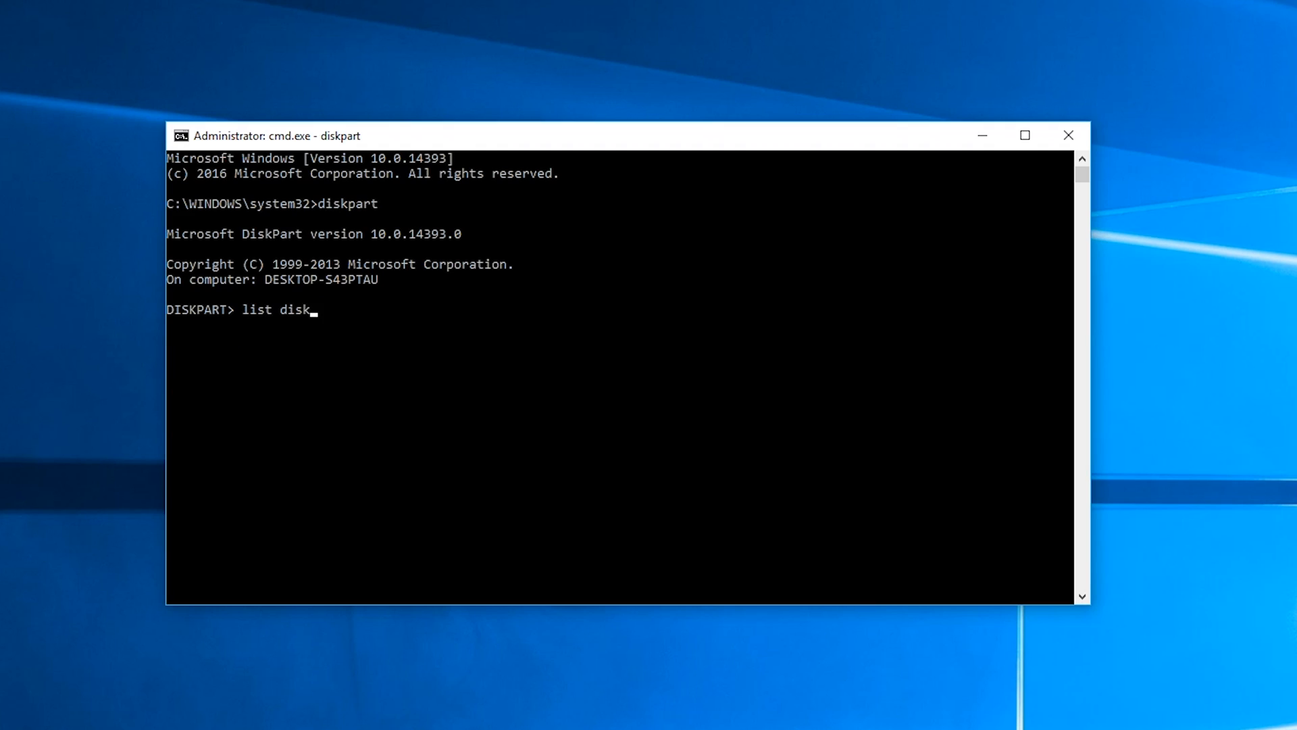
key("Return")
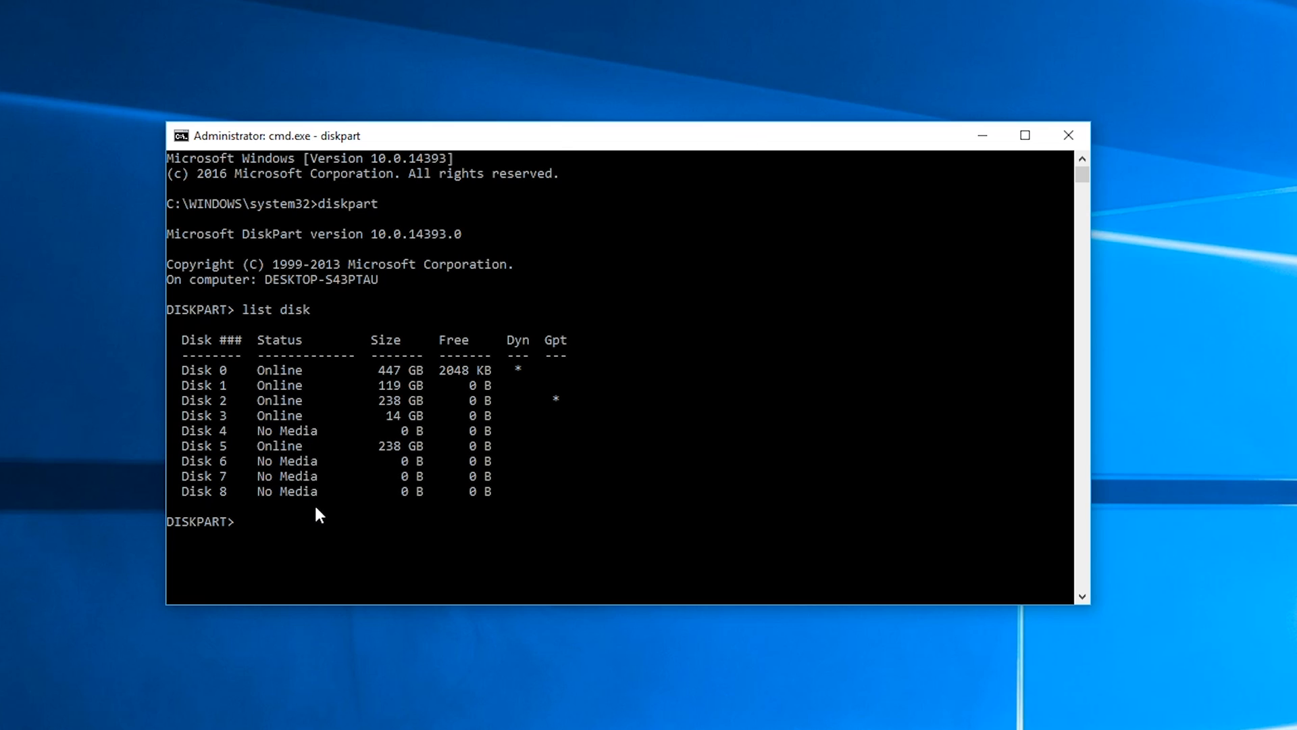
mouse_move(391, 465)
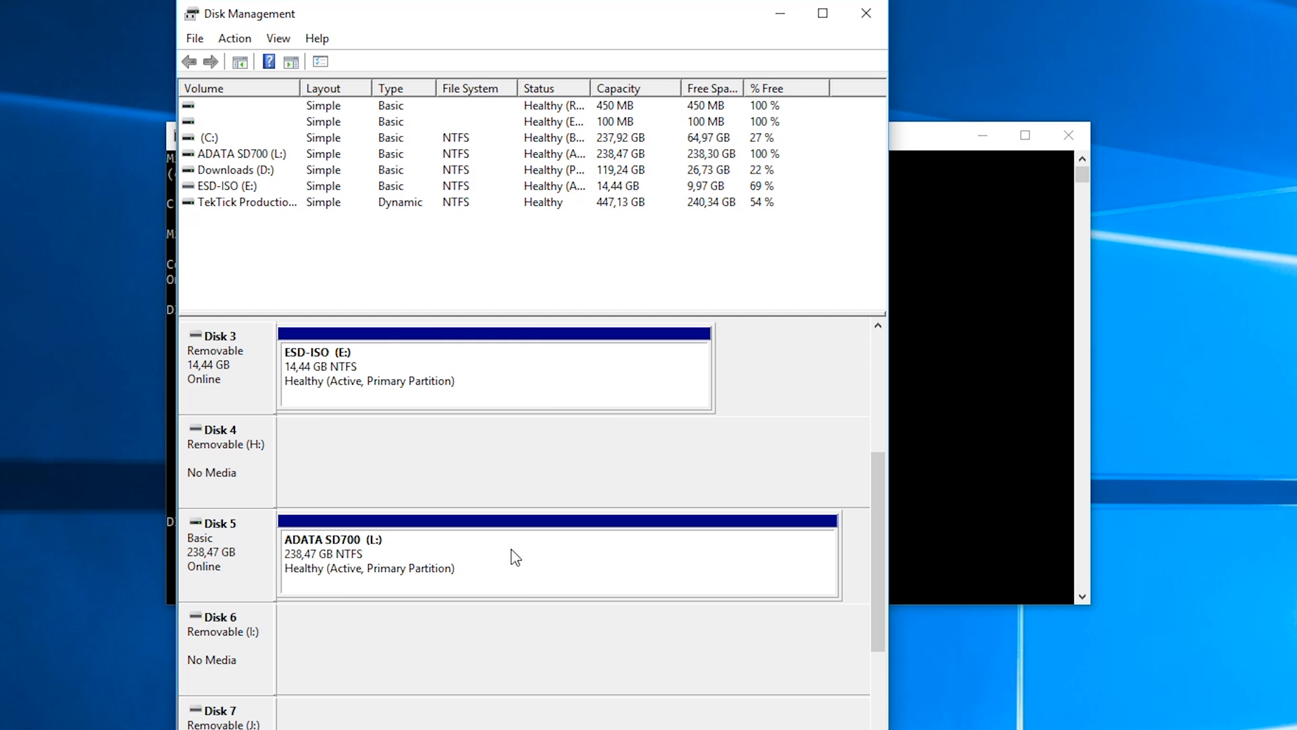
type("sele")
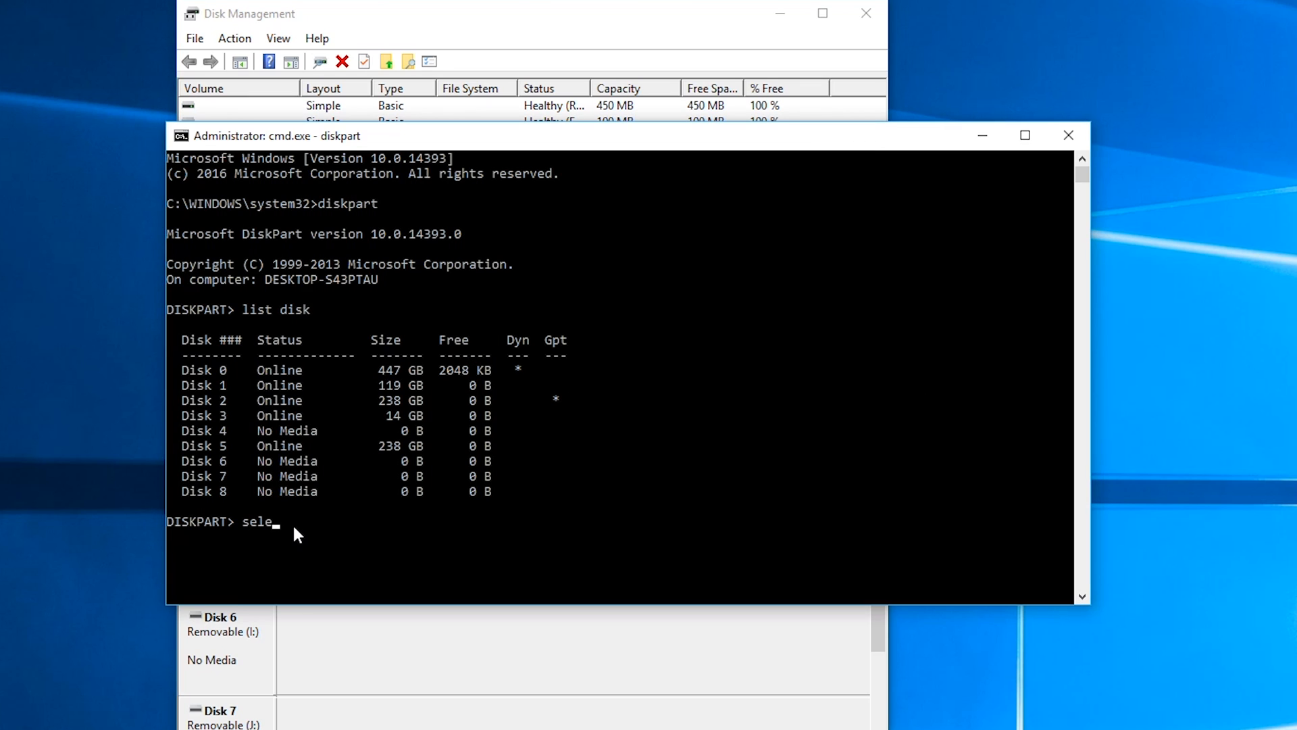
type("ct disk 5")
type("clean")
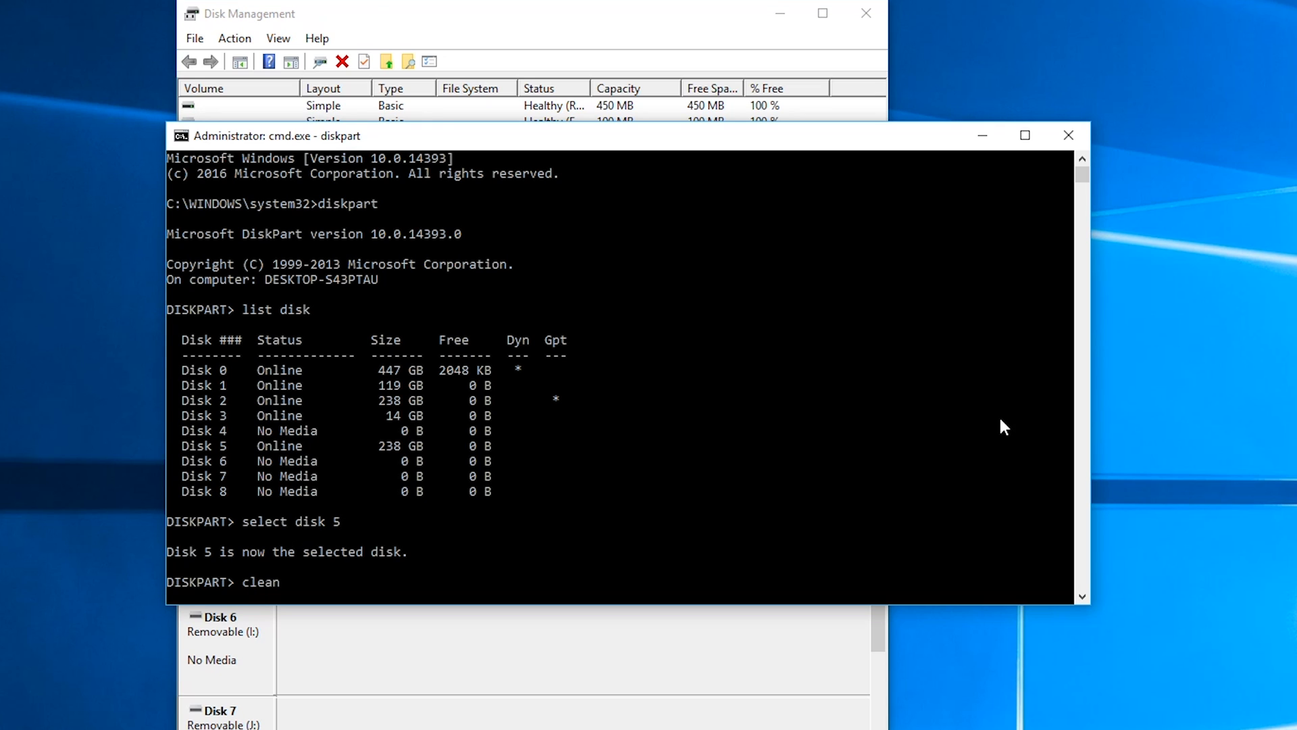
type("cre")
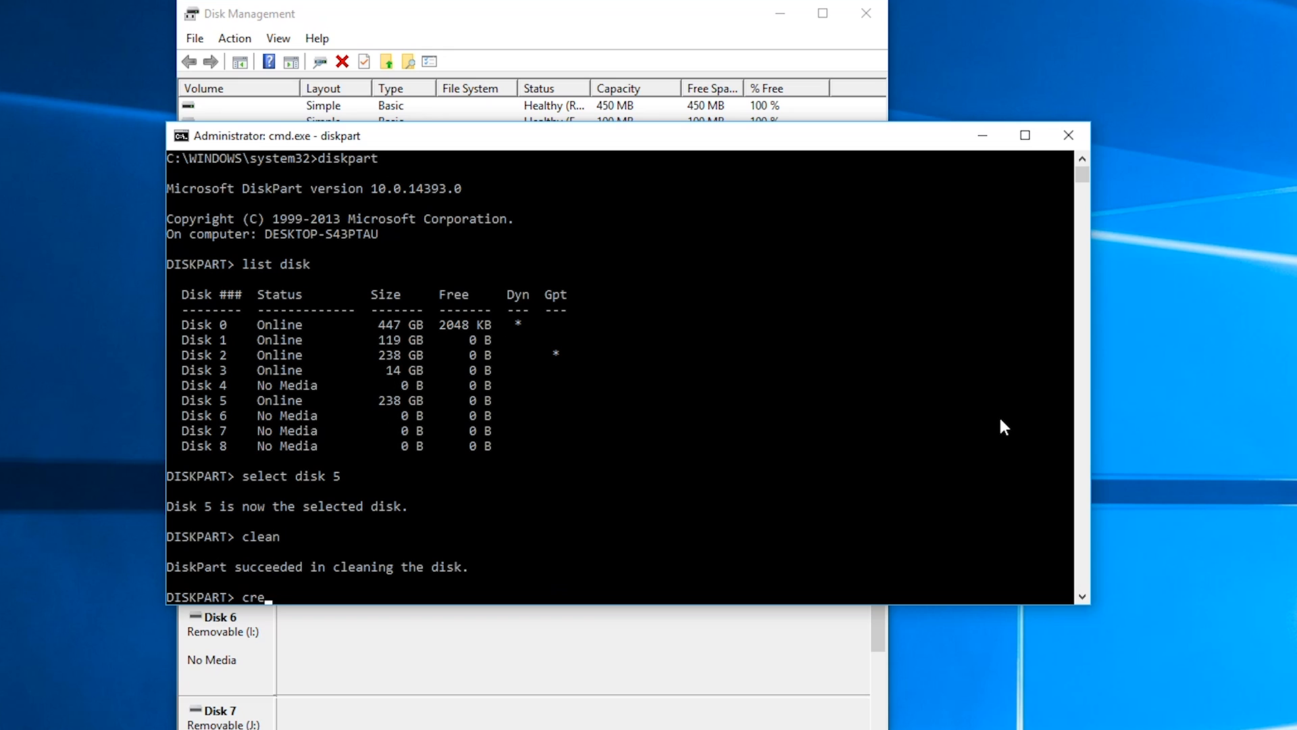
type("ate partiti")
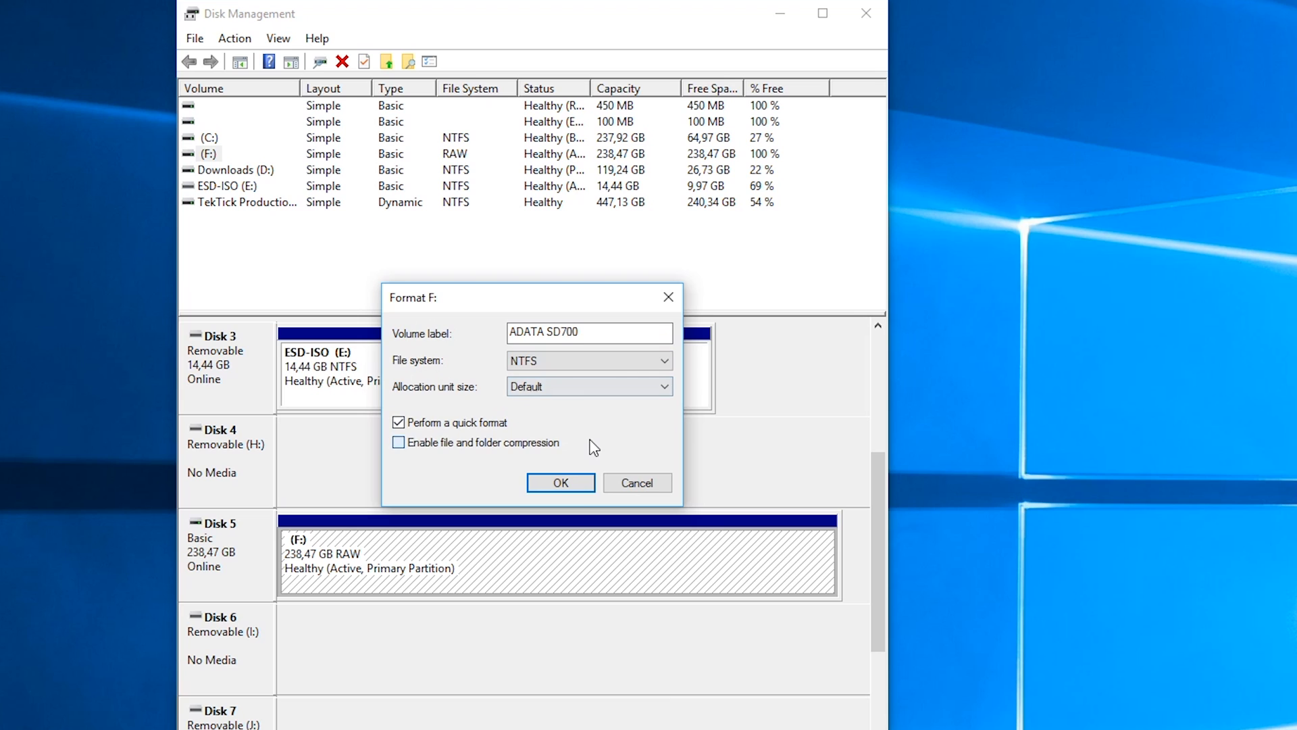
Quick-format the SD700 partition as NTFS labelled 'ADATA SD700' and assign drive letter L.
left_click(560, 482)
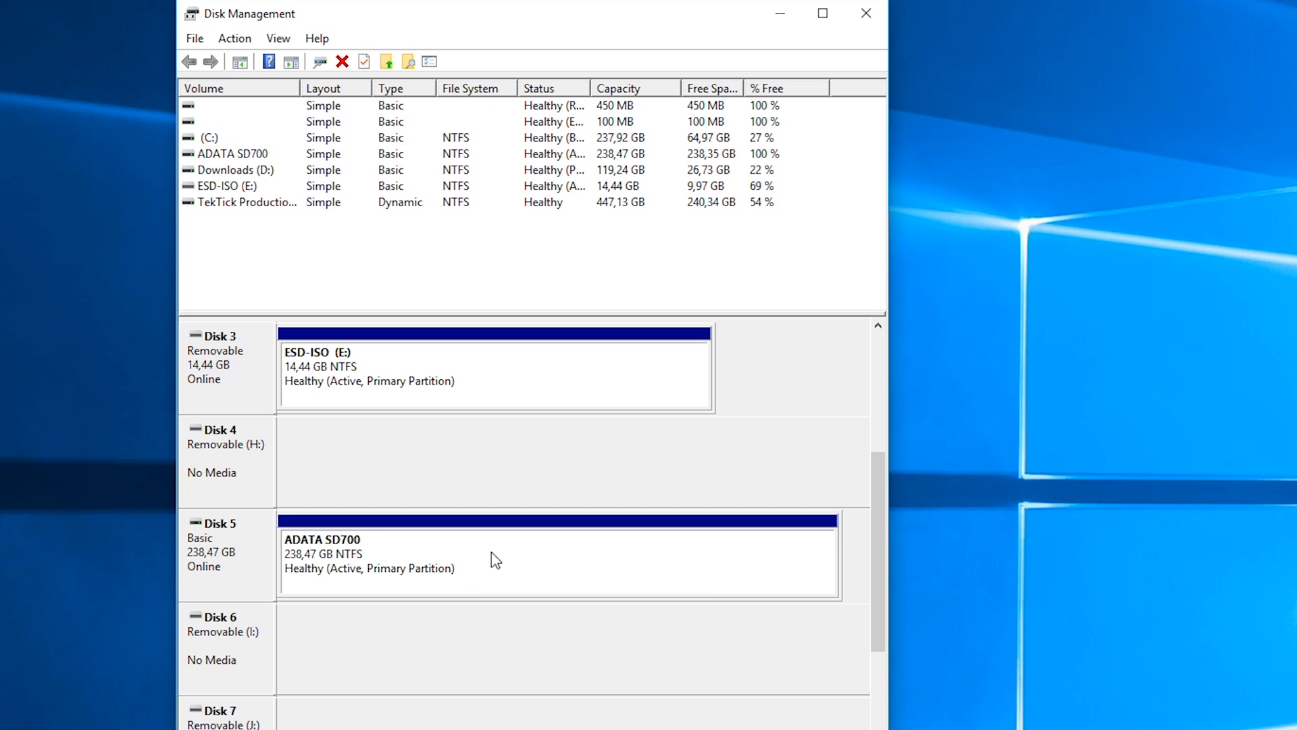
right_click(493, 559)
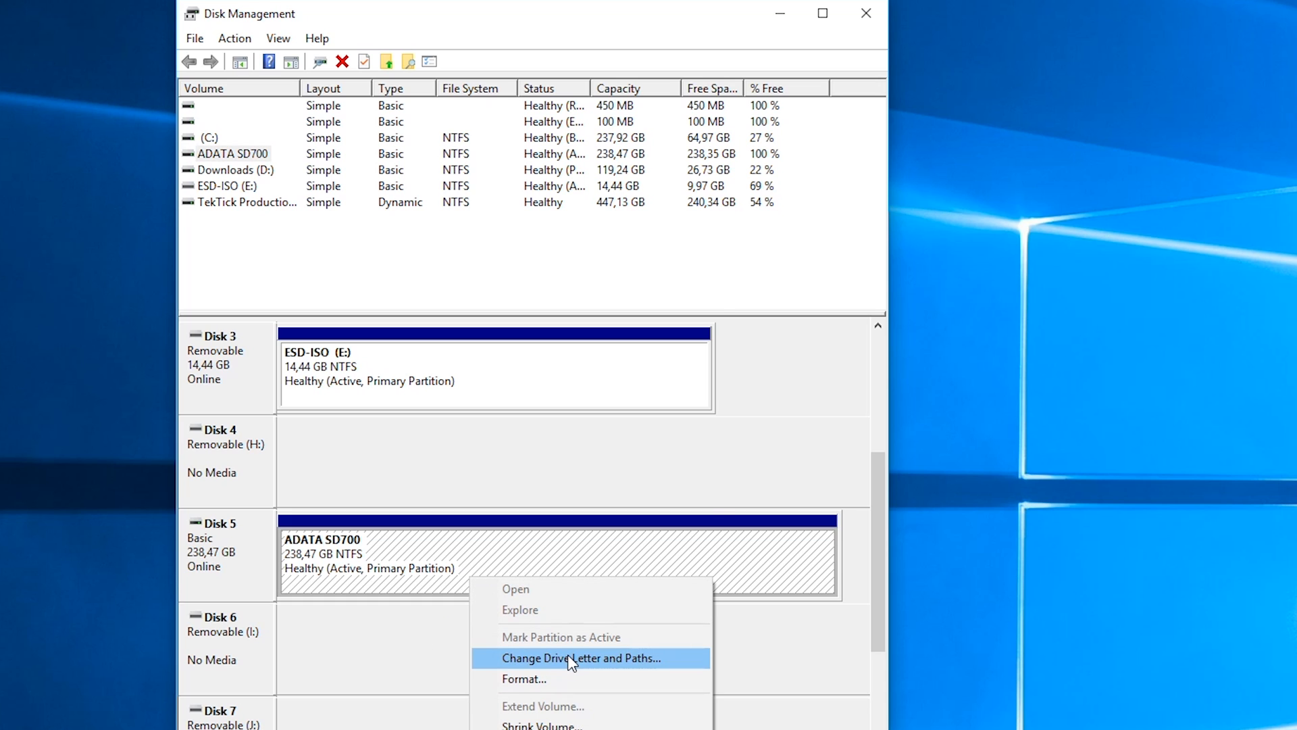
left_click(580, 657)
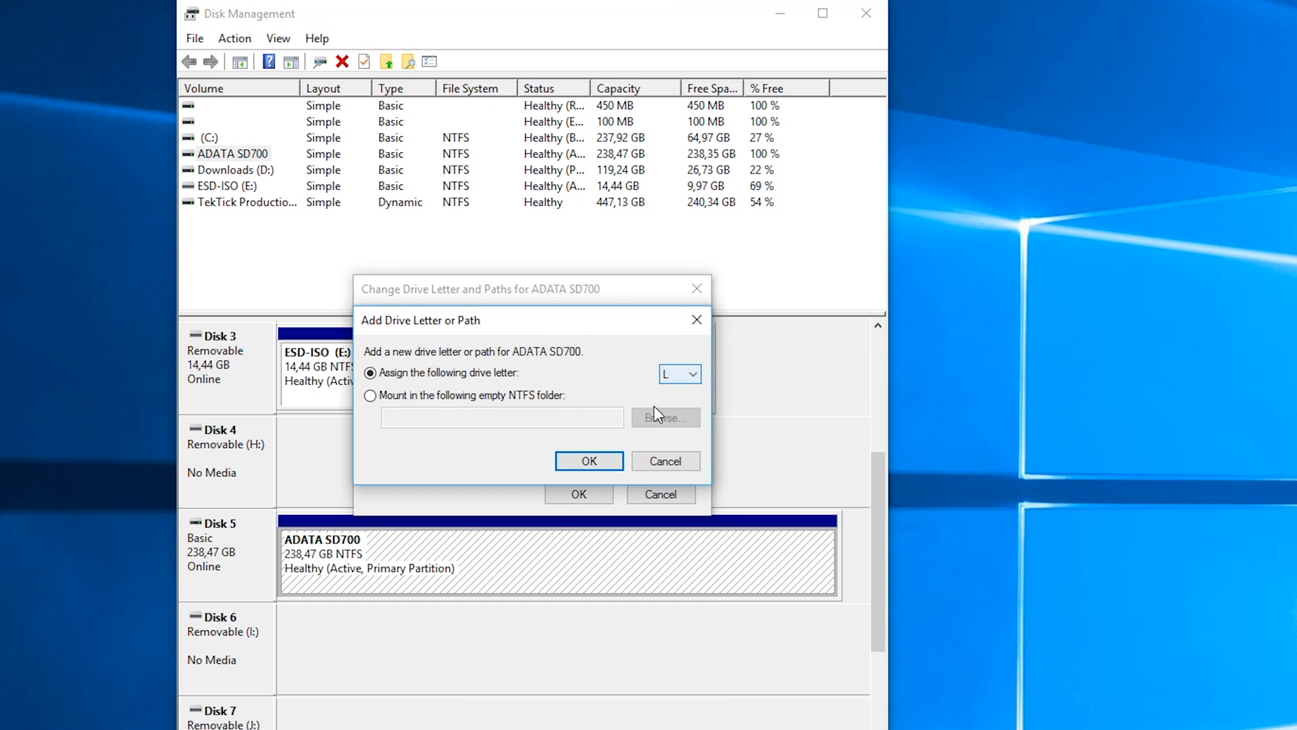
left_click(589, 461)
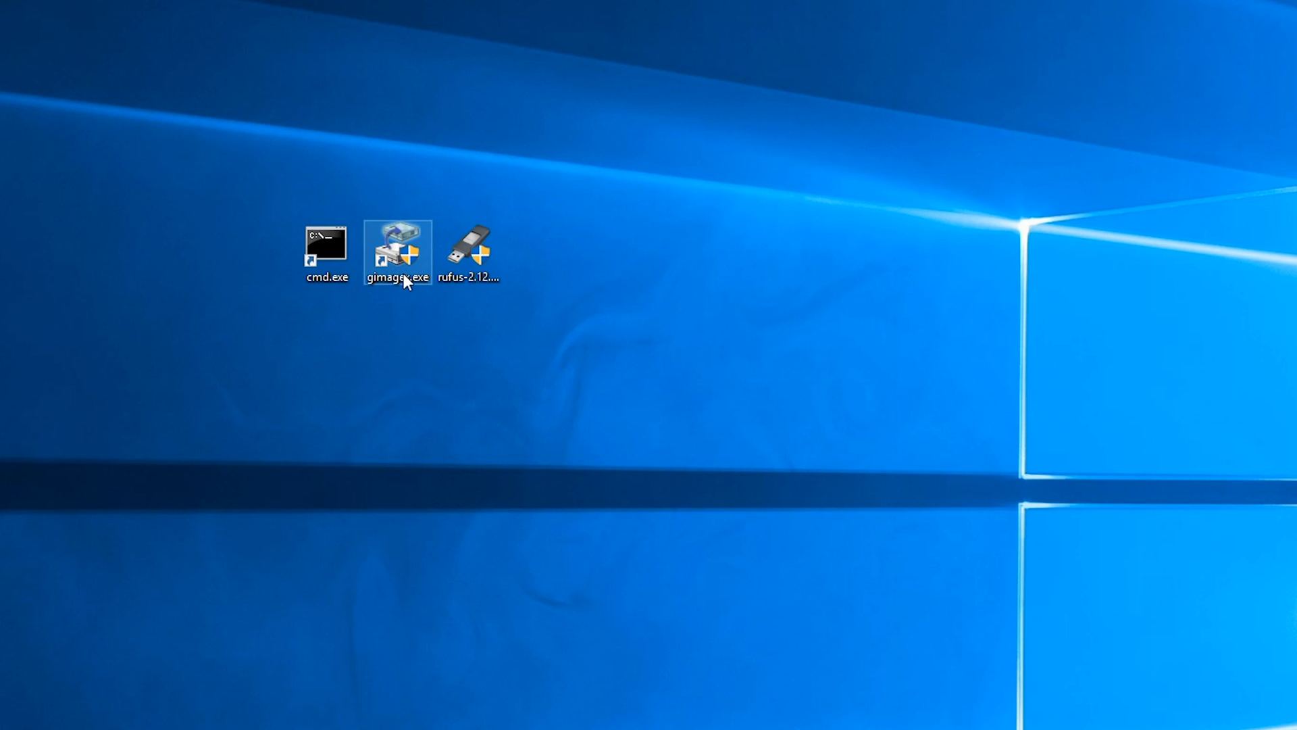
Launch GImageX and browse the Apply source to E:\sources, selecting boot.wim.
double_click(396, 250)
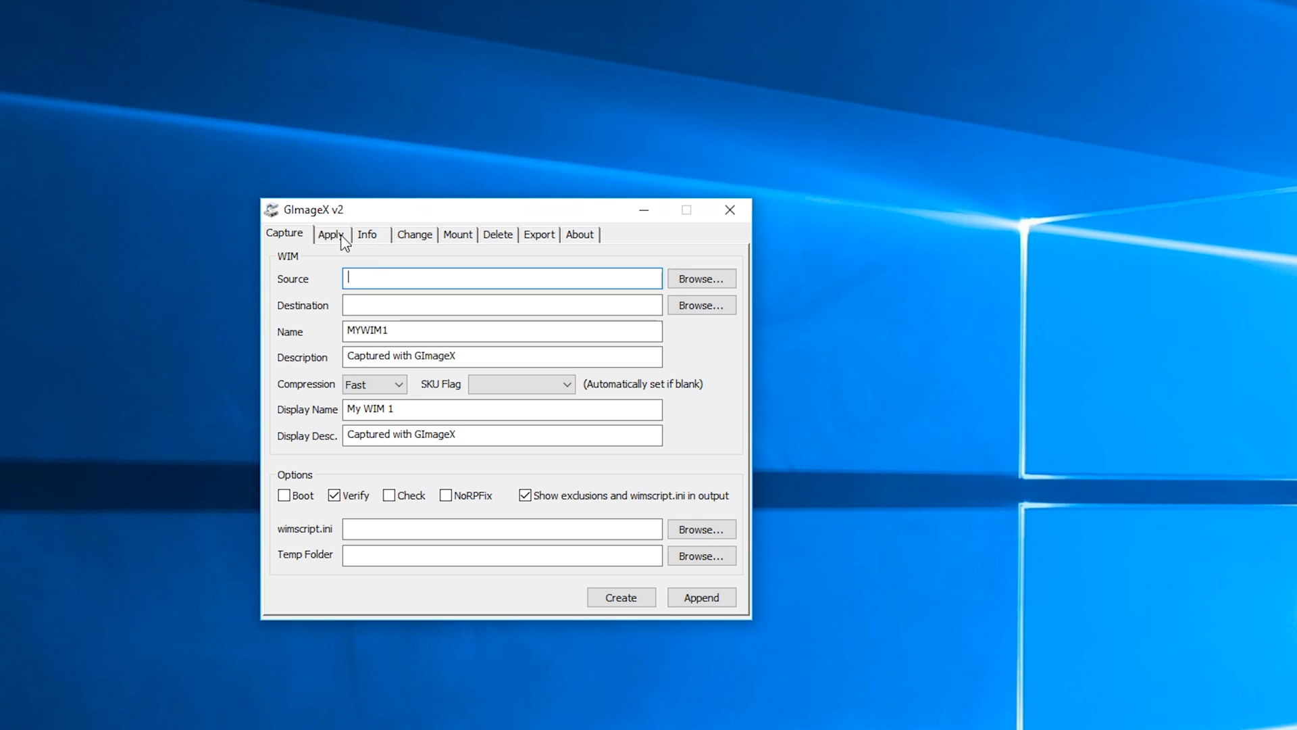
left_click(327, 234)
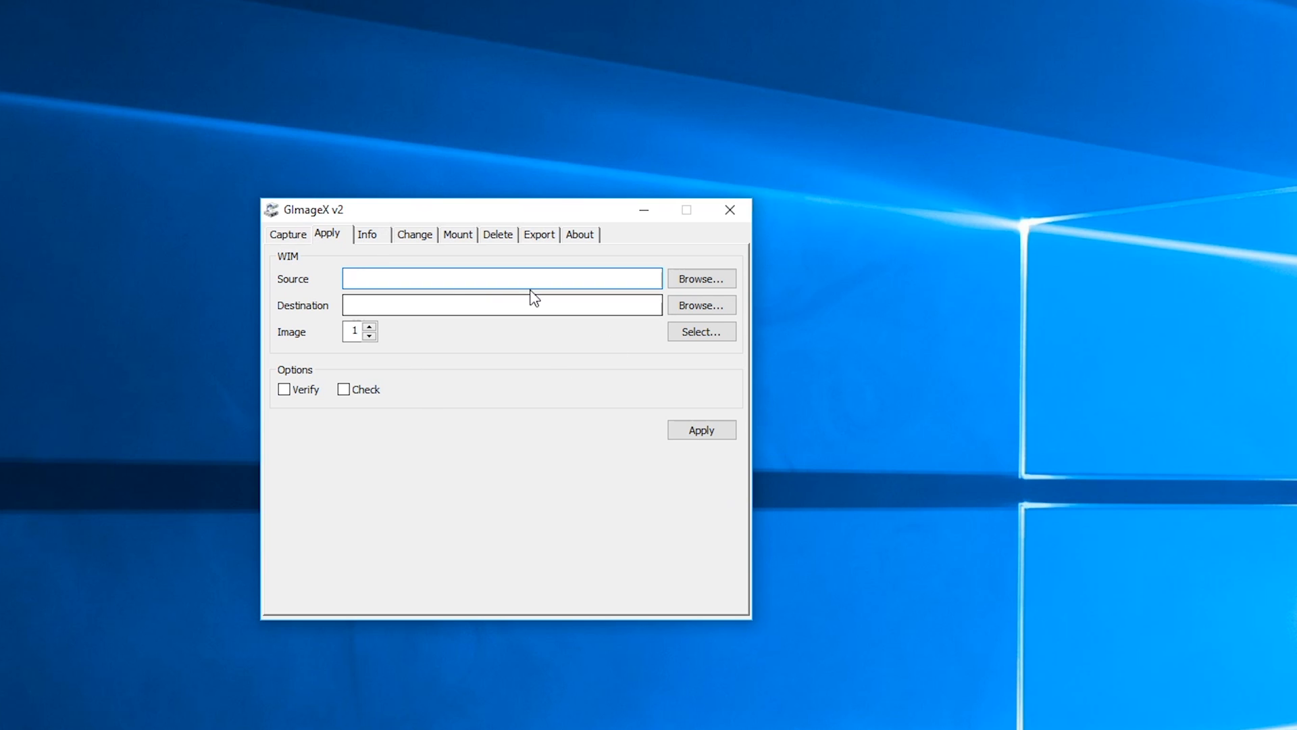
left_click(699, 278)
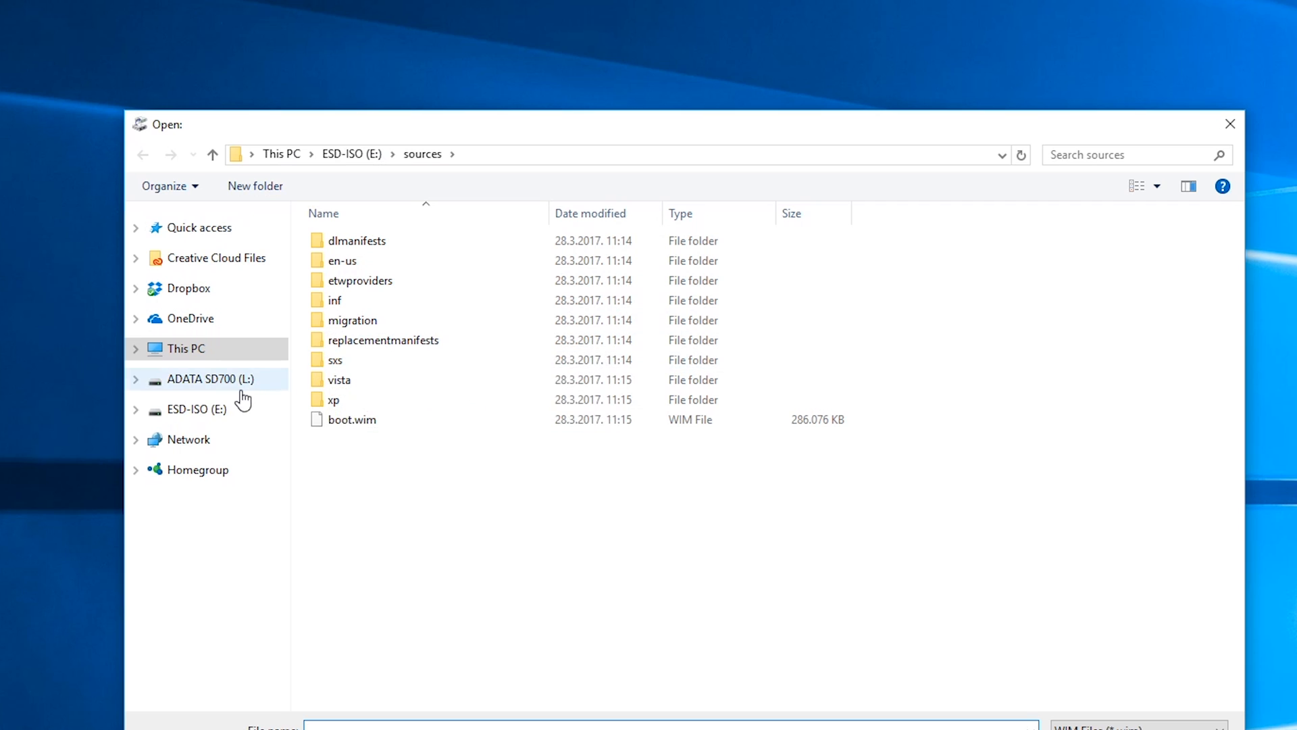
mouse_move(353, 424)
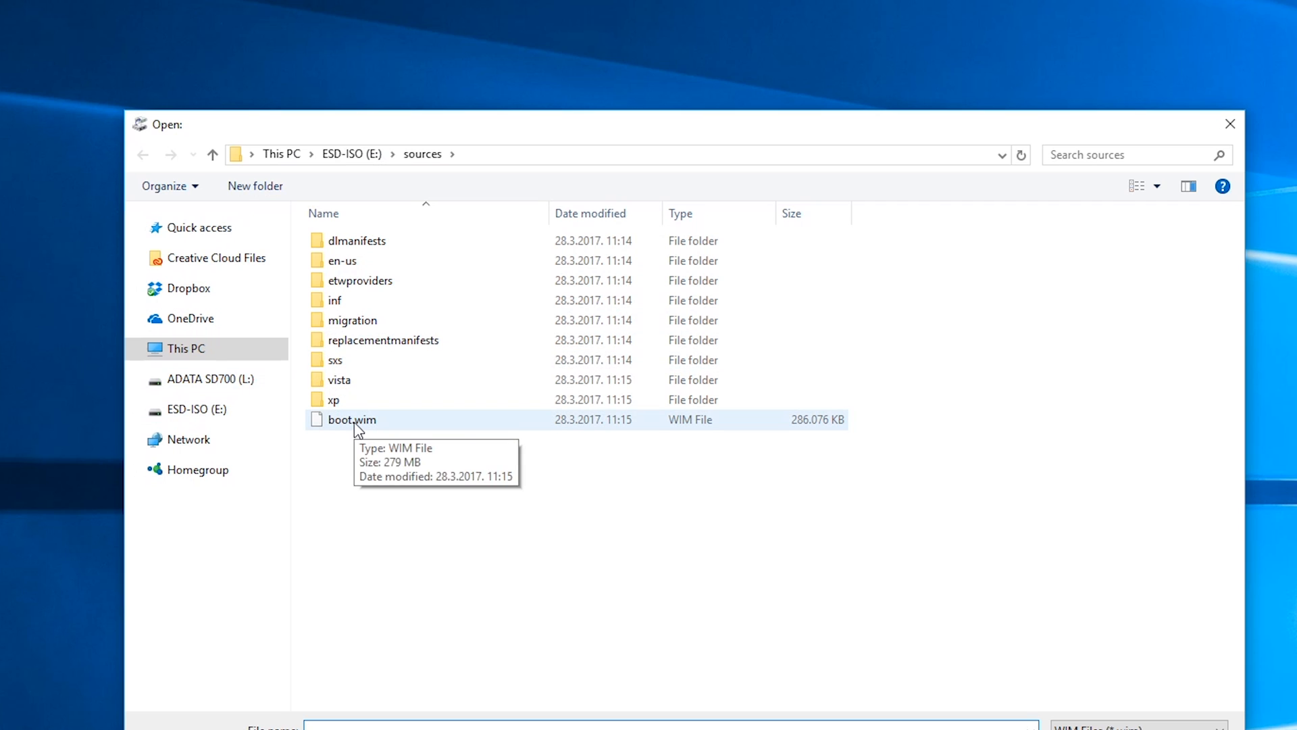
left_click(352, 419)
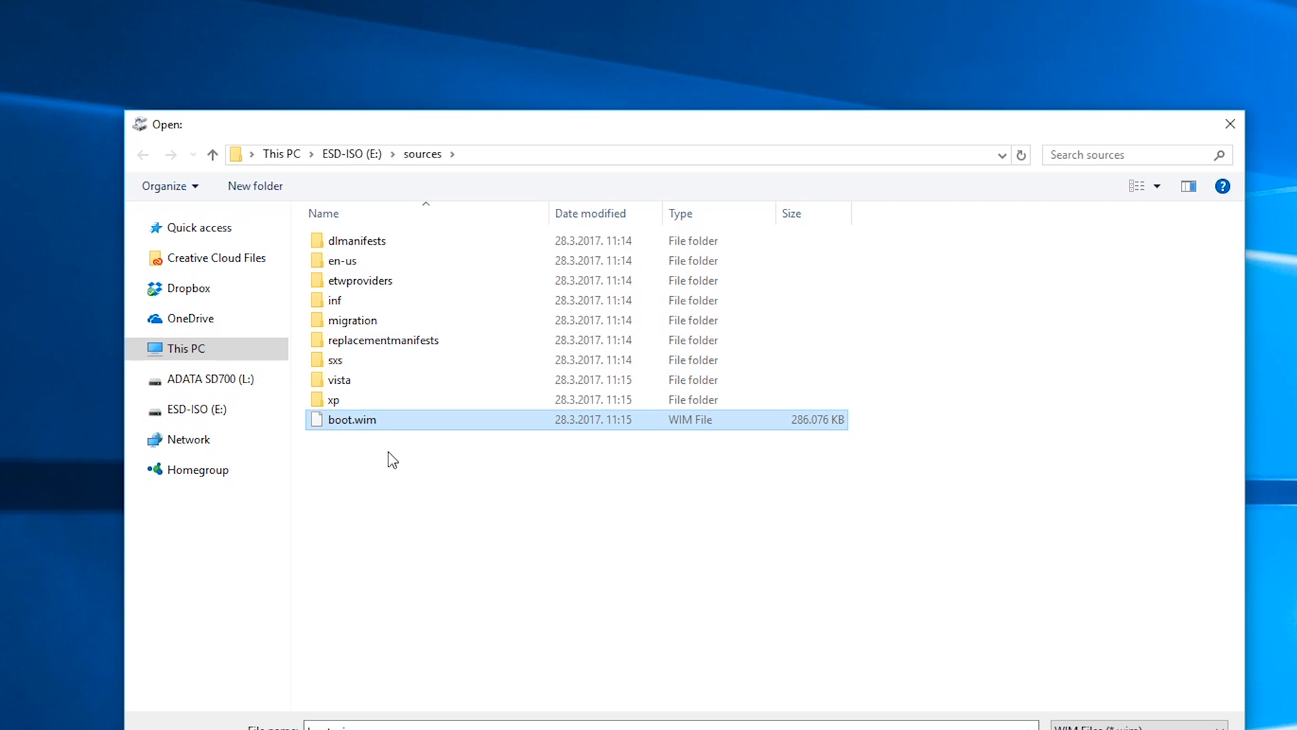
mouse_move(365, 483)
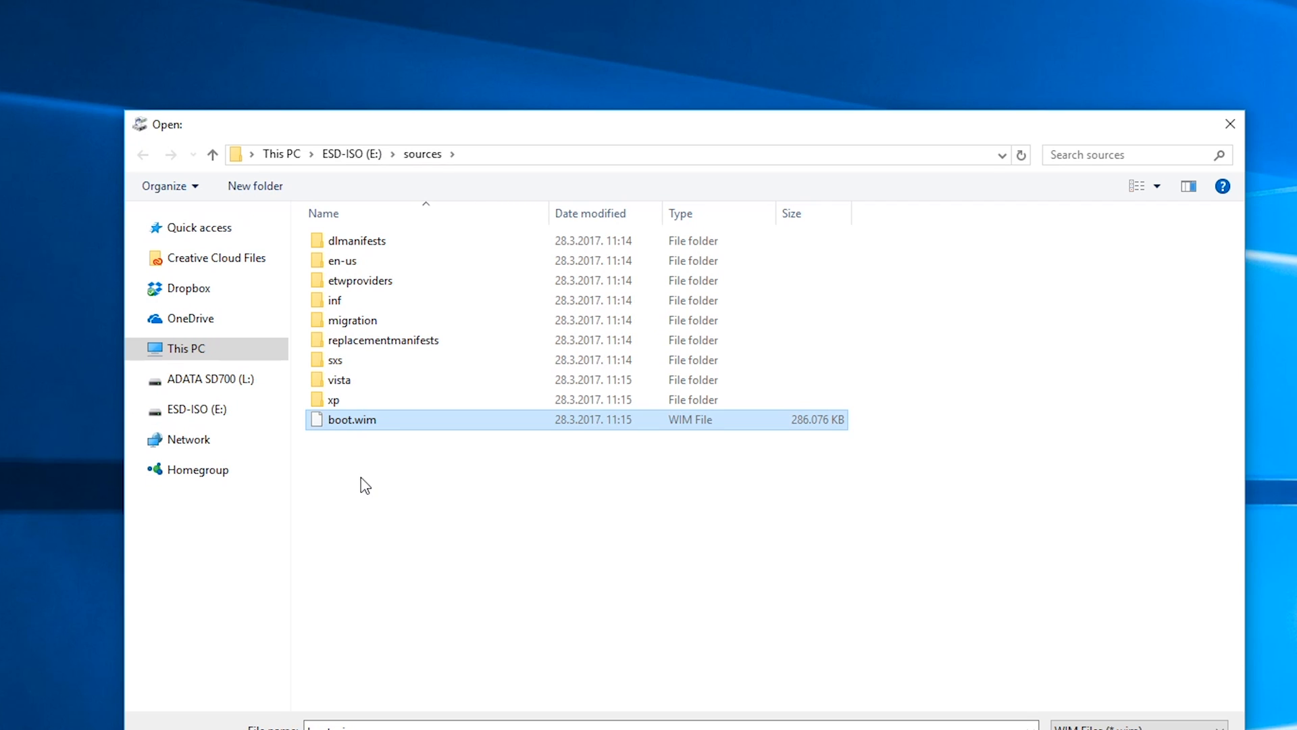
right_click(197, 409)
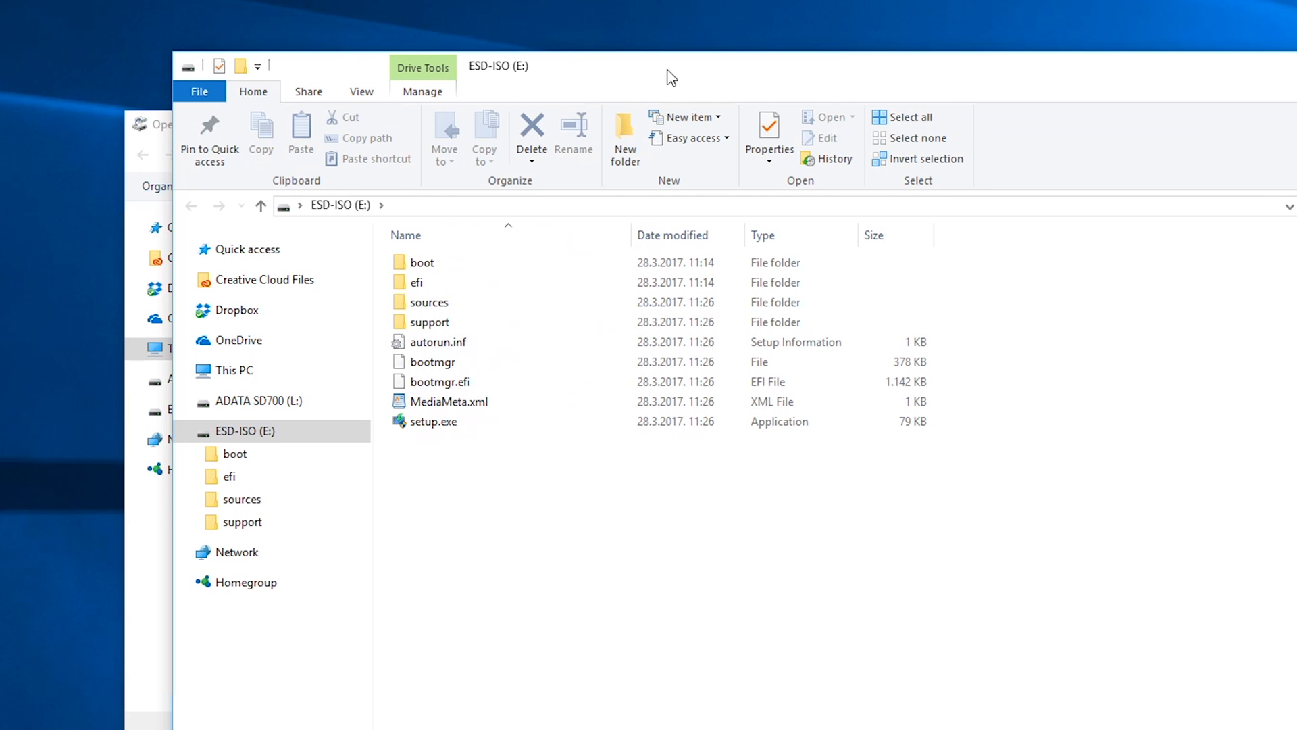
Open E:\sources in File Explorer and select the 4 GB install.esd file.
double_click(431, 302)
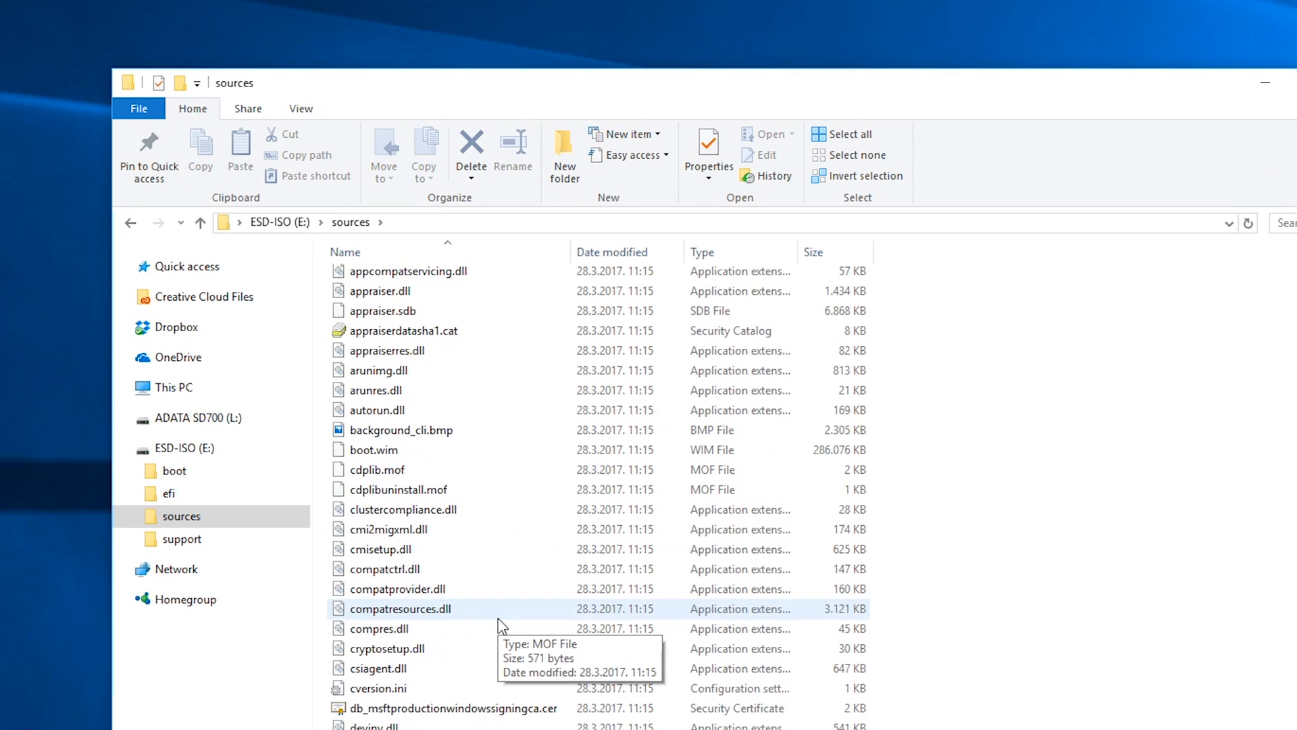
scroll("down", 3)
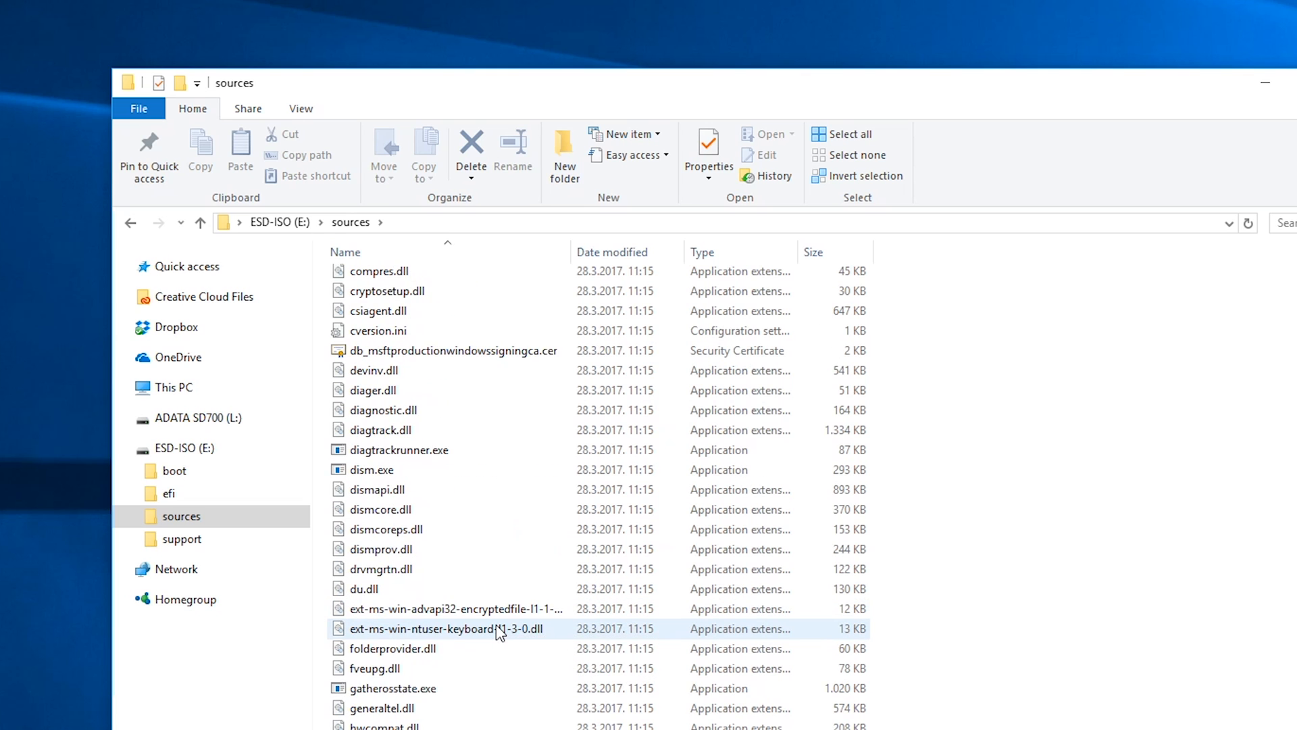
scroll("down", 3)
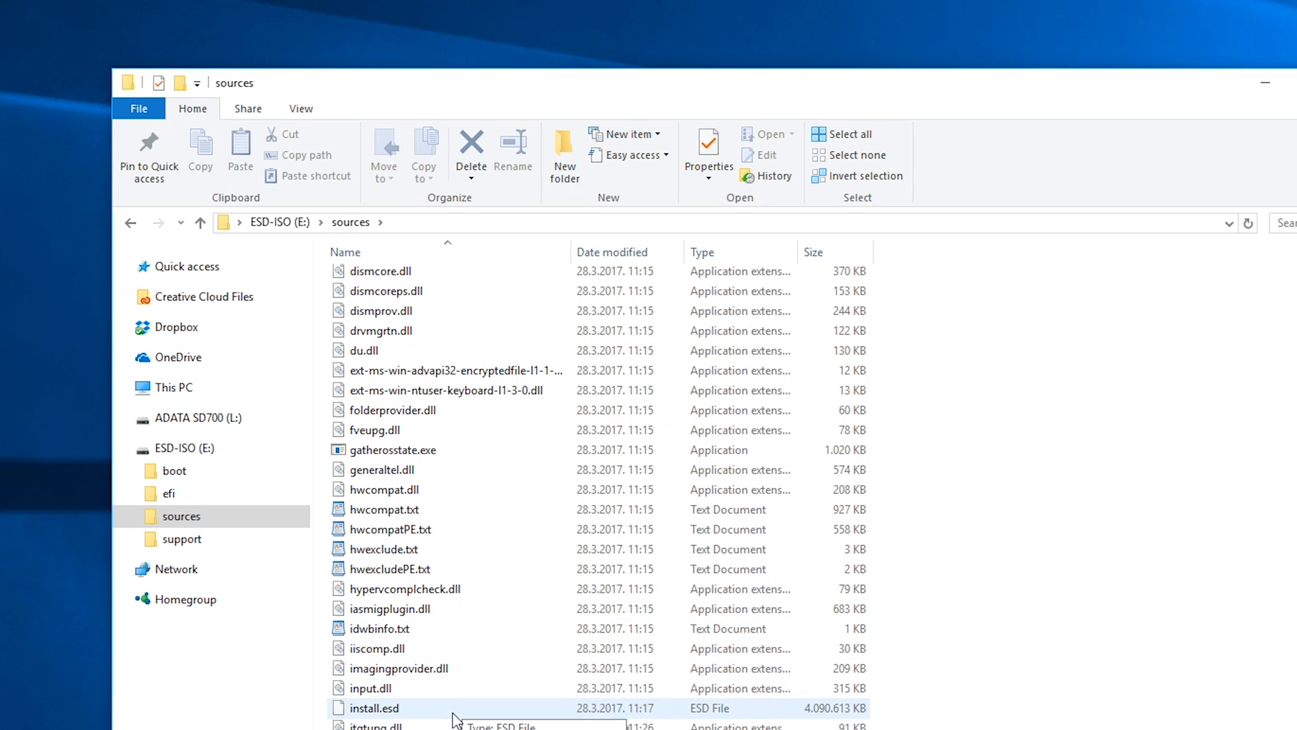
left_click(373, 707)
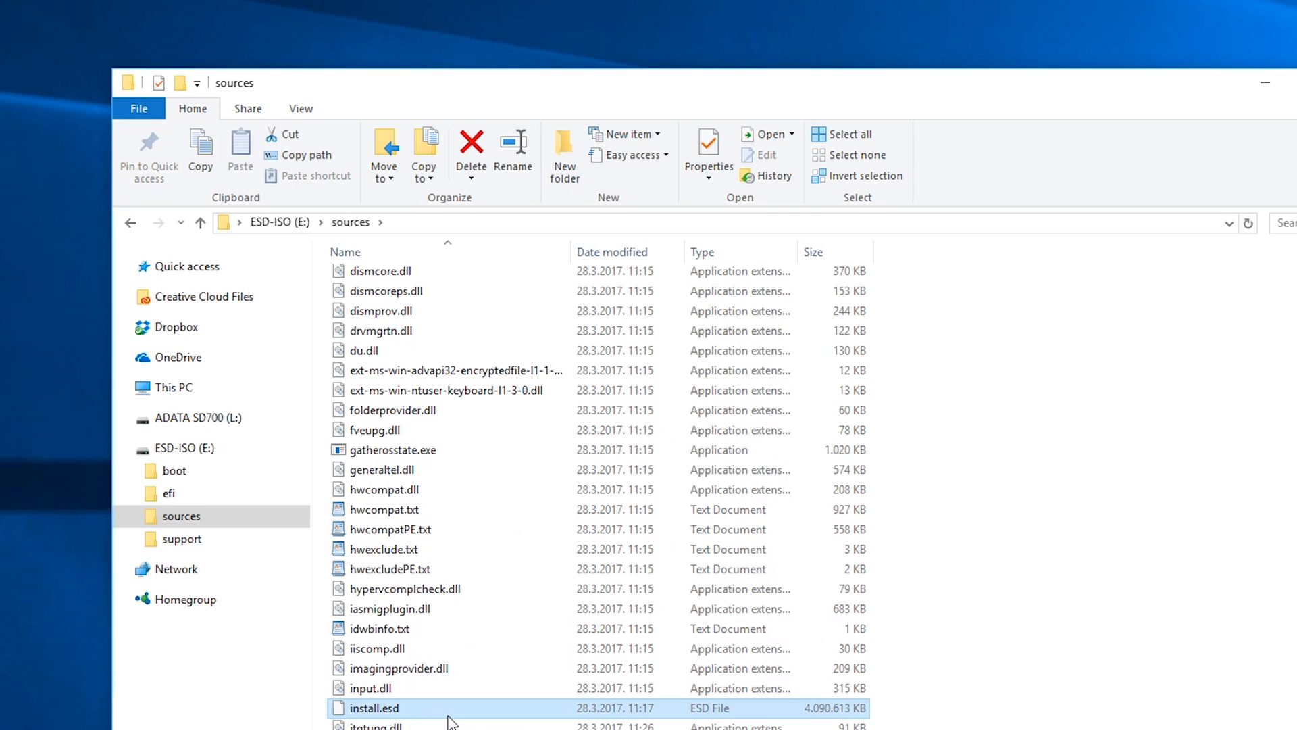
mouse_move(422, 720)
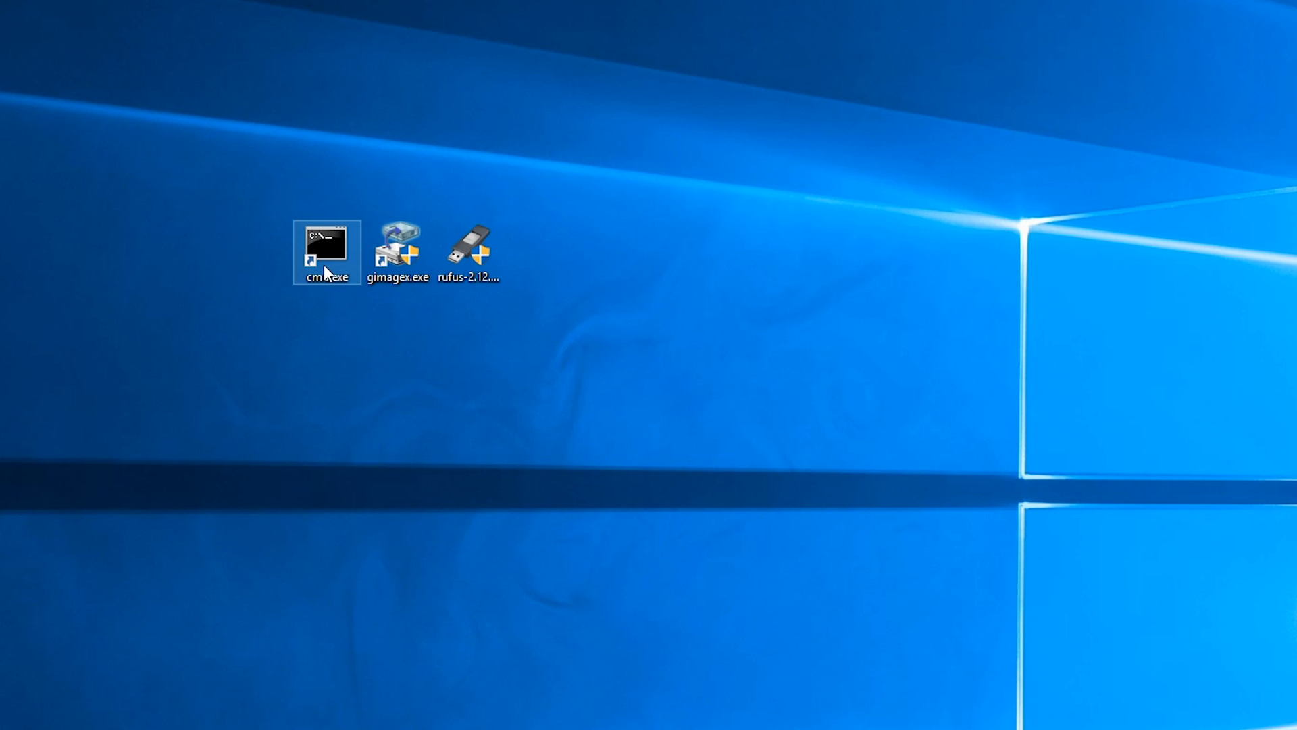
On drive E:, list install.esd's editions with dism /Get-WimInfo and start exporting index 1.
double_click(325, 251)
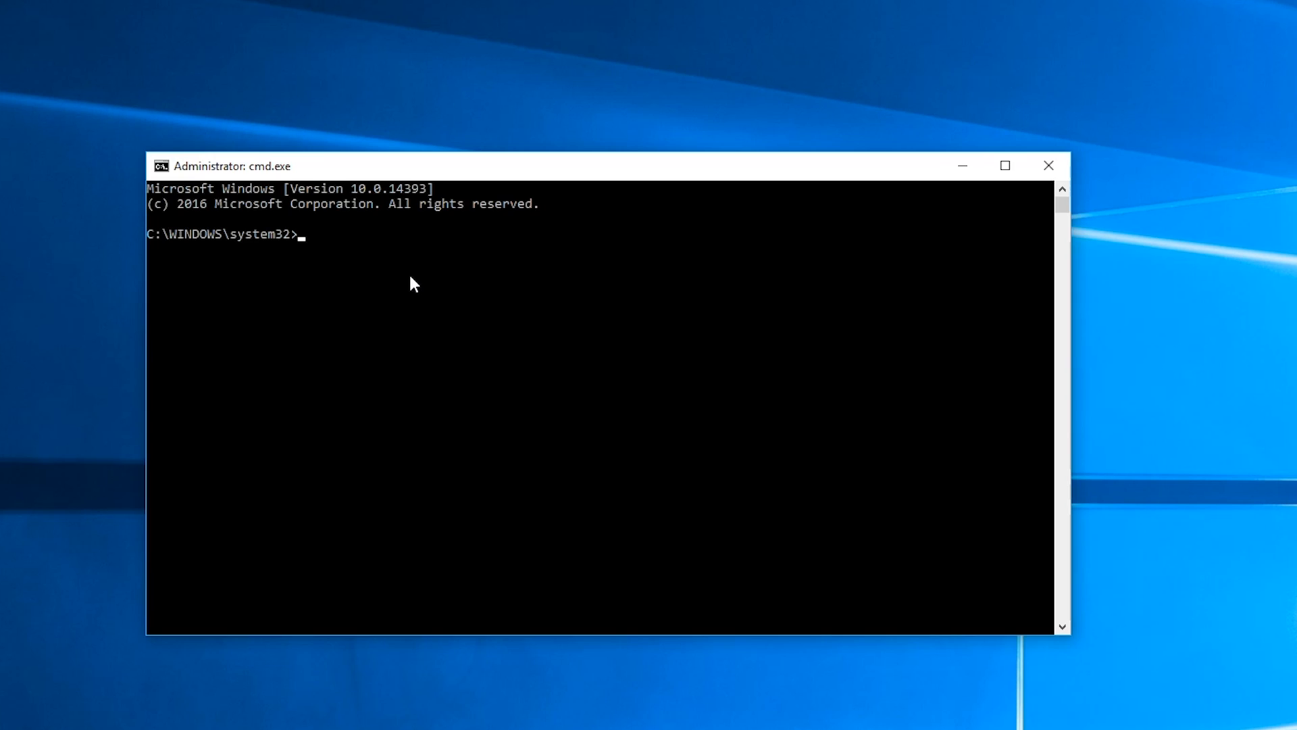
type("e:")
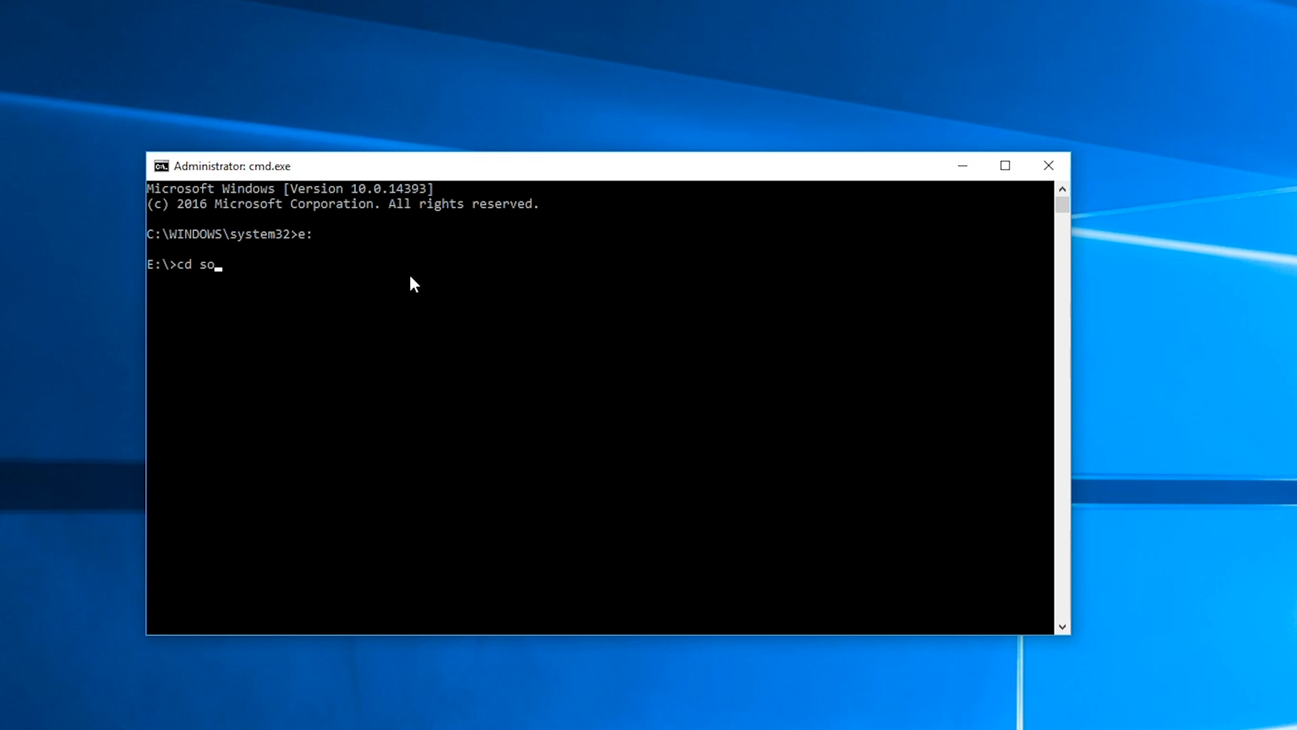
key("Return")
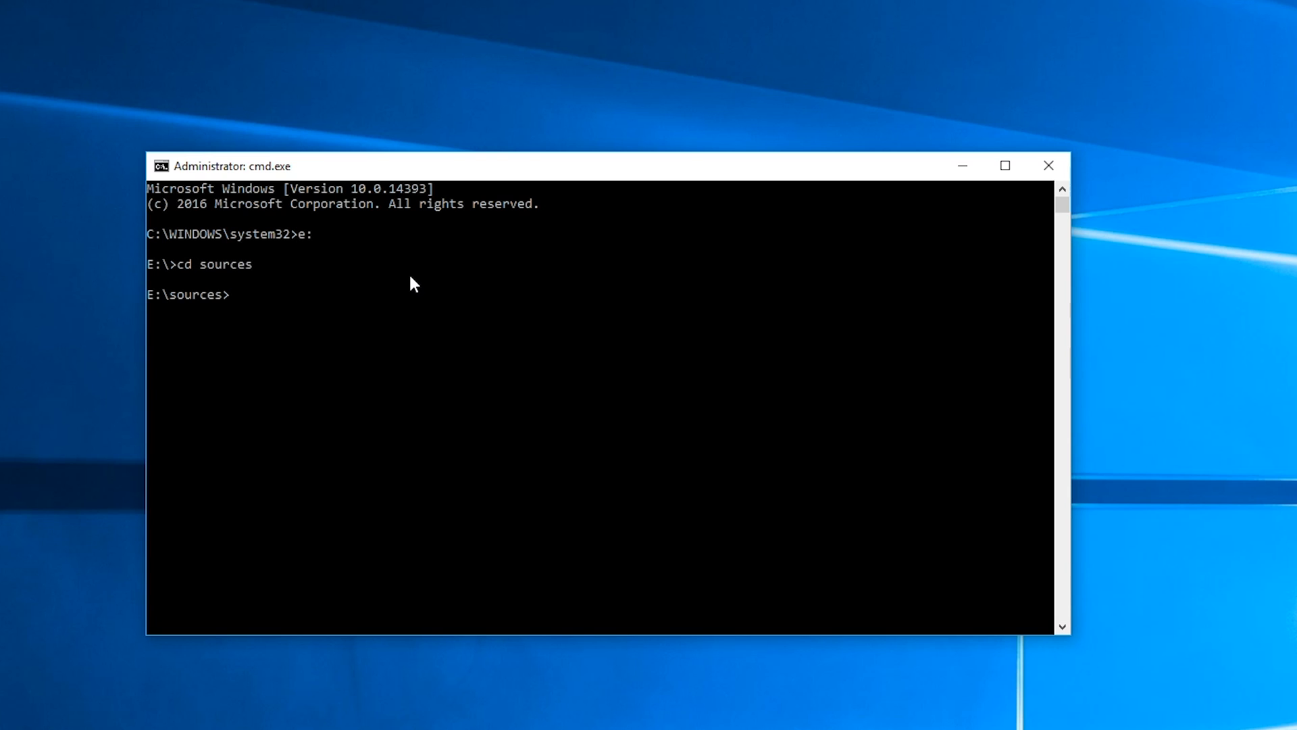
mouse_move(283, 316)
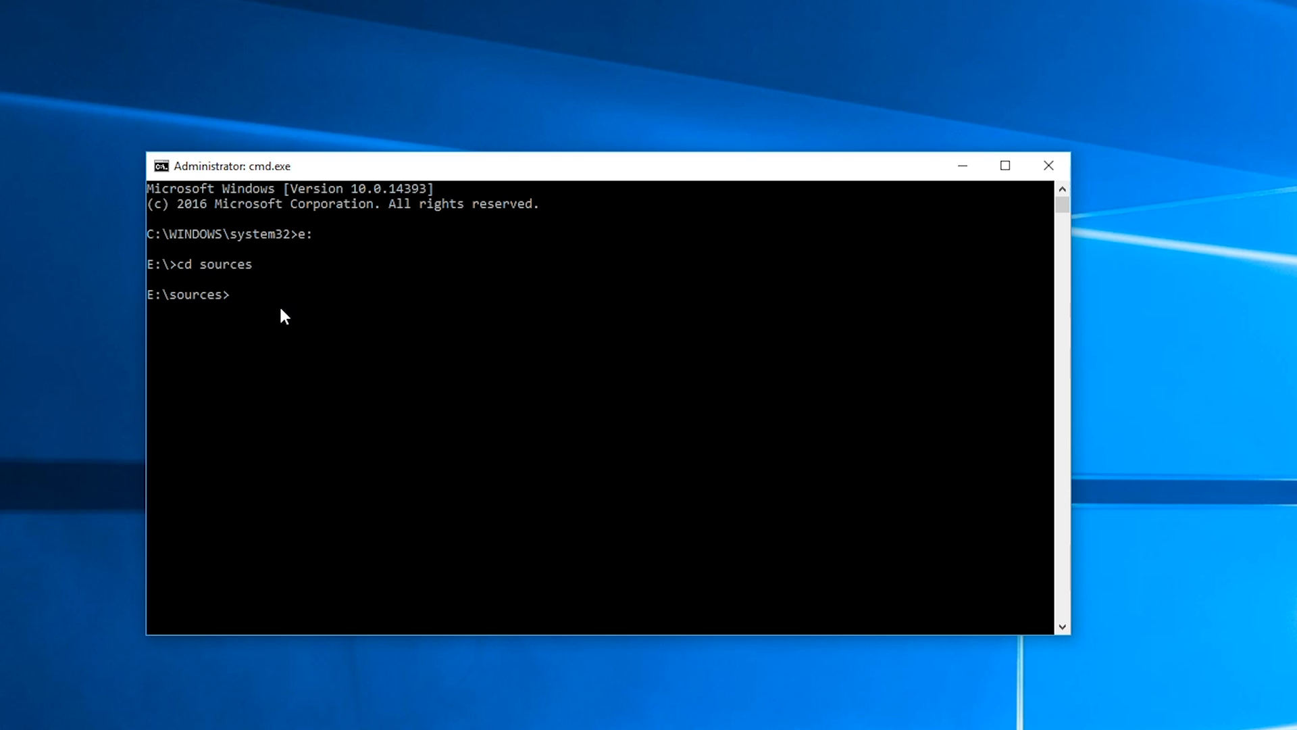
type("dism /Get-WimInfo /WimFile:install.esd")
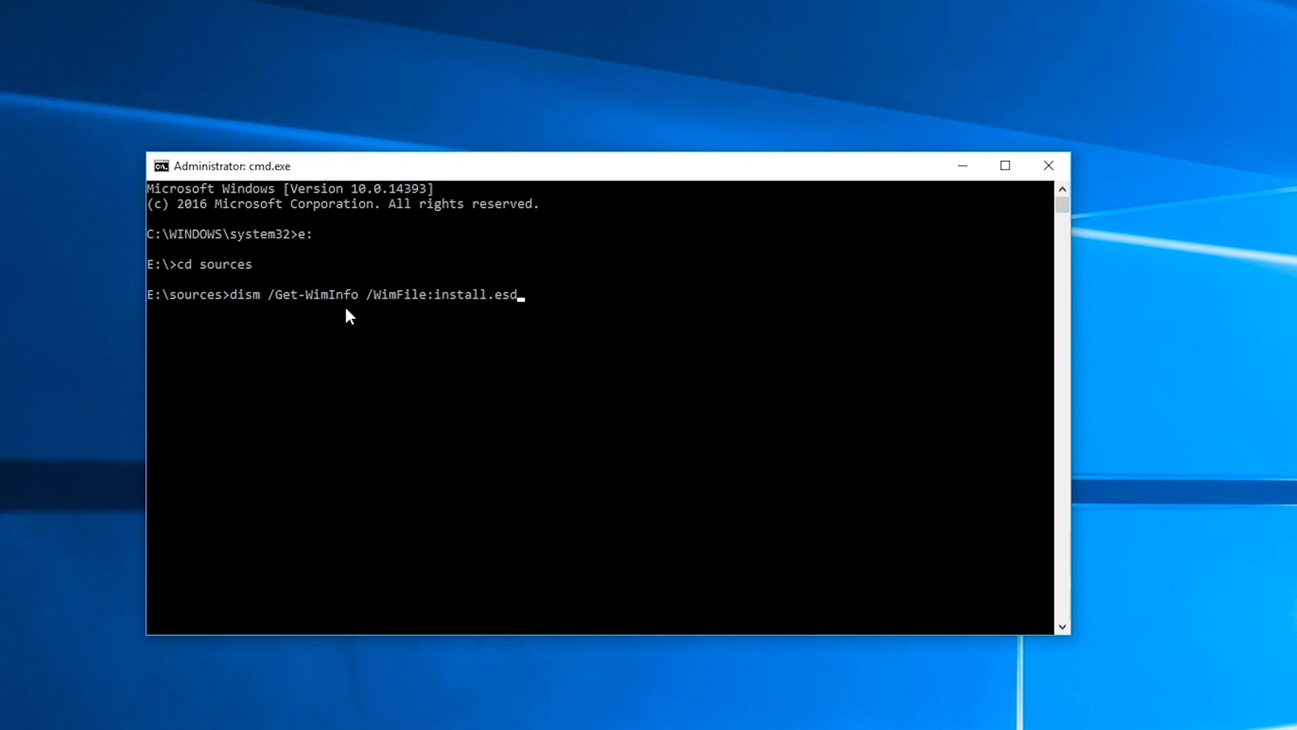
key("Return")
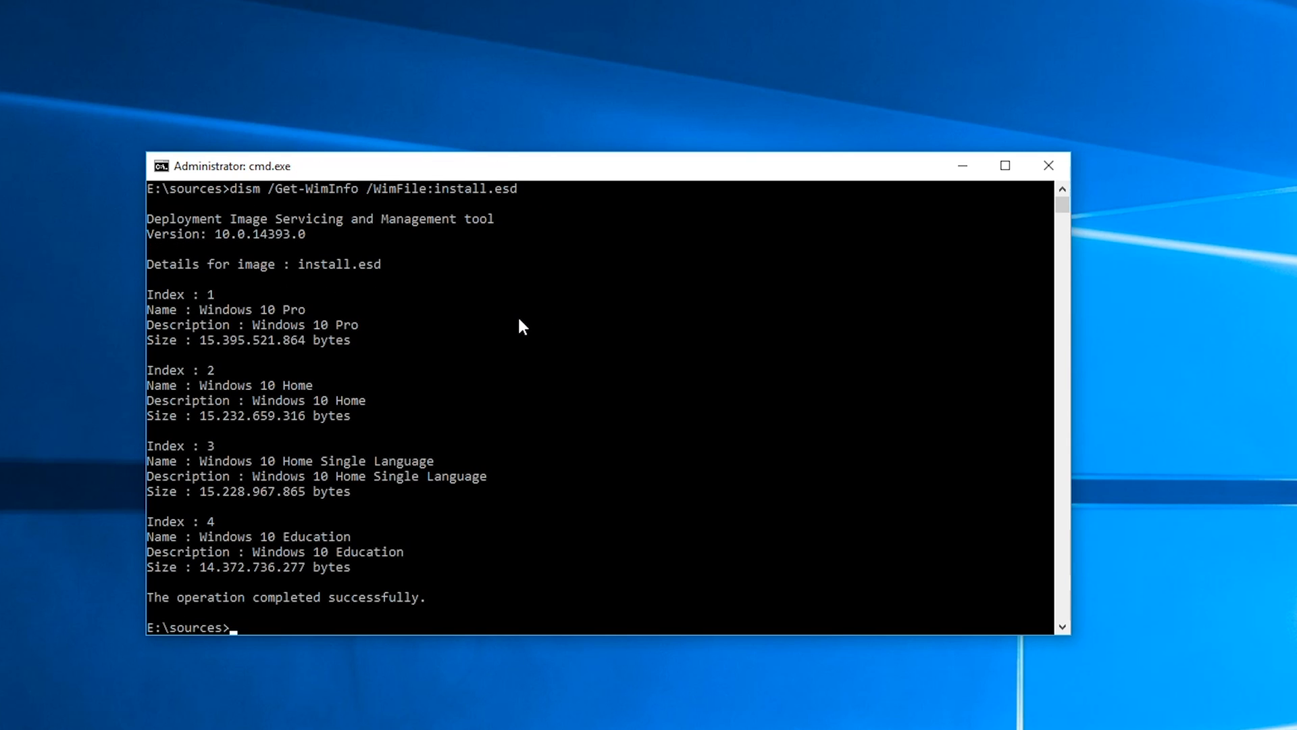
mouse_move(268, 637)
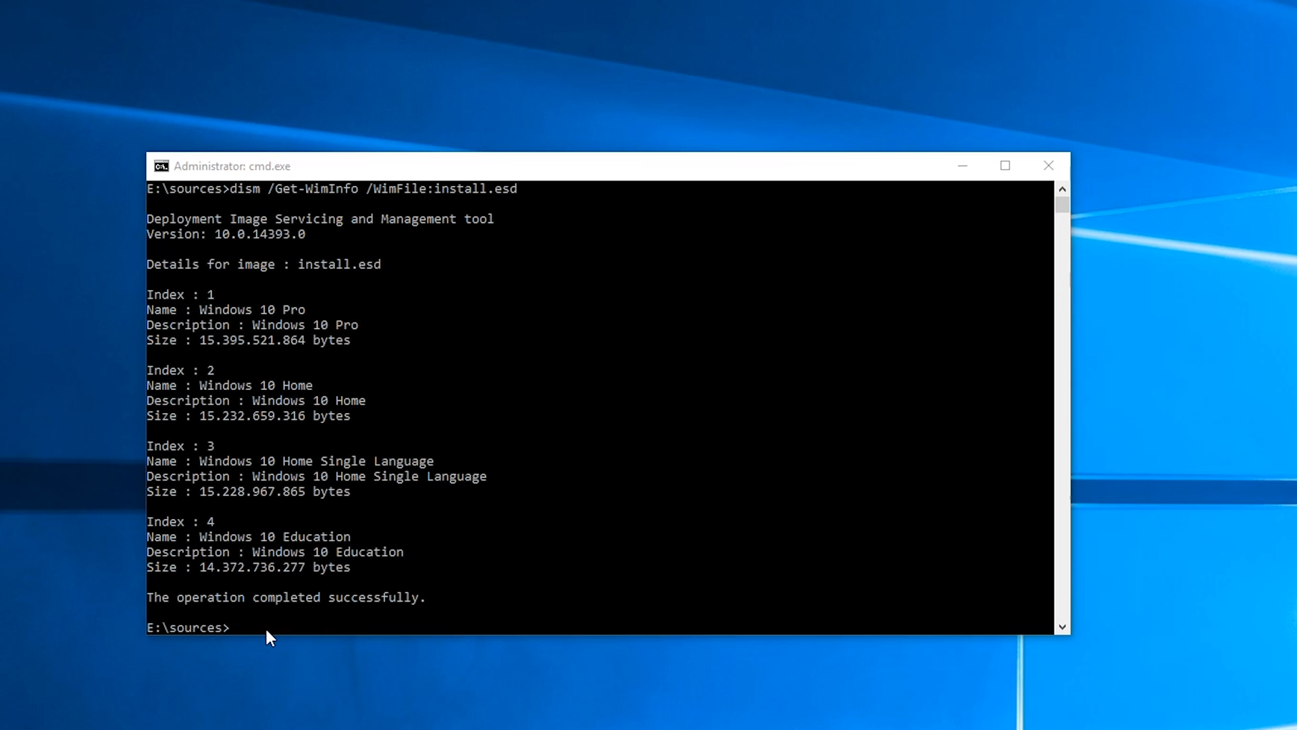
type("dism /export-image /SourceImageFile:install.esd /SourceIndex:1 /DestinationImageFile:install.wim /Compress:max /CheckIntegrity")
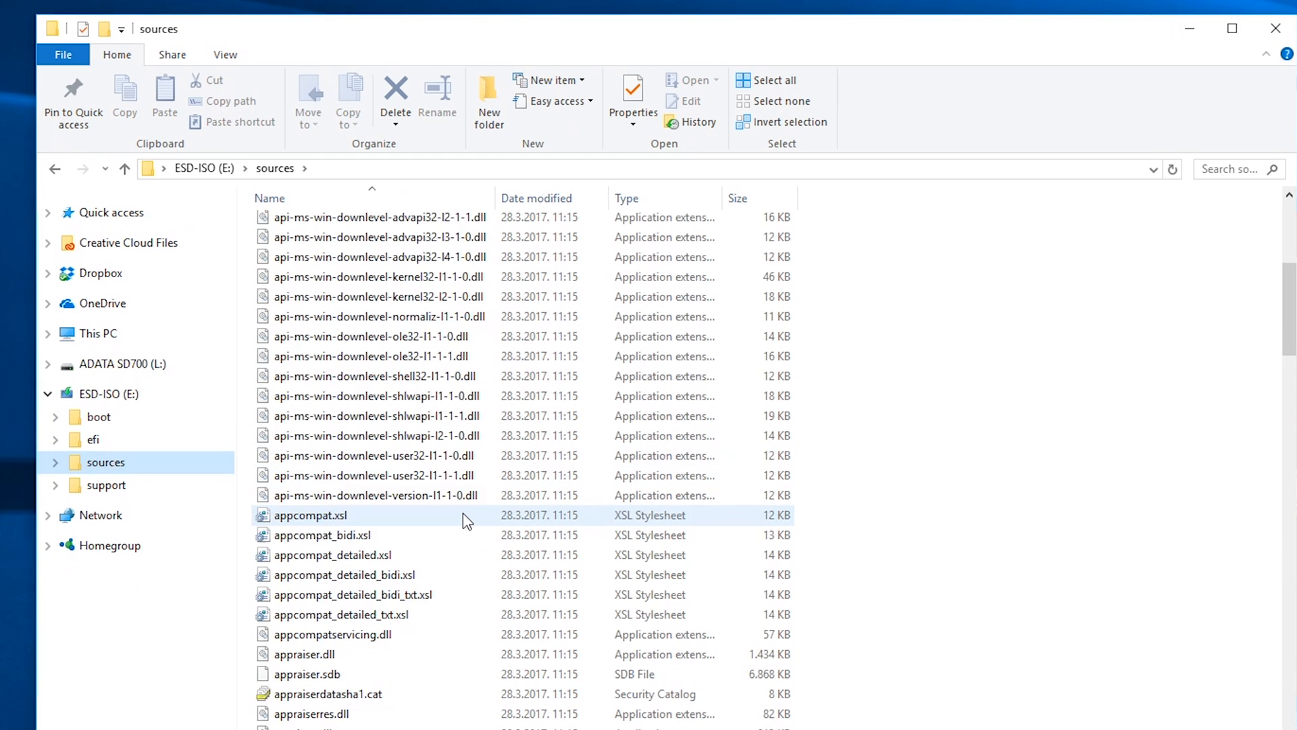
Scroll through E:\sources to find the new 4 GB install.wim beside install.esd.
scroll("down", 3)
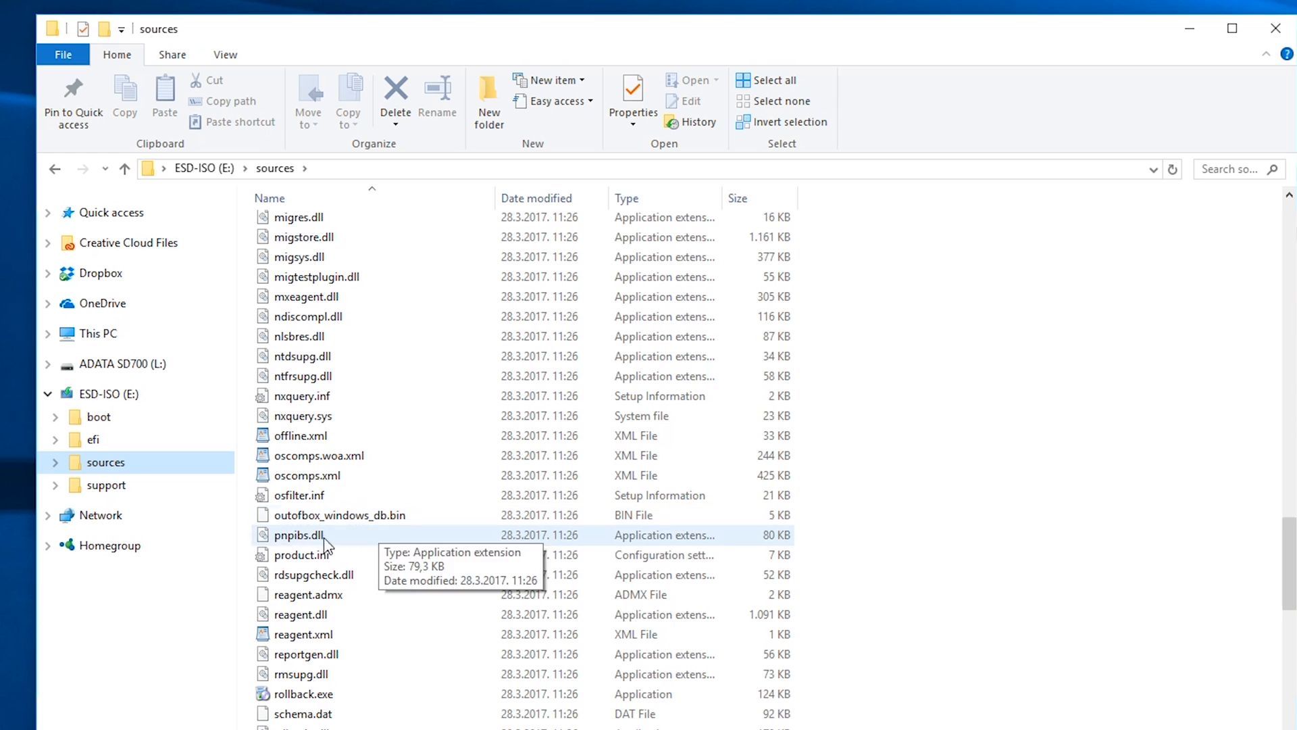
scroll("up", 3)
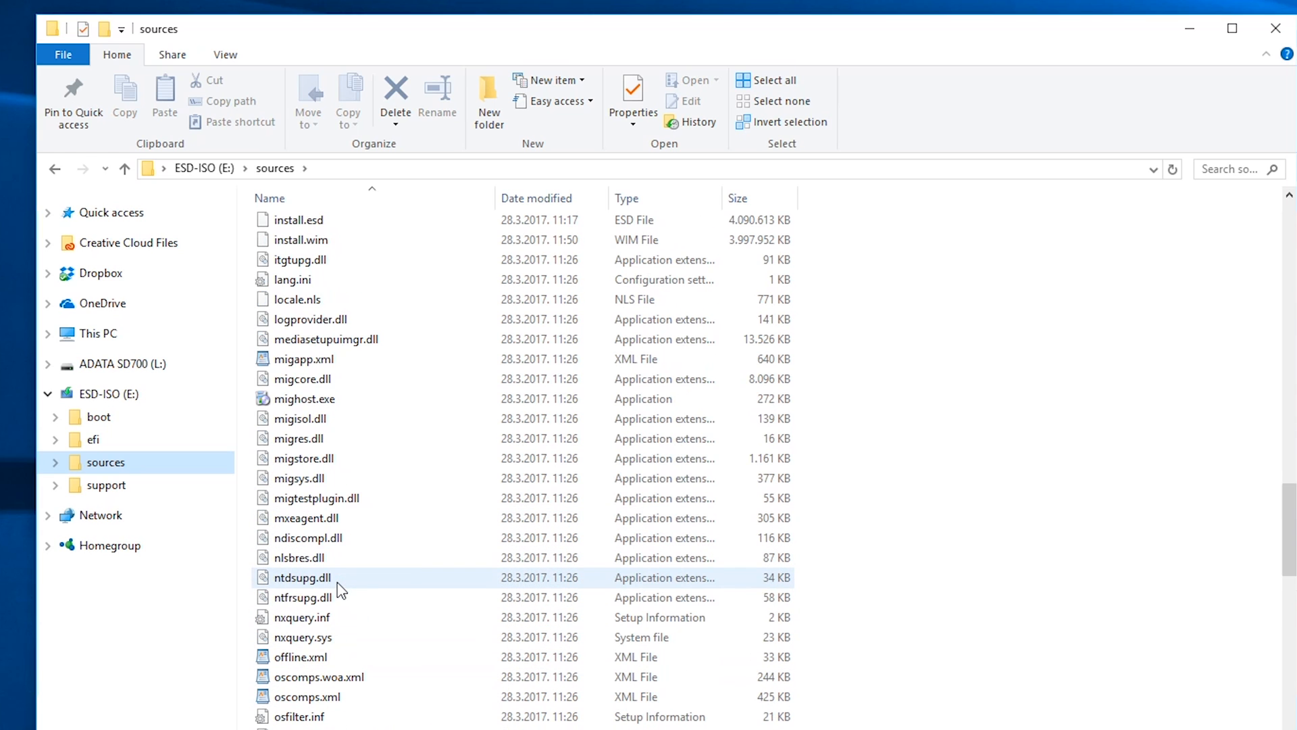
scroll("up", 3)
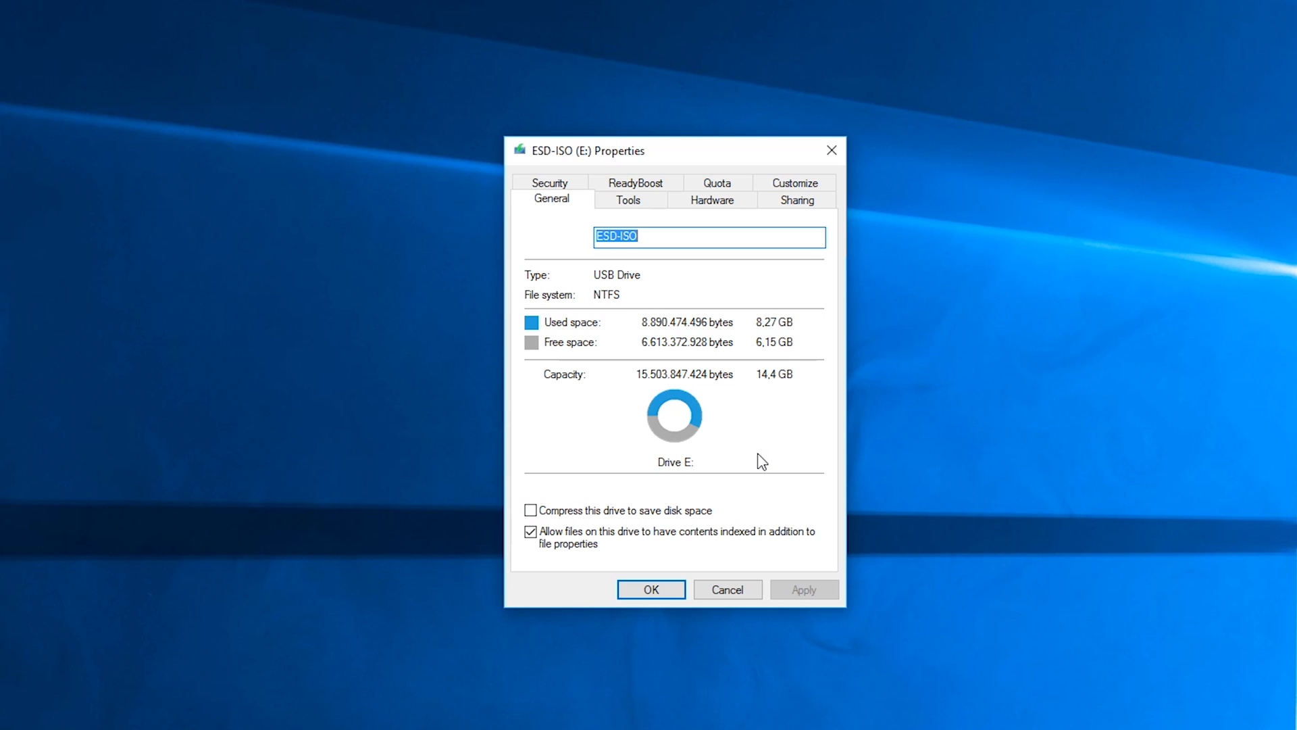
mouse_move(738, 334)
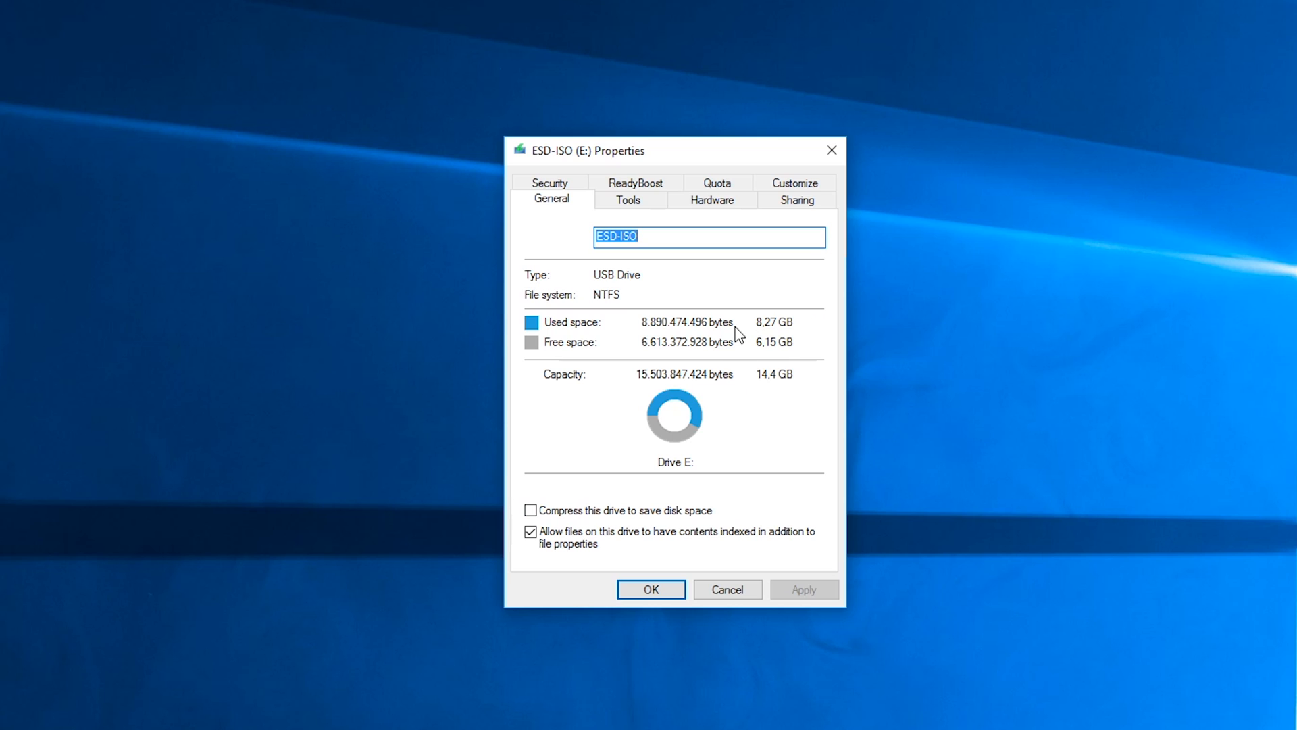
mouse_move(776, 322)
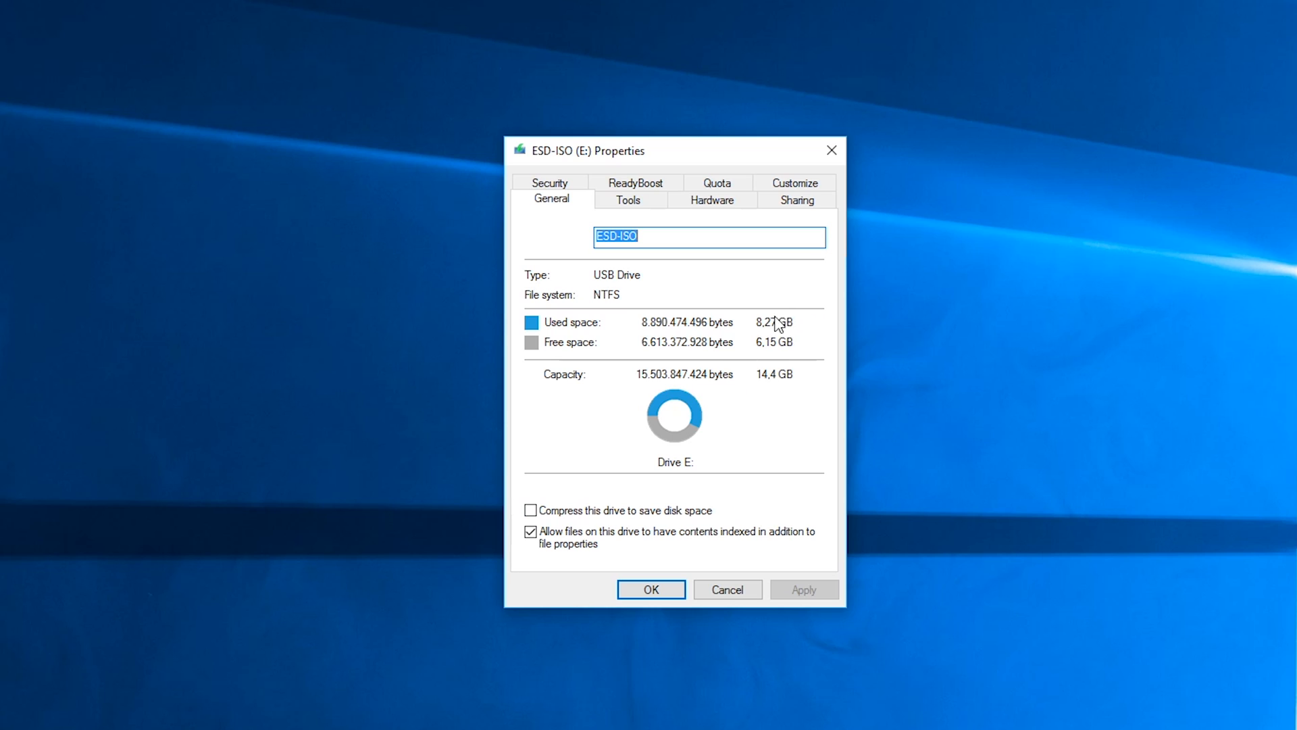
mouse_move(806, 342)
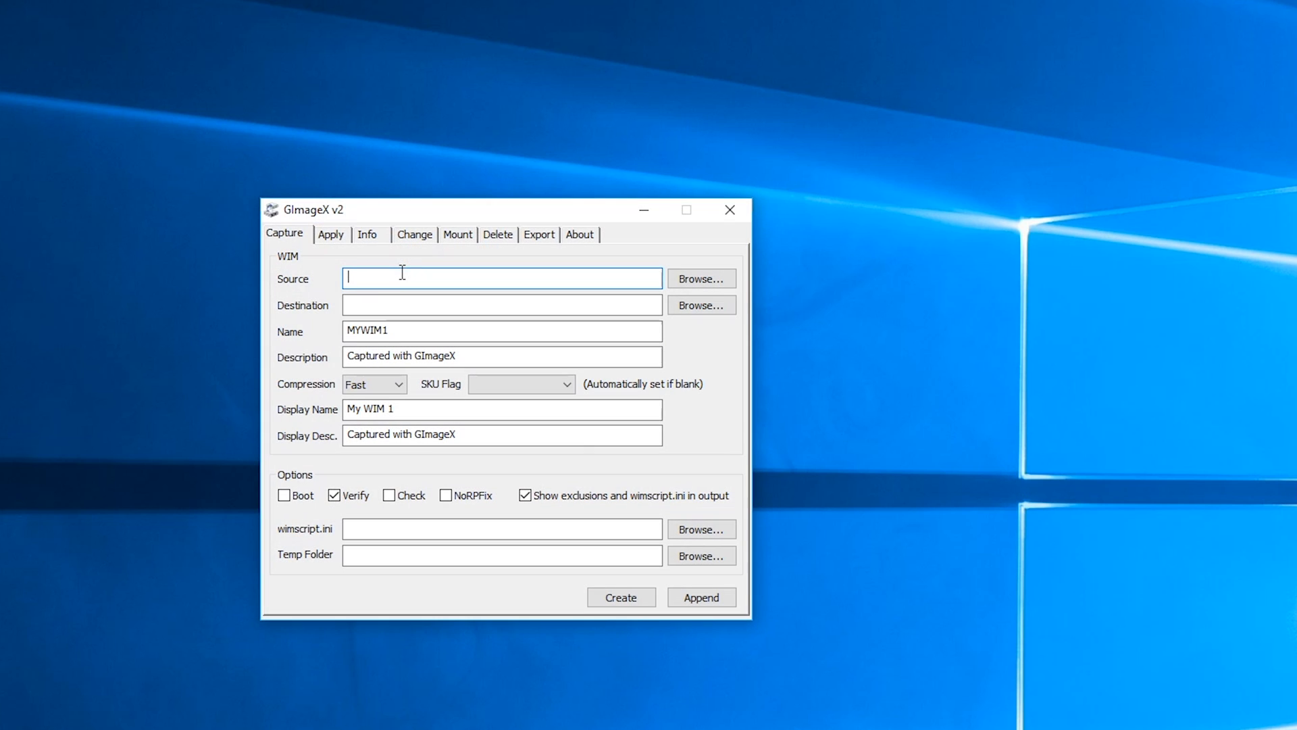
mouse_move(339, 244)
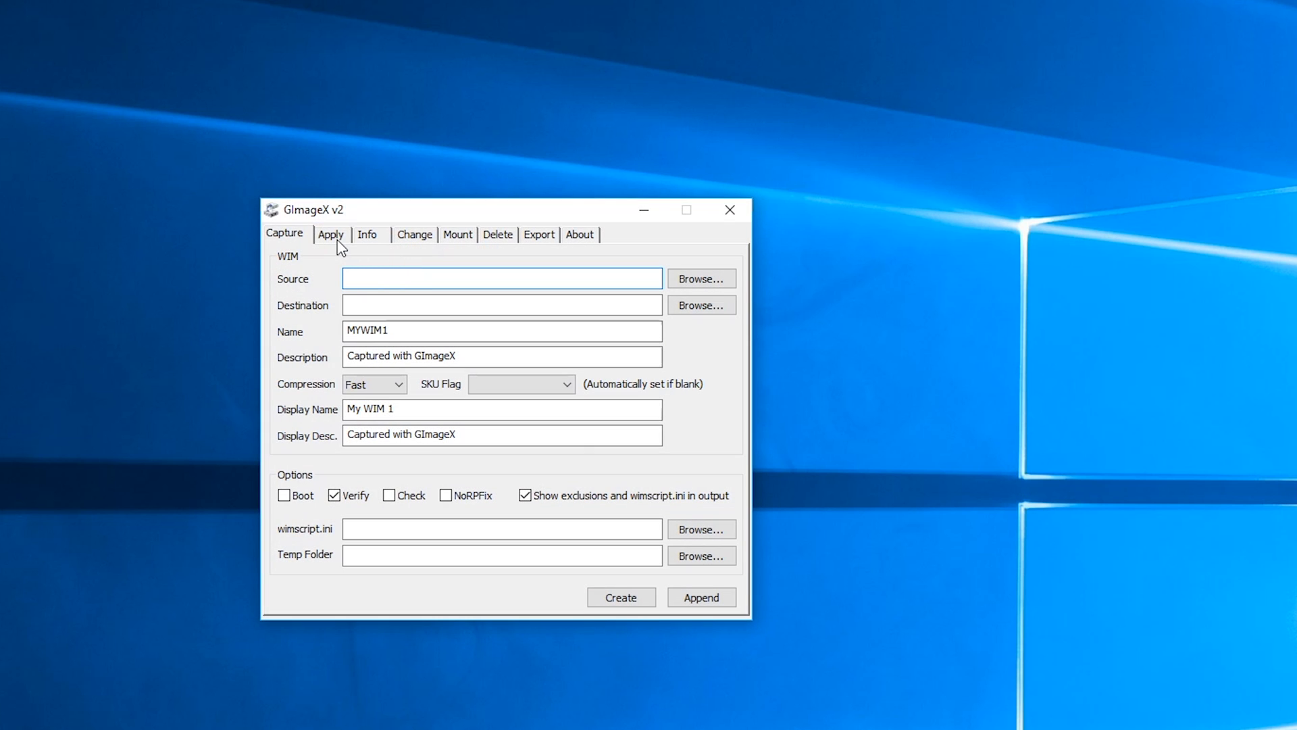
Set GImageX to apply E:\sources\install.wim onto the ADATA SD700 (L:) drive.
left_click(329, 234)
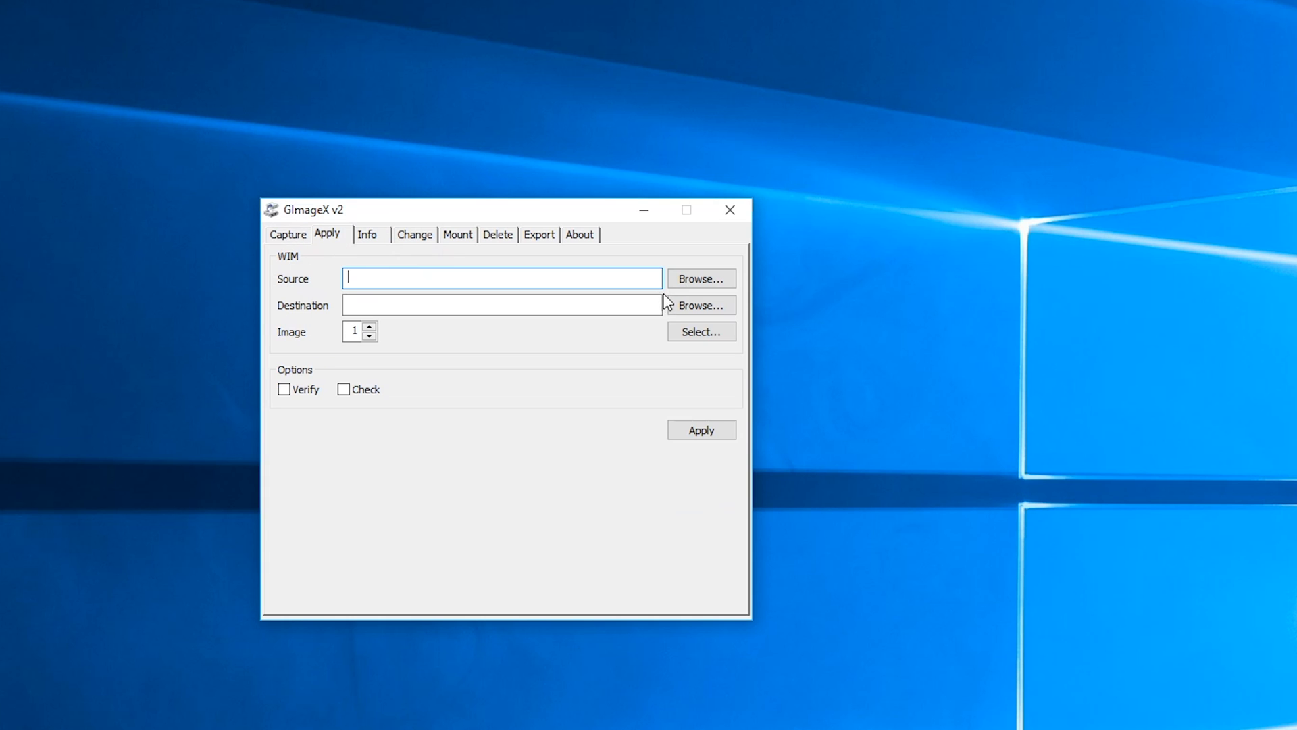
left_click(700, 278)
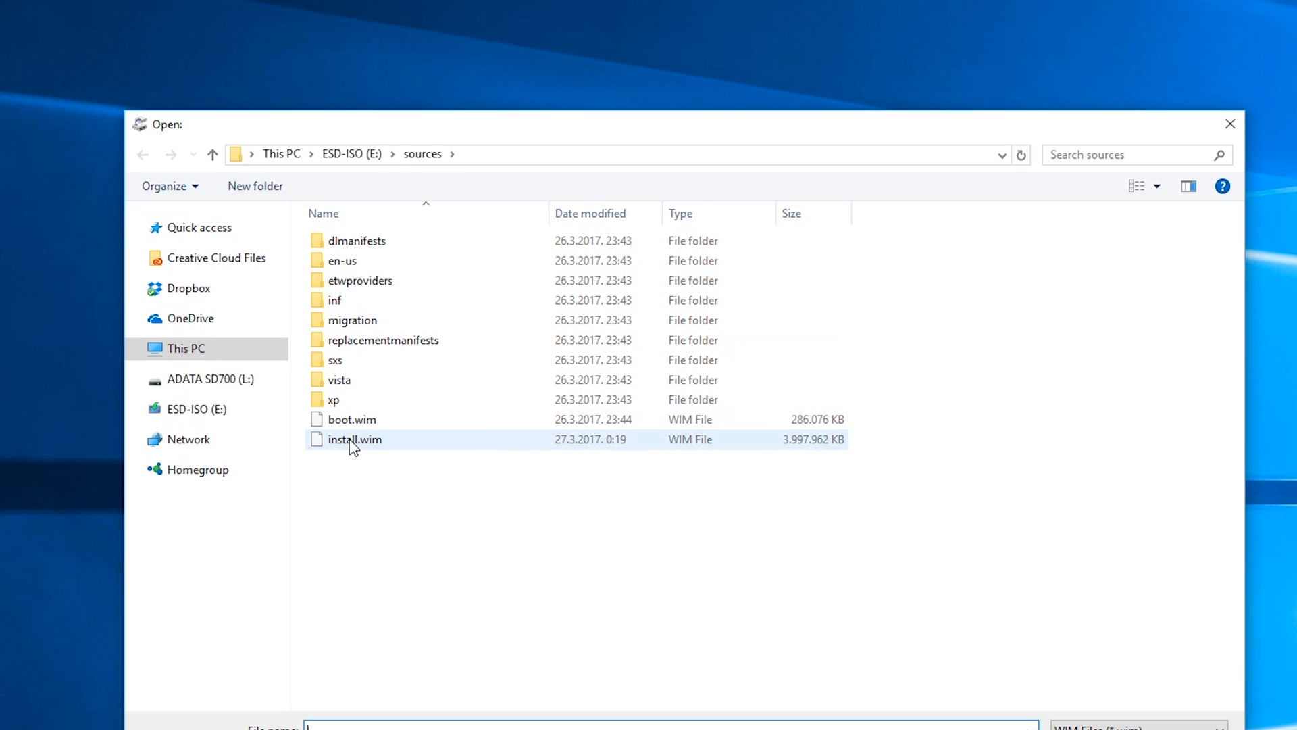
double_click(354, 439)
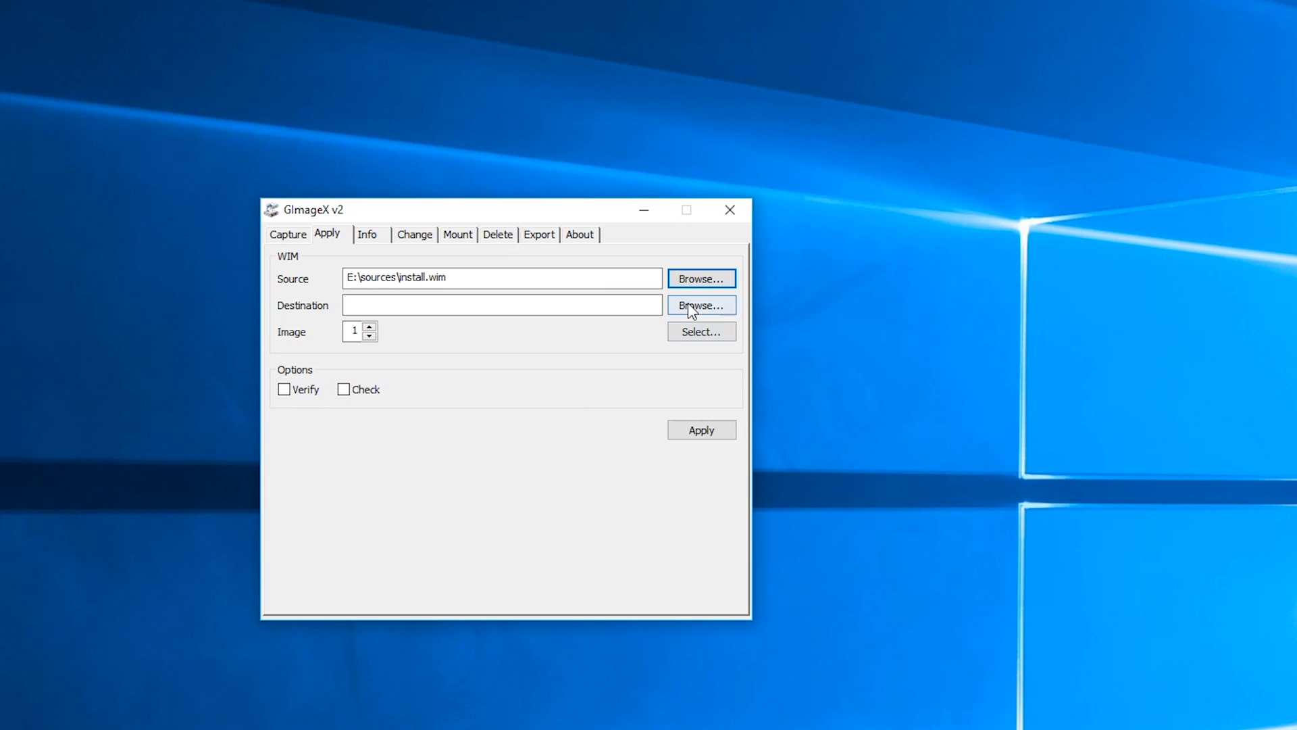
left_click(700, 305)
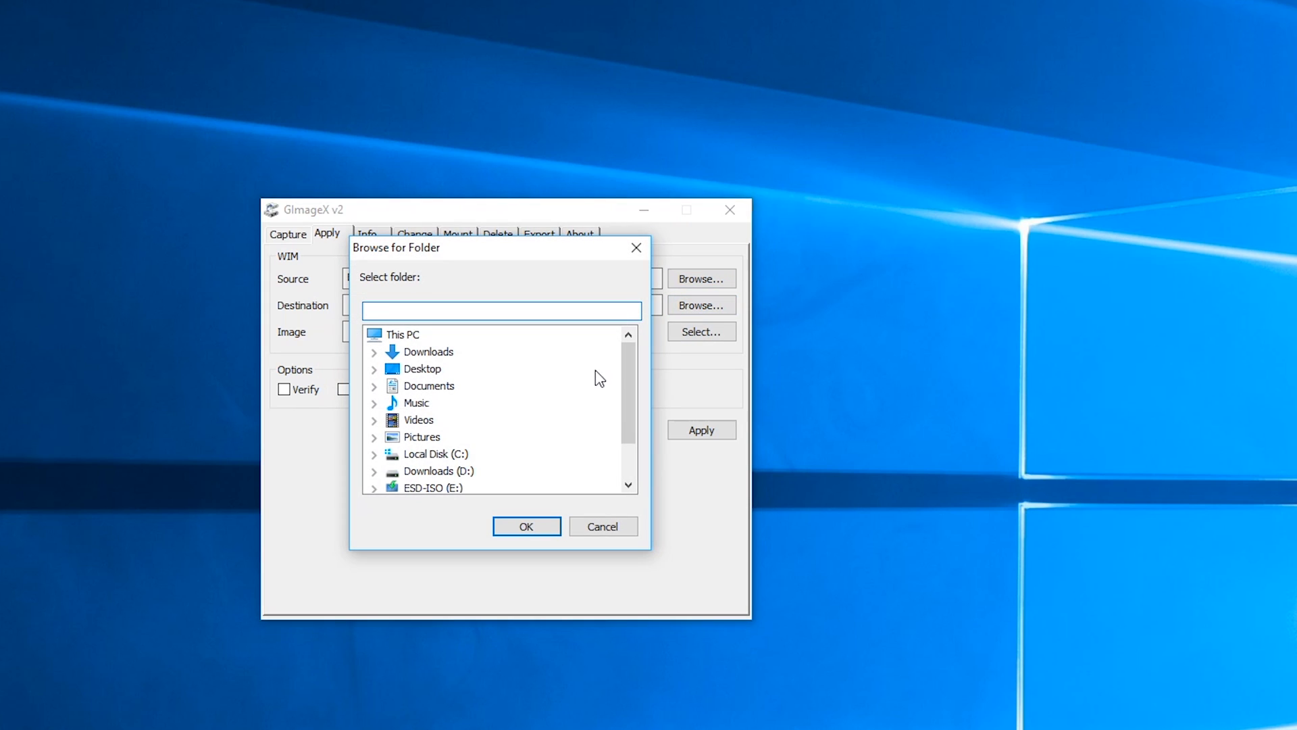
scroll("down", 3)
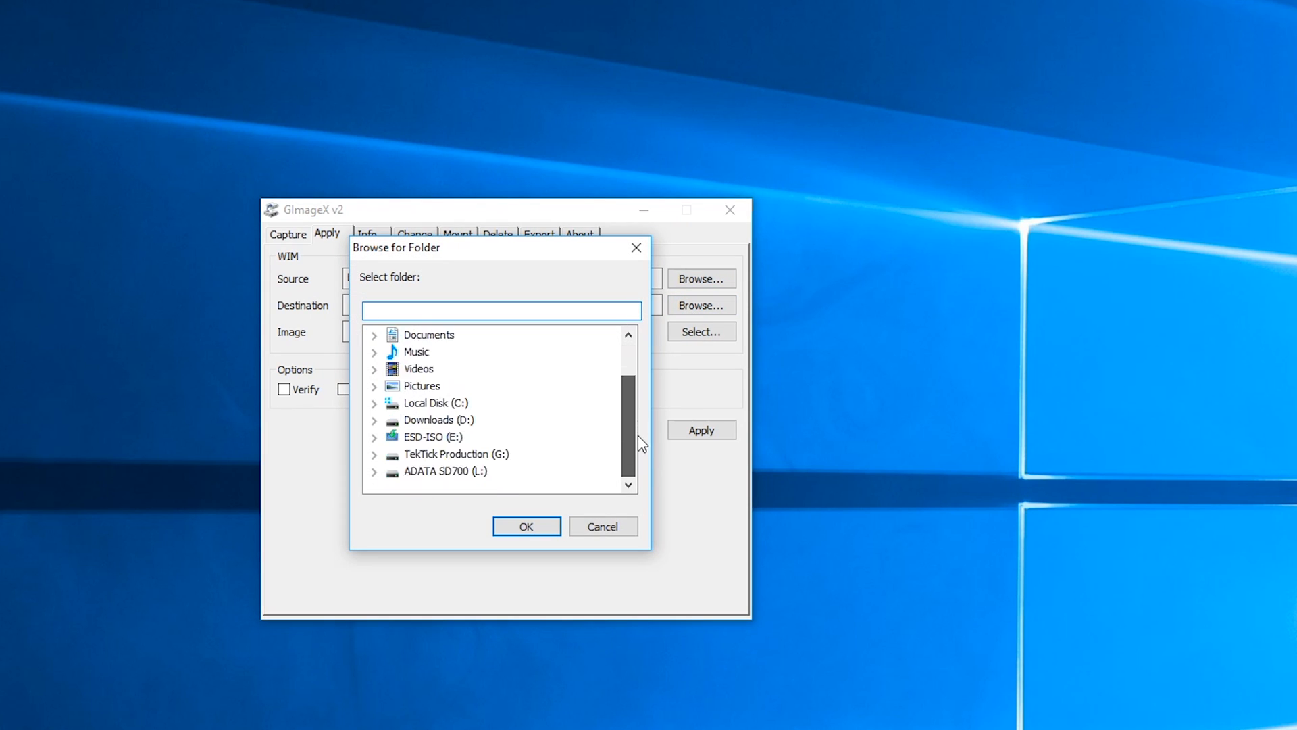
left_click(444, 471)
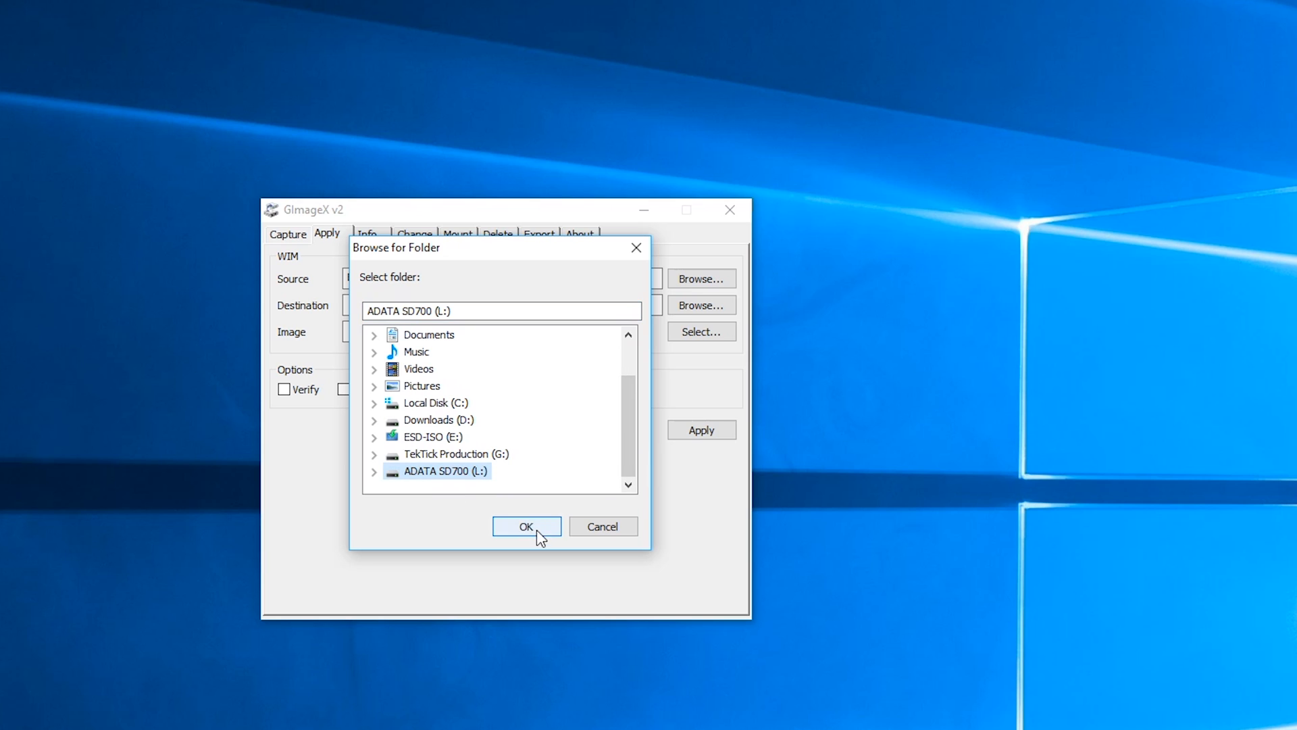
left_click(526, 526)
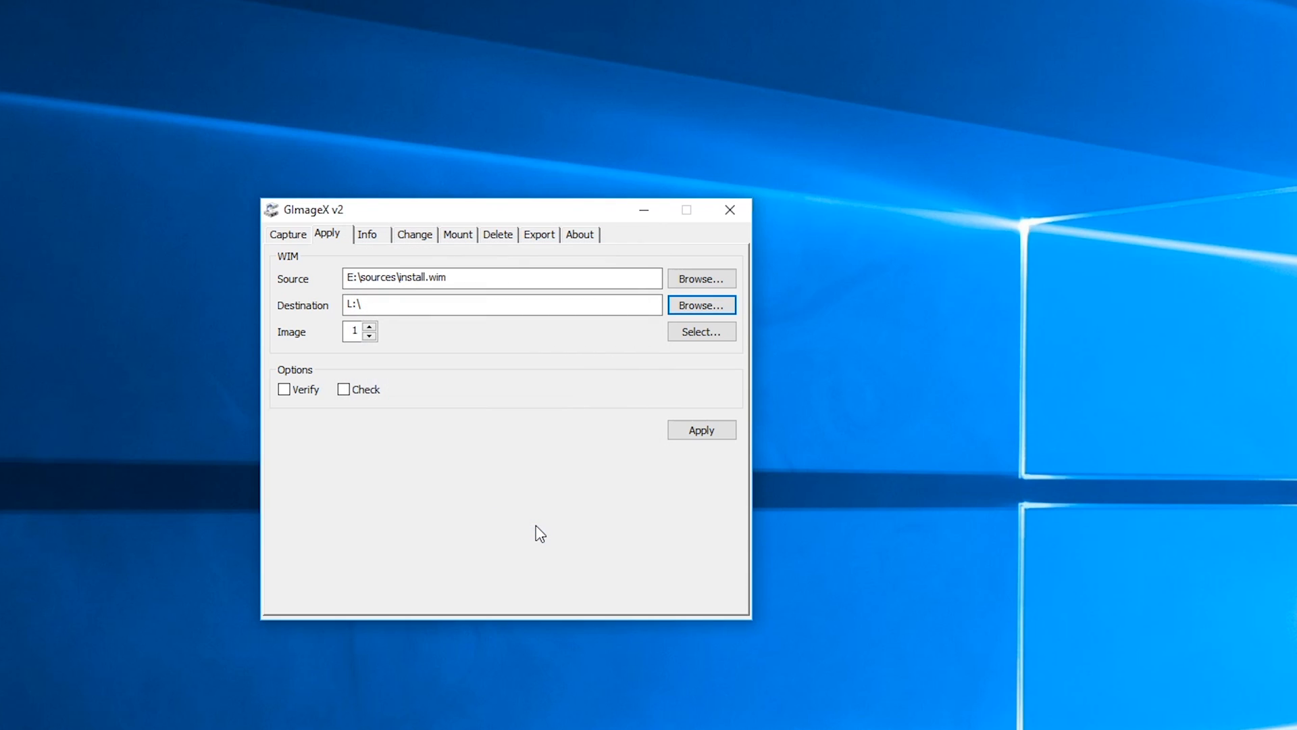
Apply the image to L:, dismiss the completion report, and exit GImageX.
left_click(700, 429)
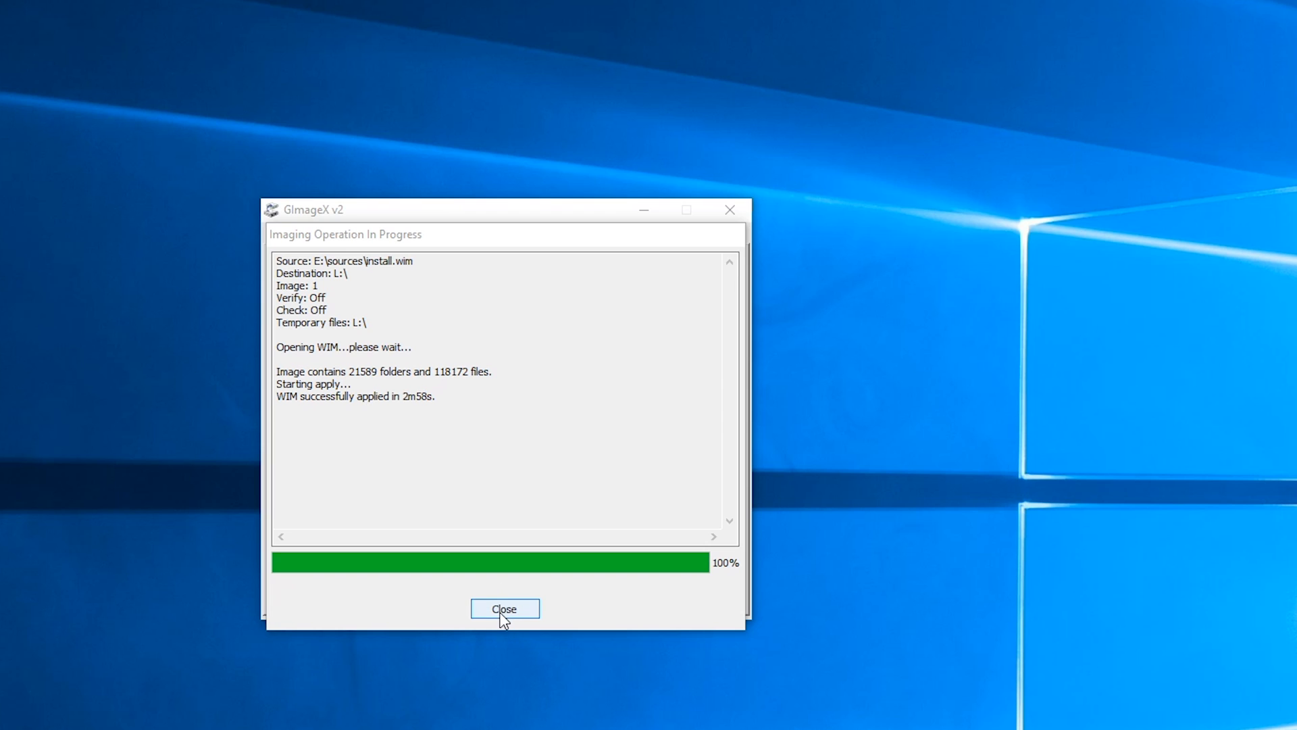
left_click(504, 608)
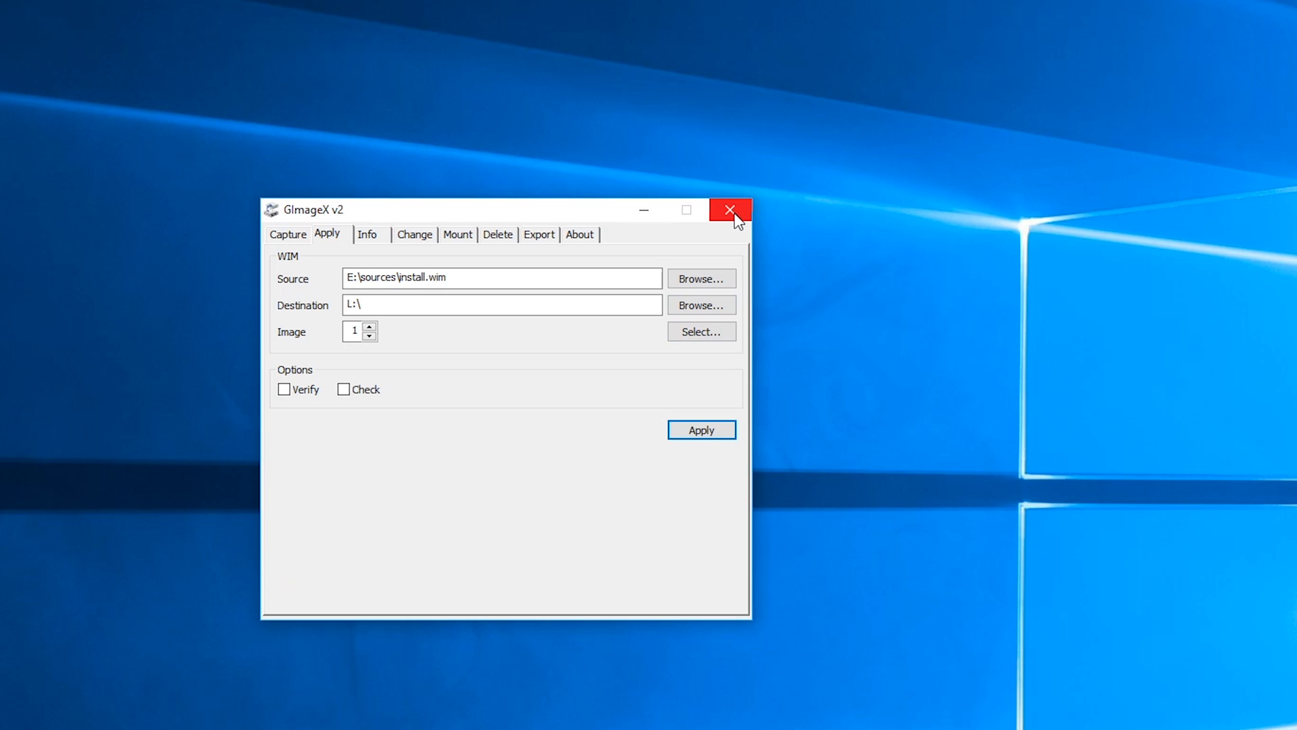
mouse_move(729, 209)
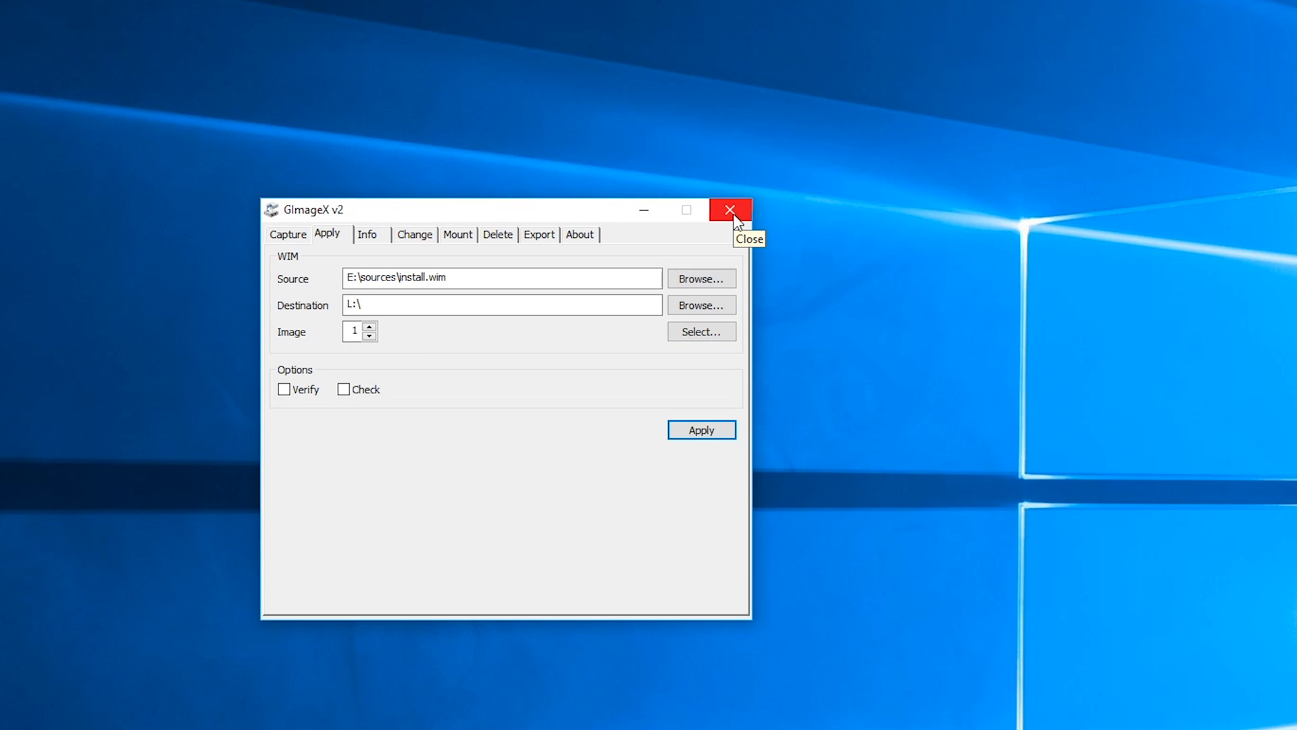
left_click(729, 209)
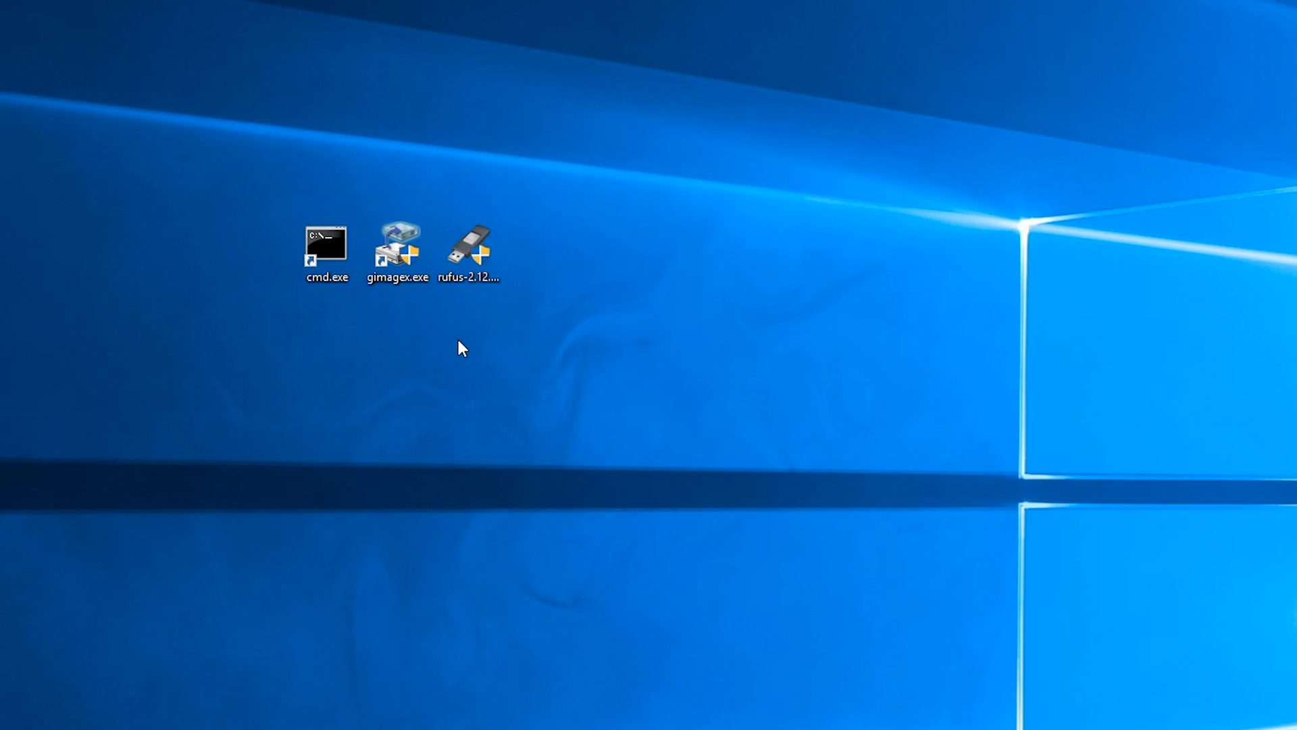
In an administrator Command Prompt, run bcdboot.exe L:\Windows /s L: /f ALL from System32.
right_click(325, 243)
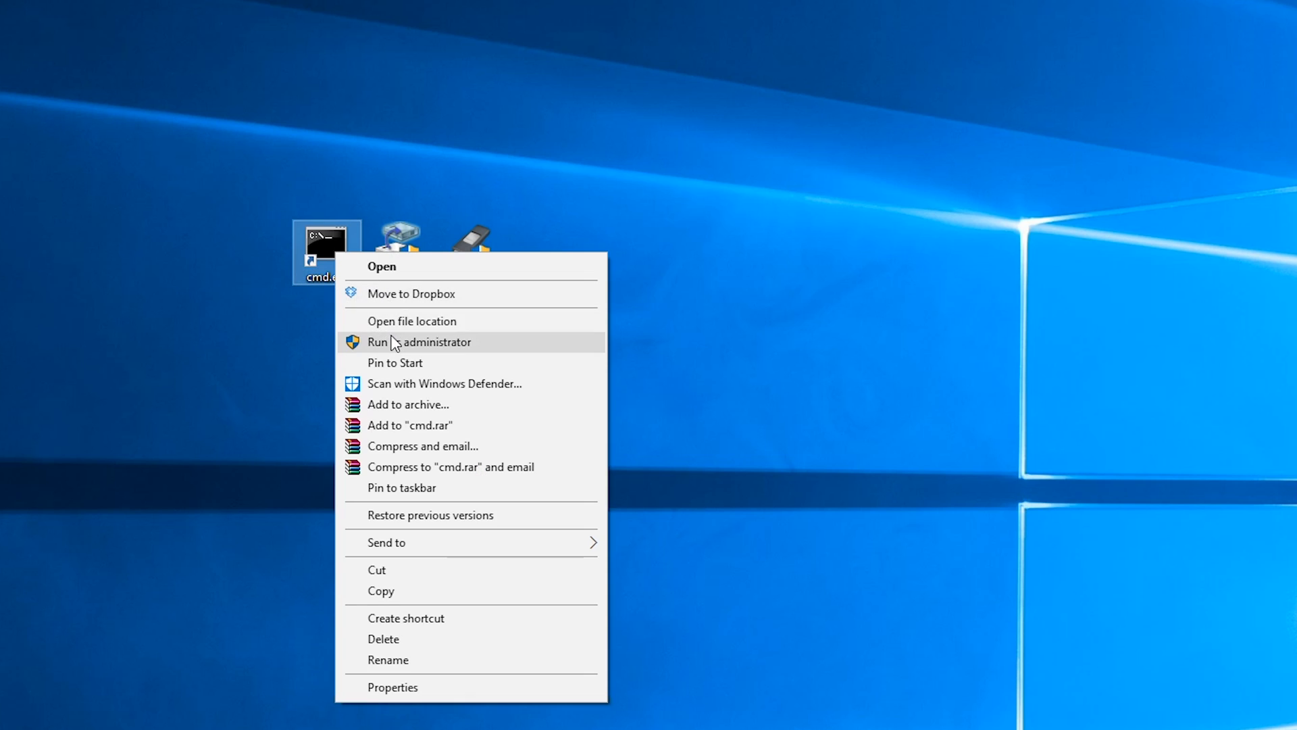
left_click(420, 342)
type("cd")
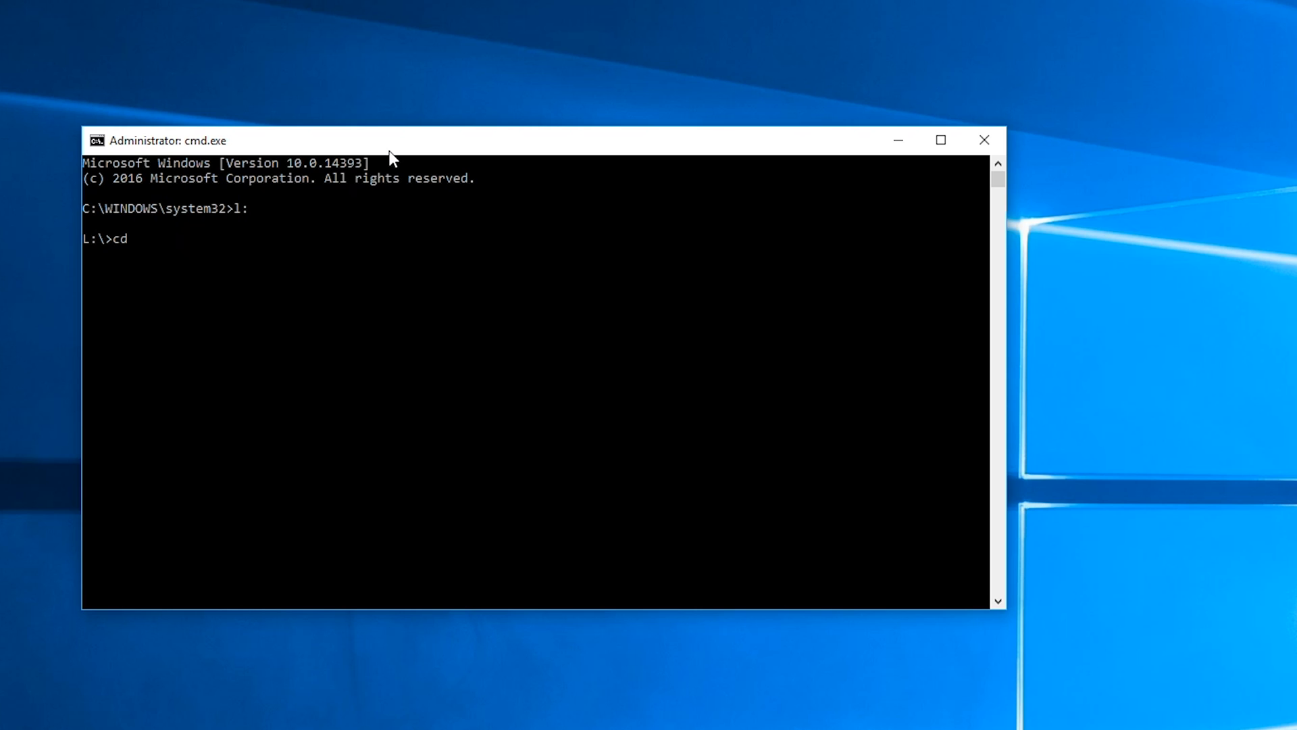
type("windows\\s")
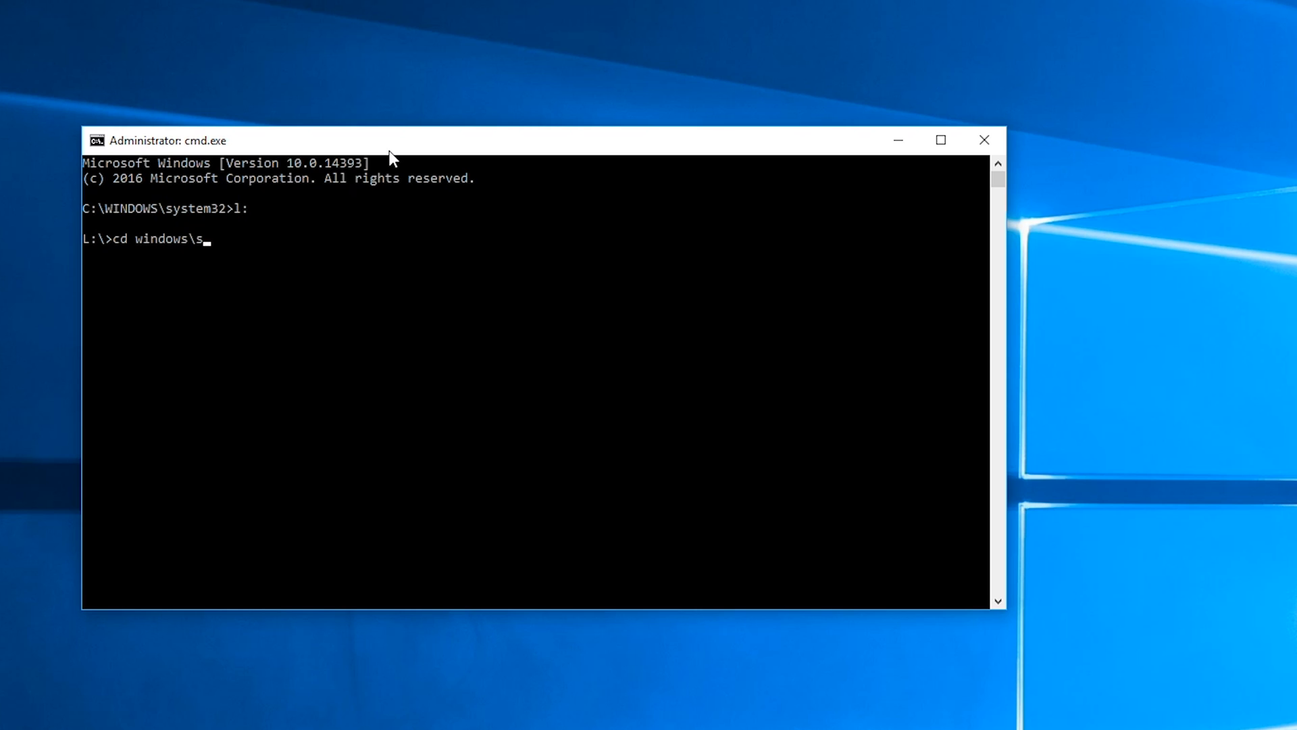
key("Return")
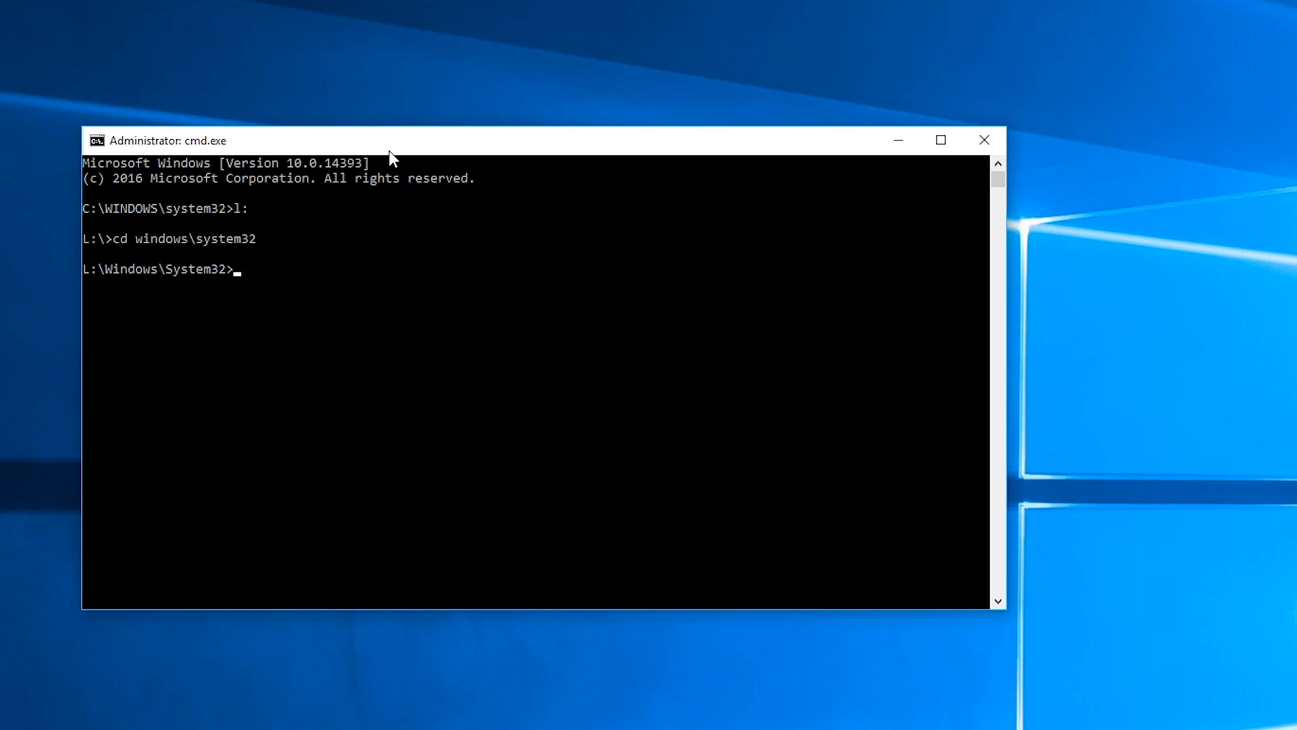
type("bcdboot.exe L:\\Windows /s L: /f ALL")
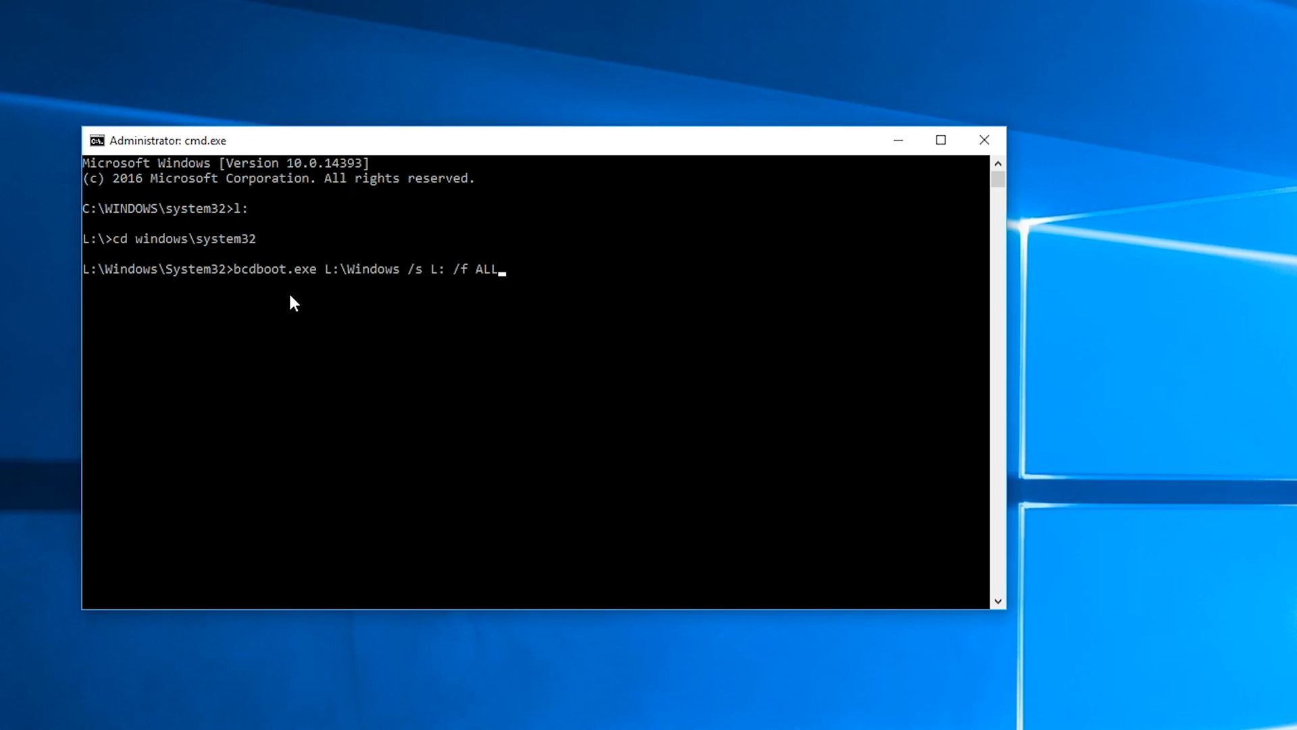
mouse_move(251, 300)
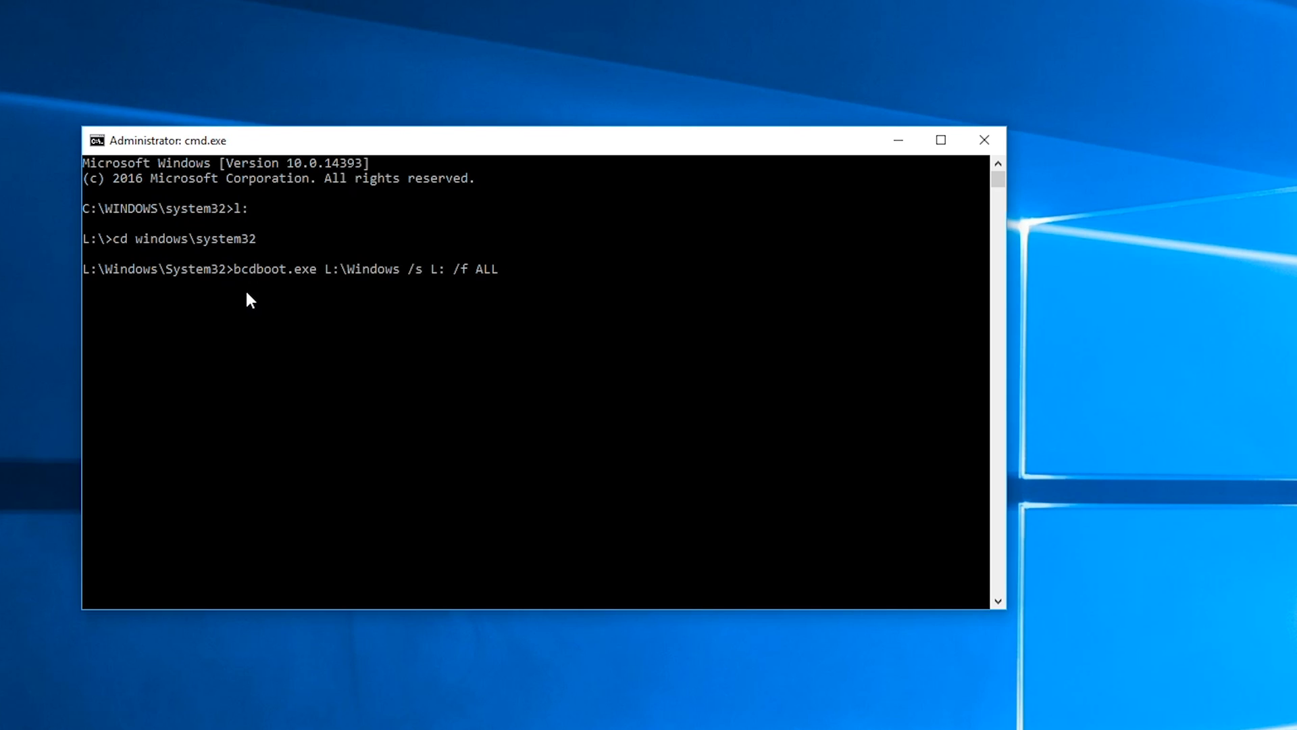
key("Return")
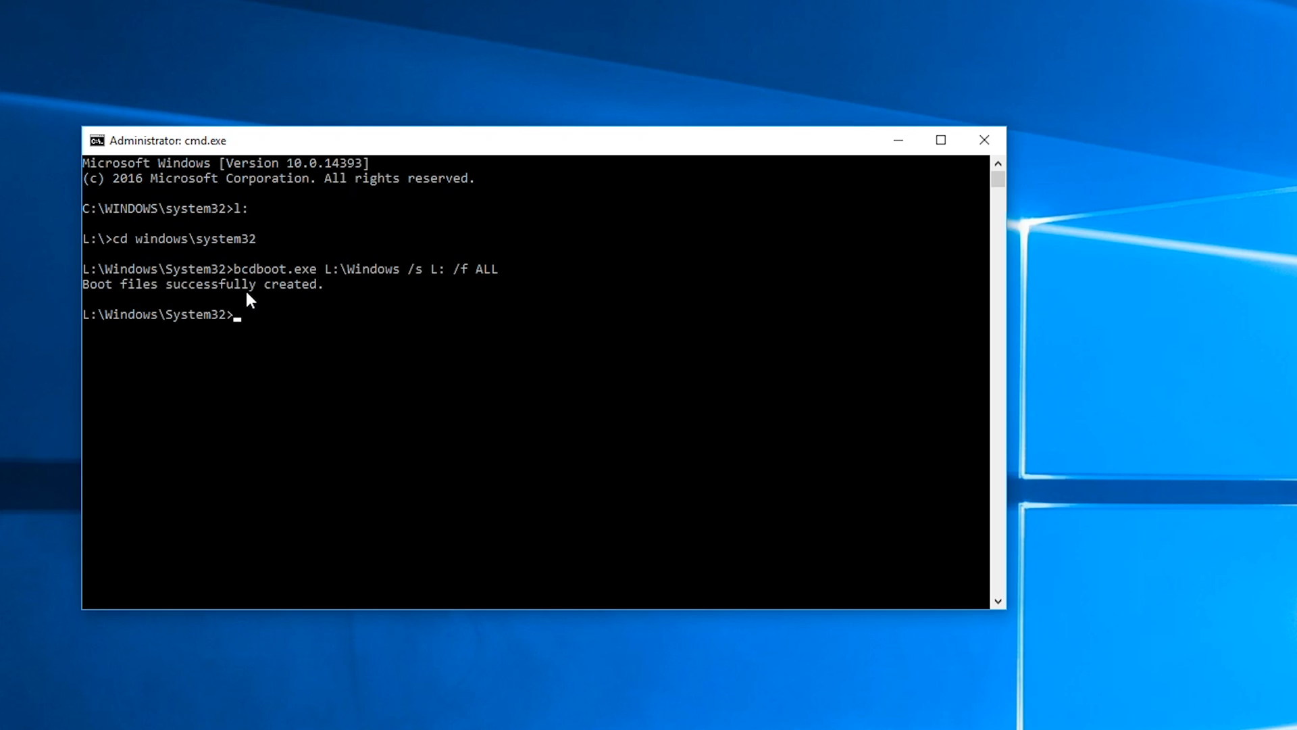
mouse_move(225, 337)
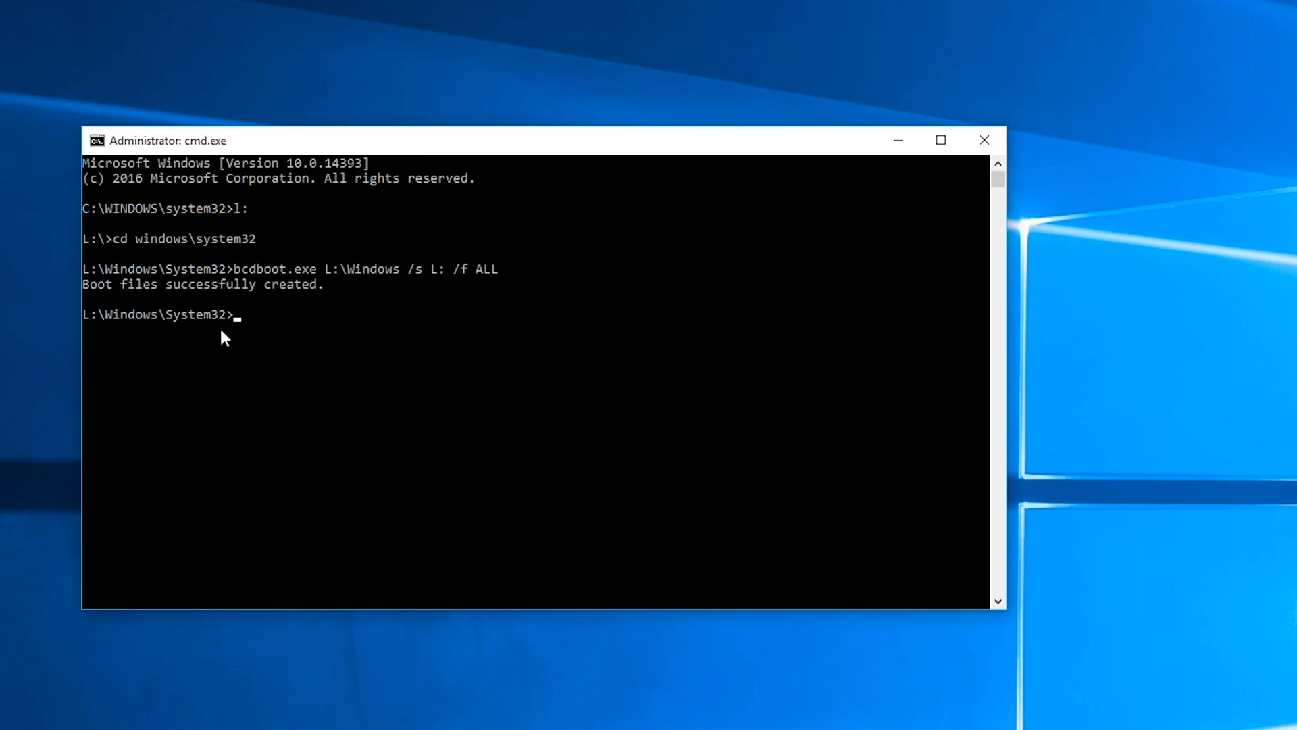
mouse_move(256, 337)
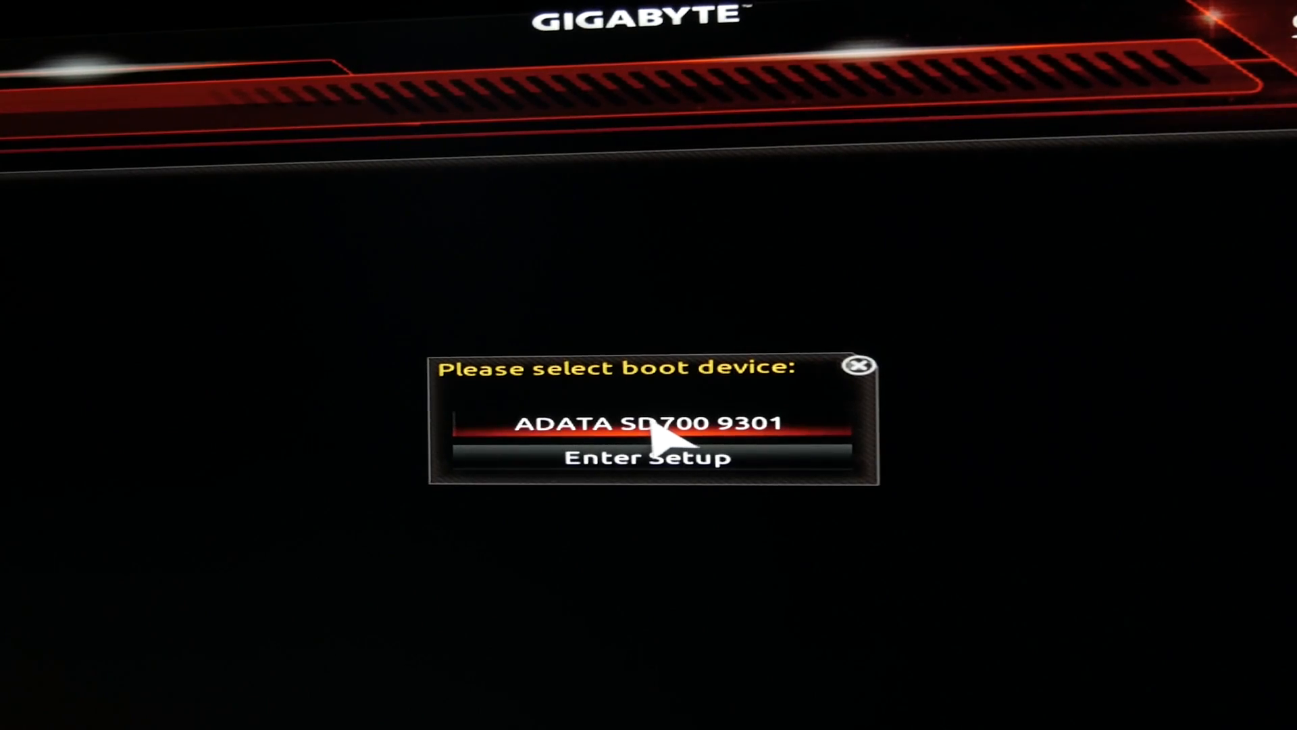
mouse_move(678, 513)
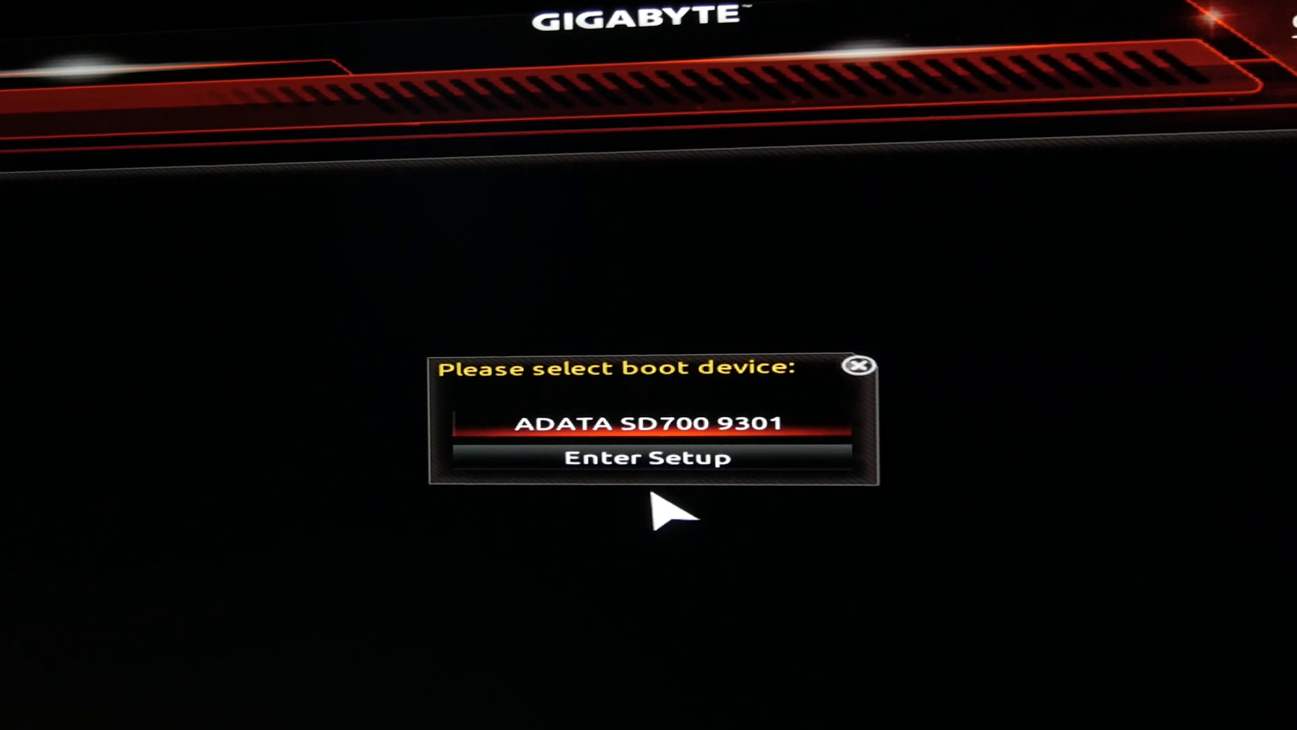
Choose ADATA SD700 9301 from the Gigabyte boot device menu.
left_click(650, 422)
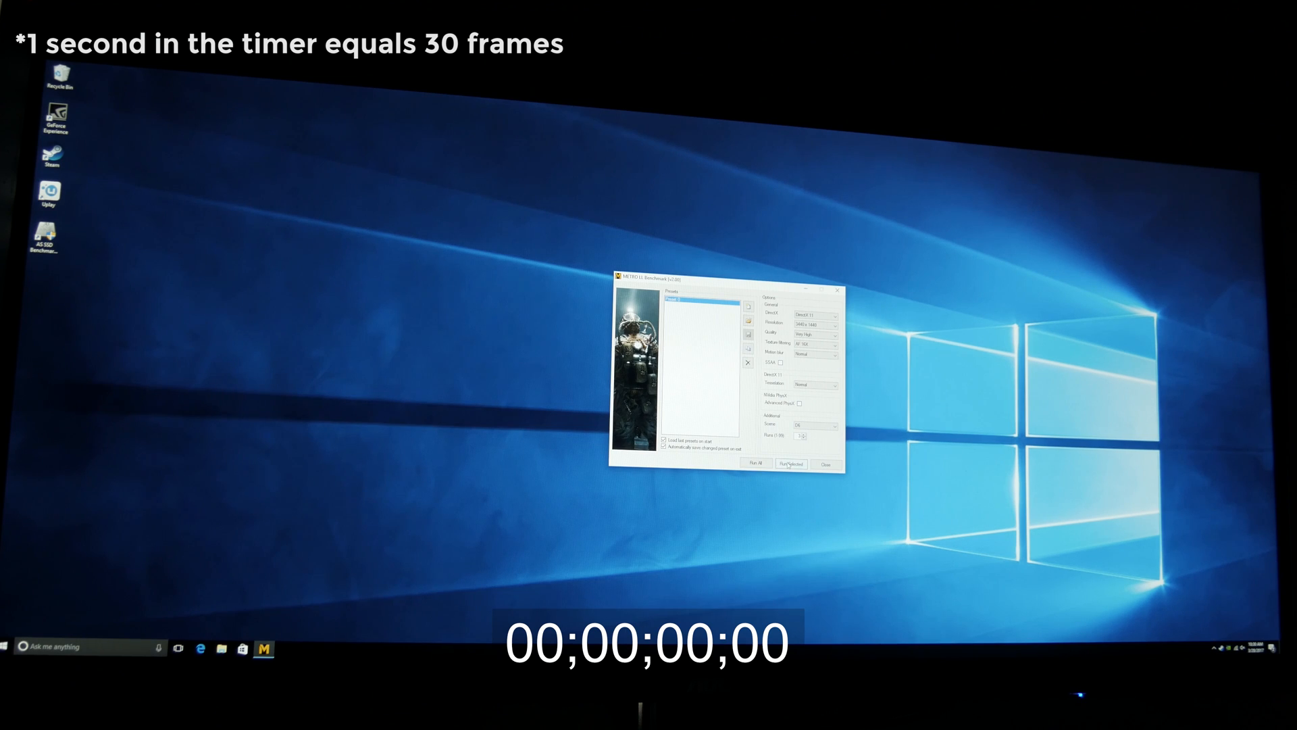
Start the benchmark run from the launcher's preset window.
left_click(755, 464)
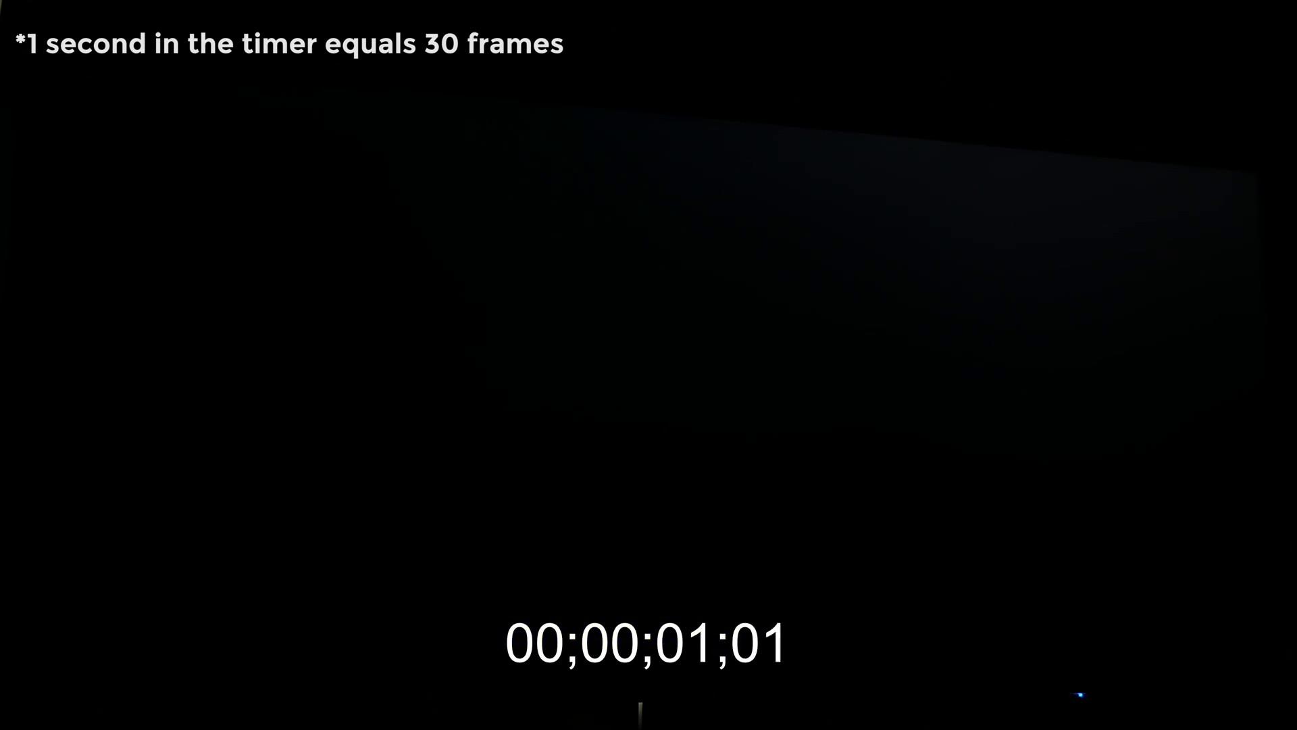